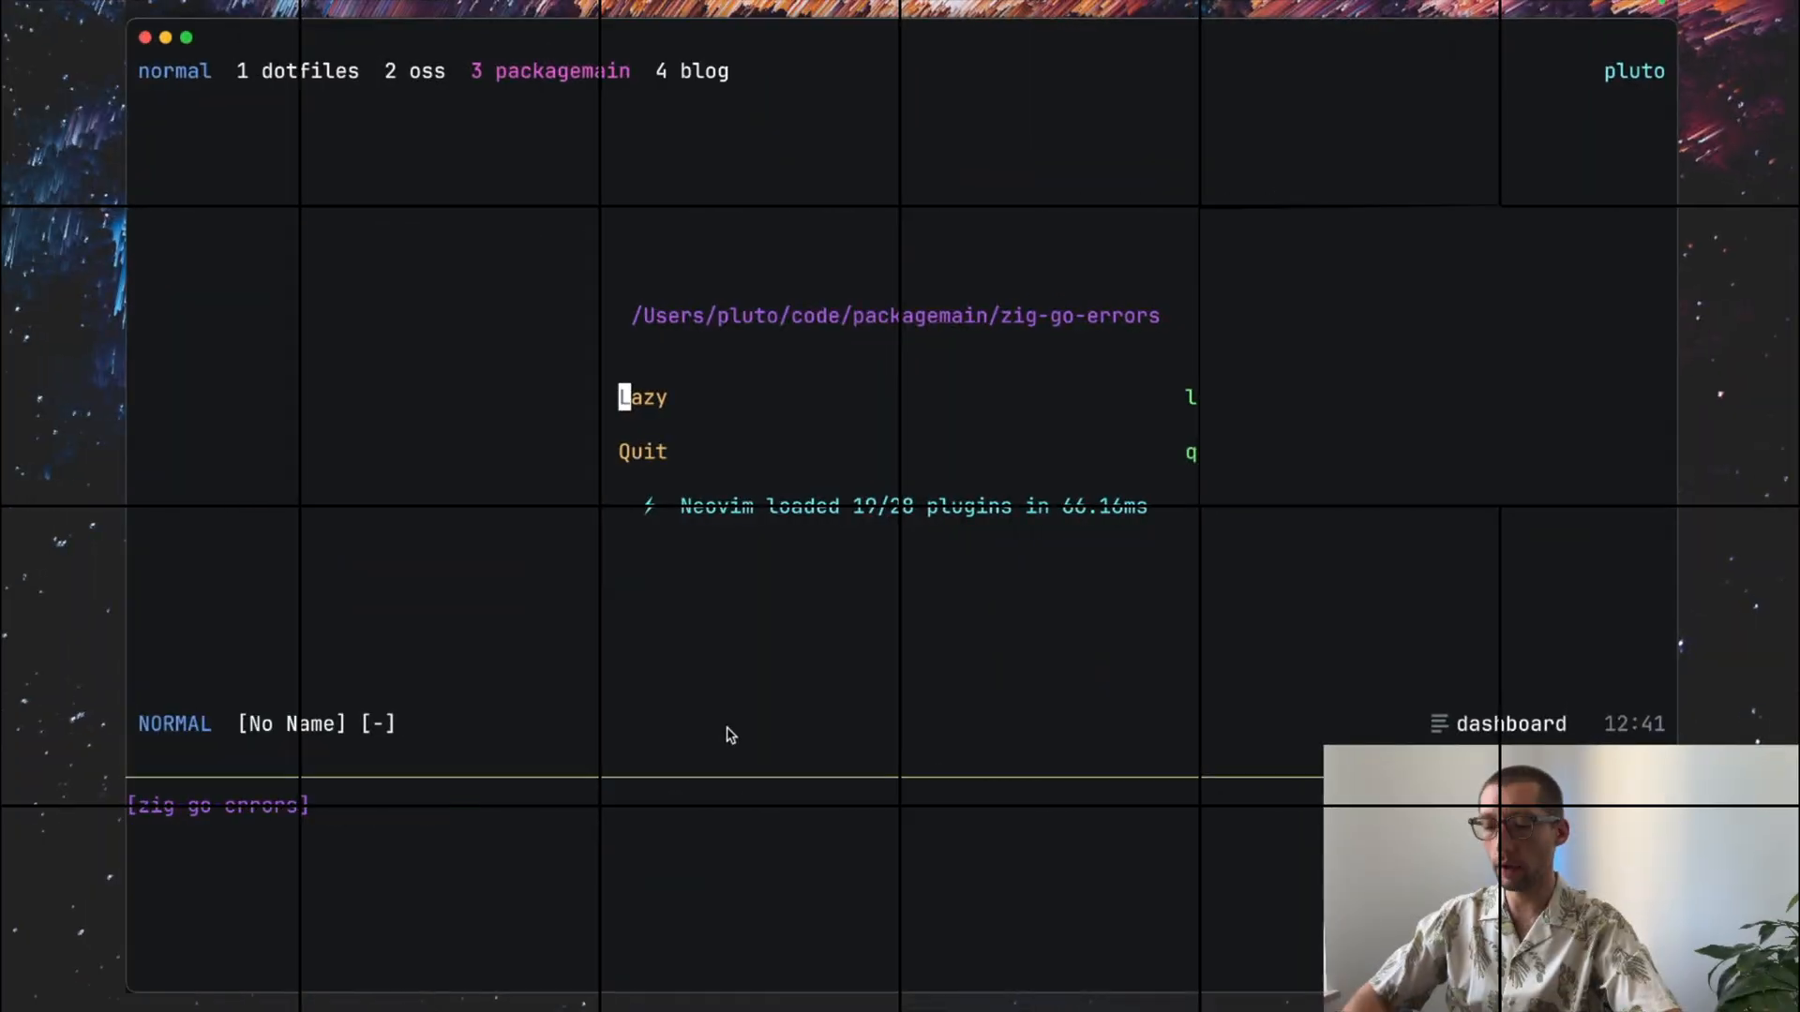
Step: Edit a new main.go file via :e main.go from the dashboard
text(:e main.)
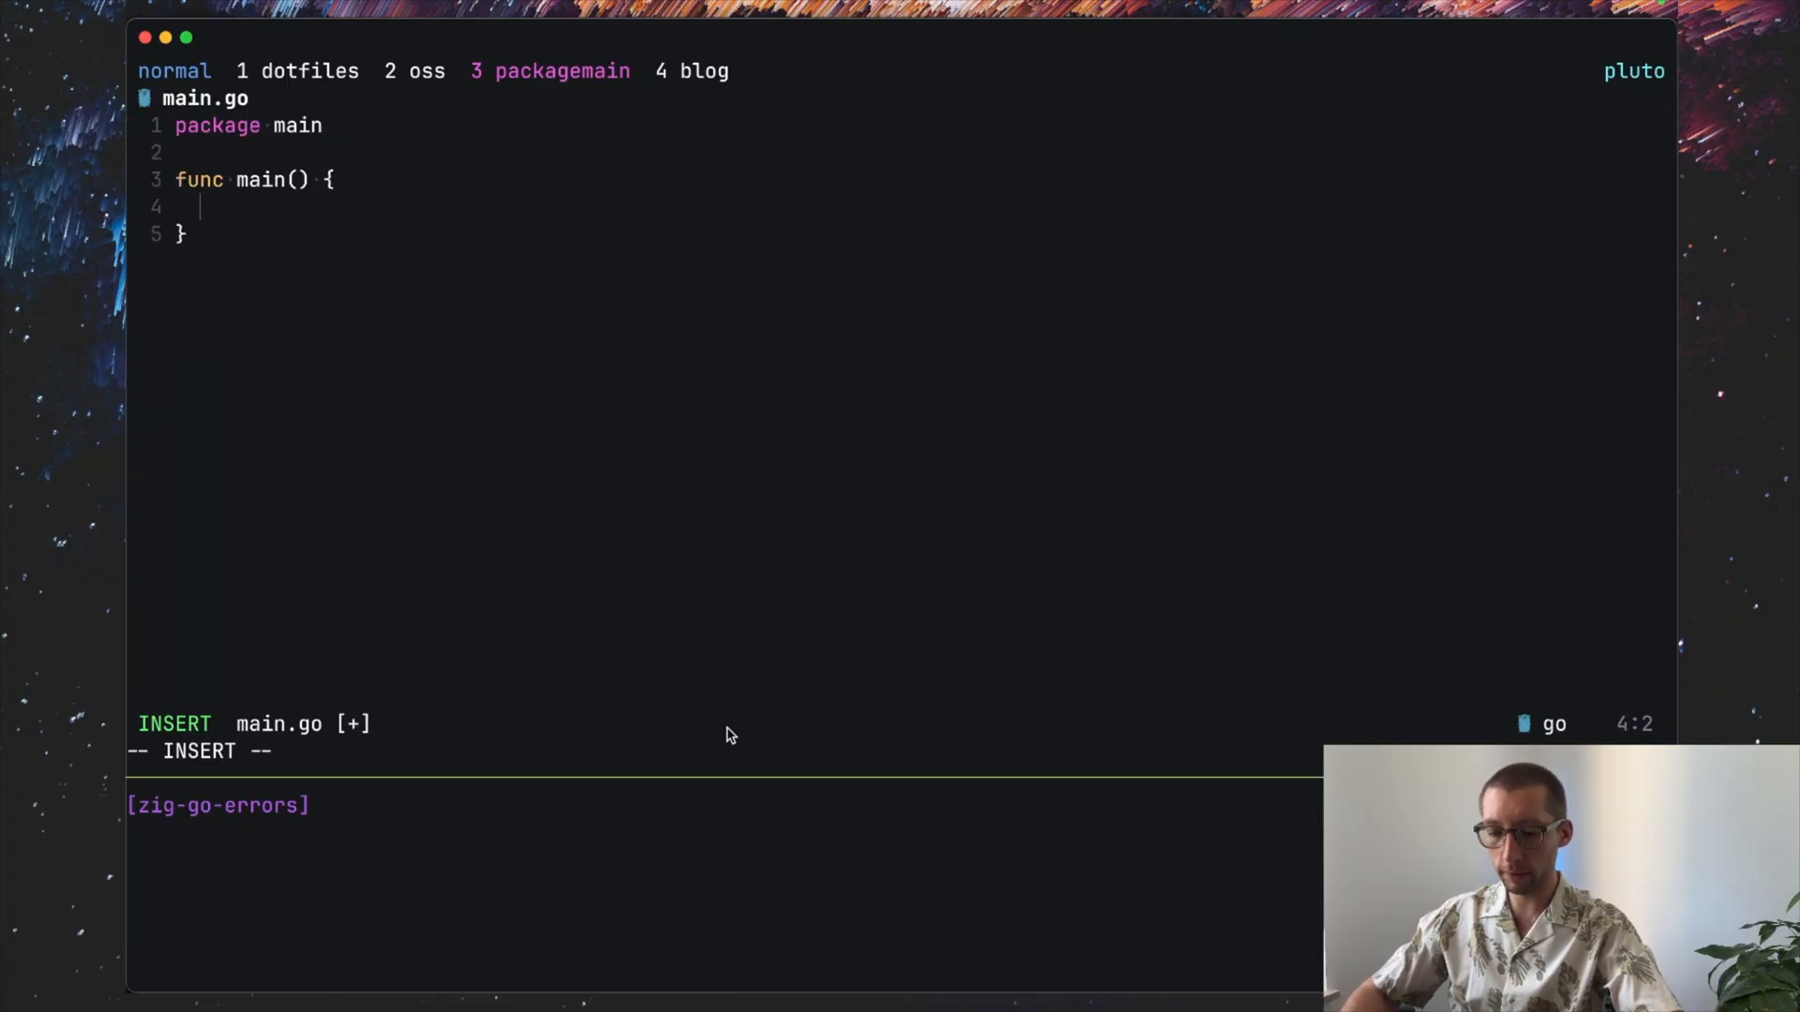
Step: Write f, err := os.Open("main.zig") with the os import accepted
text(f, err)
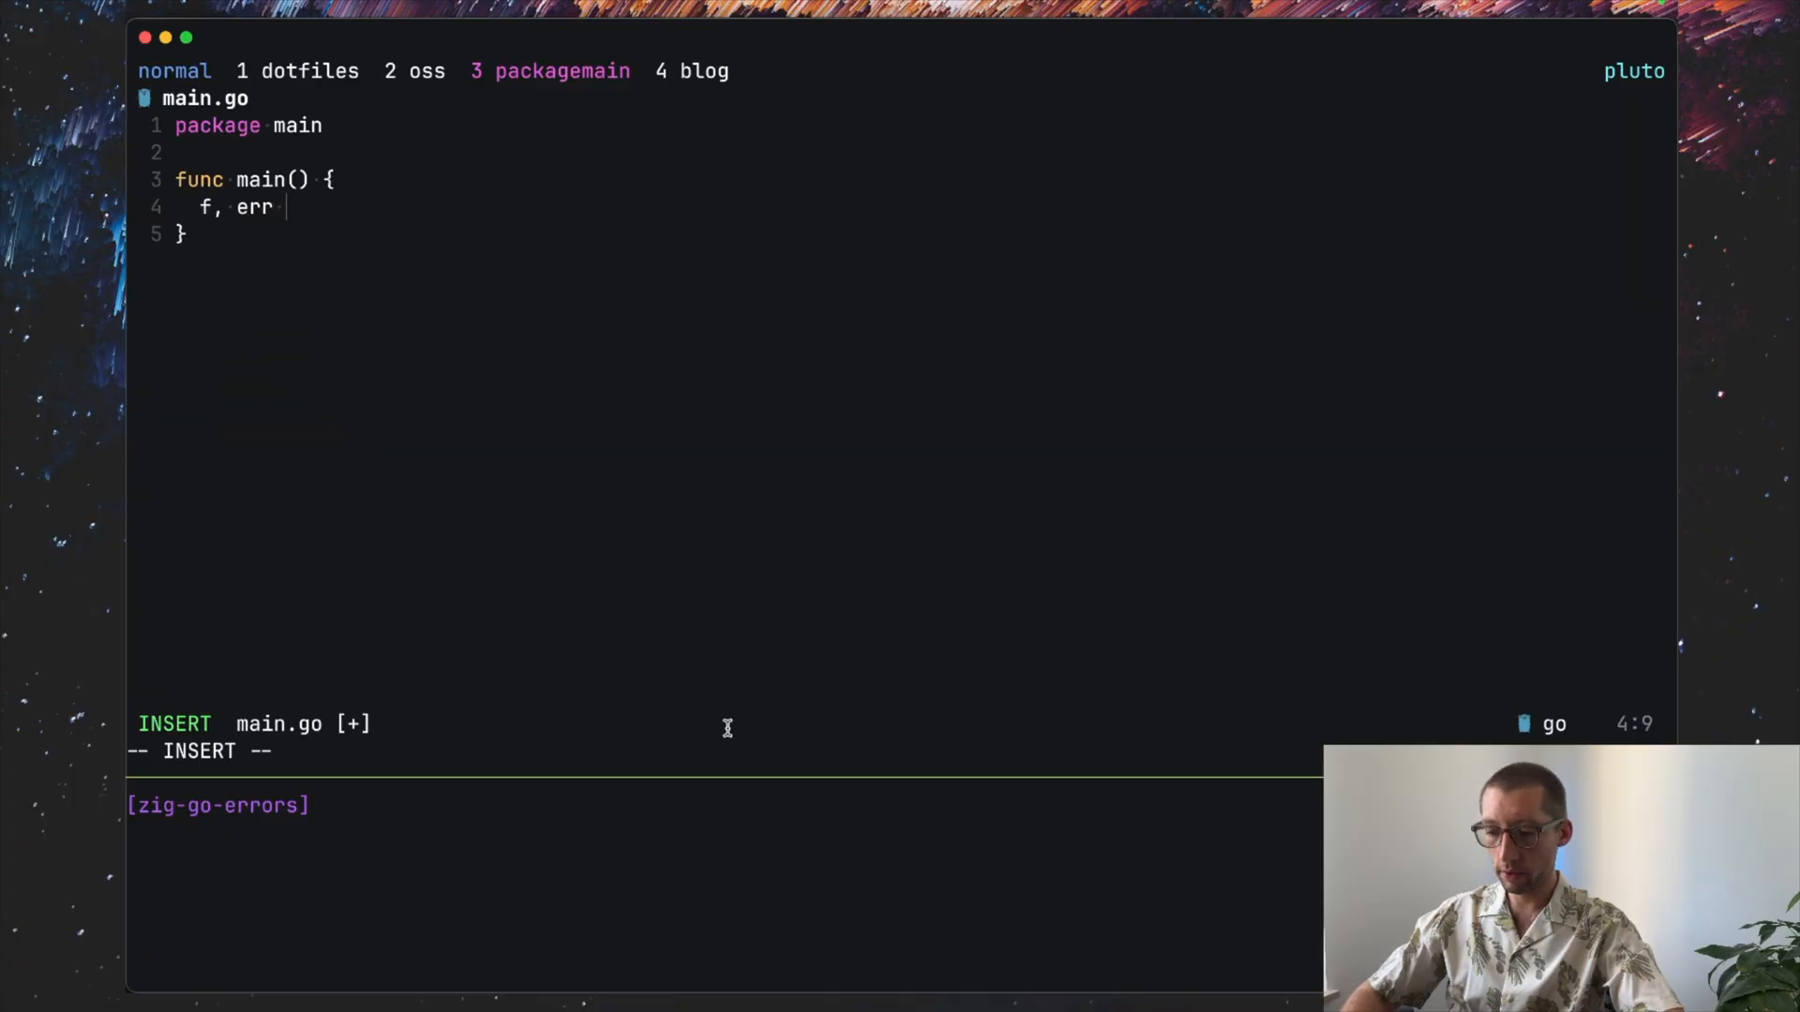
text(:= f)
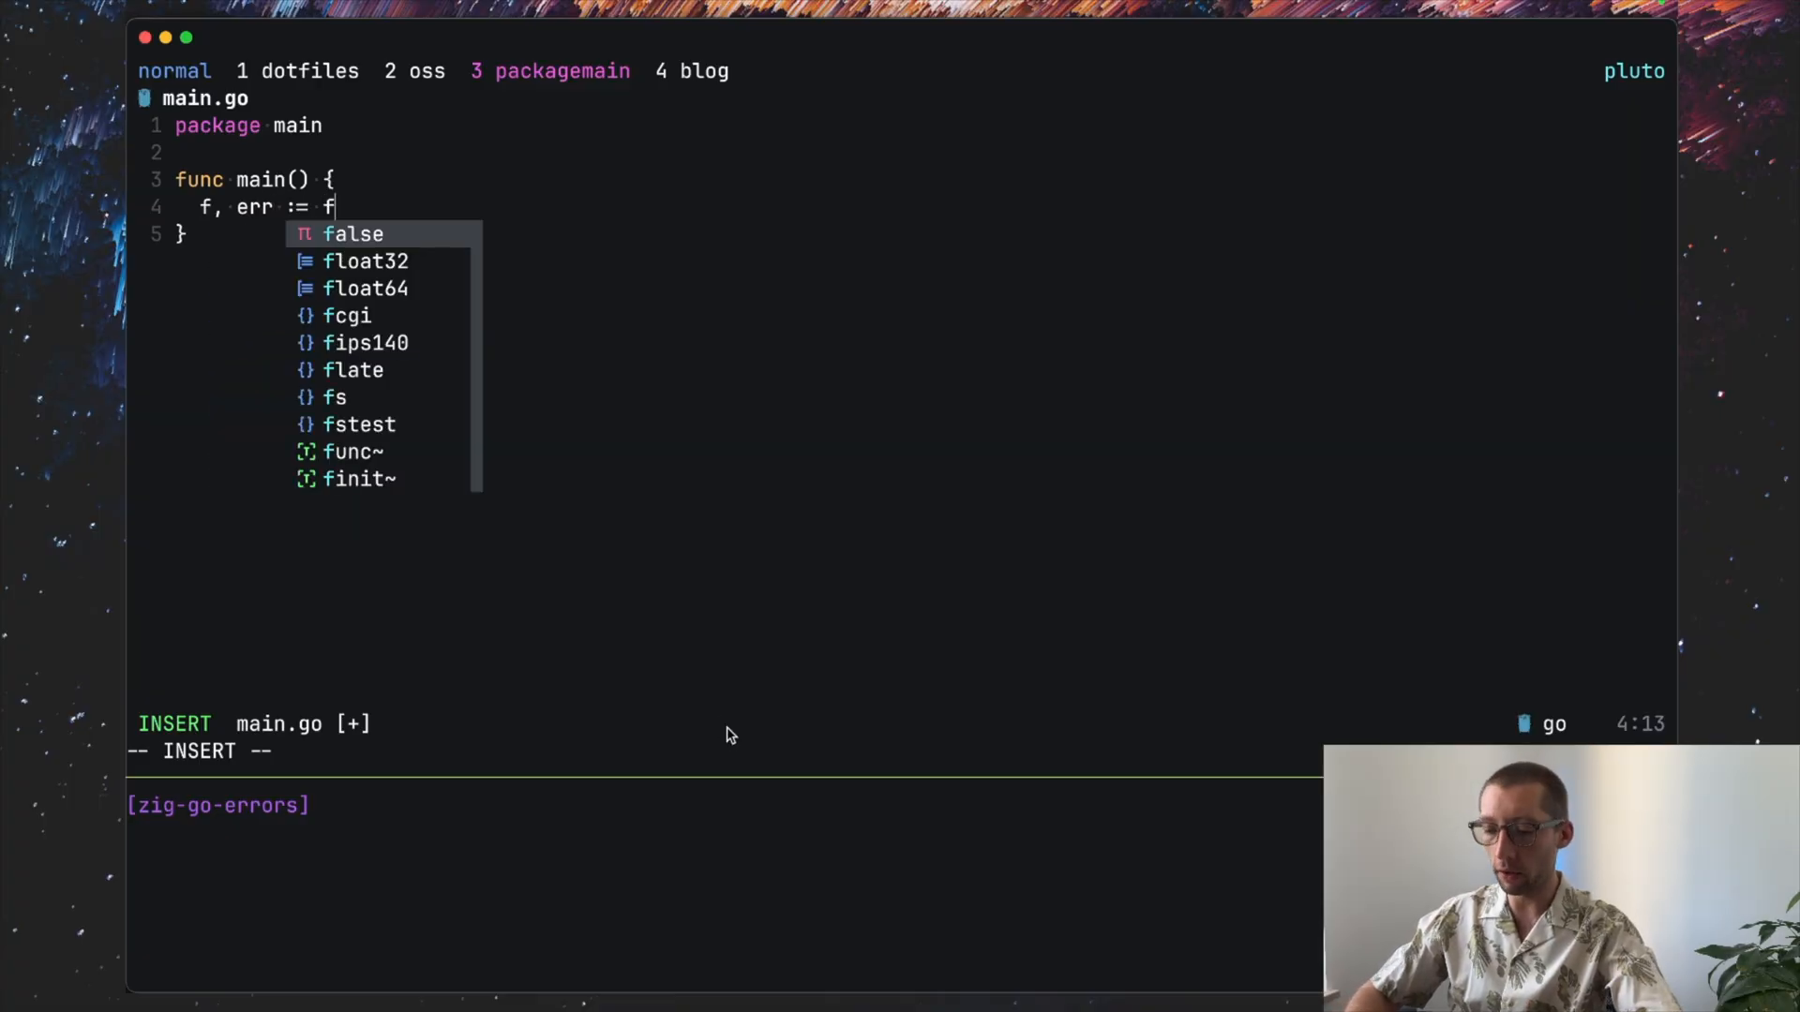
key(escape)
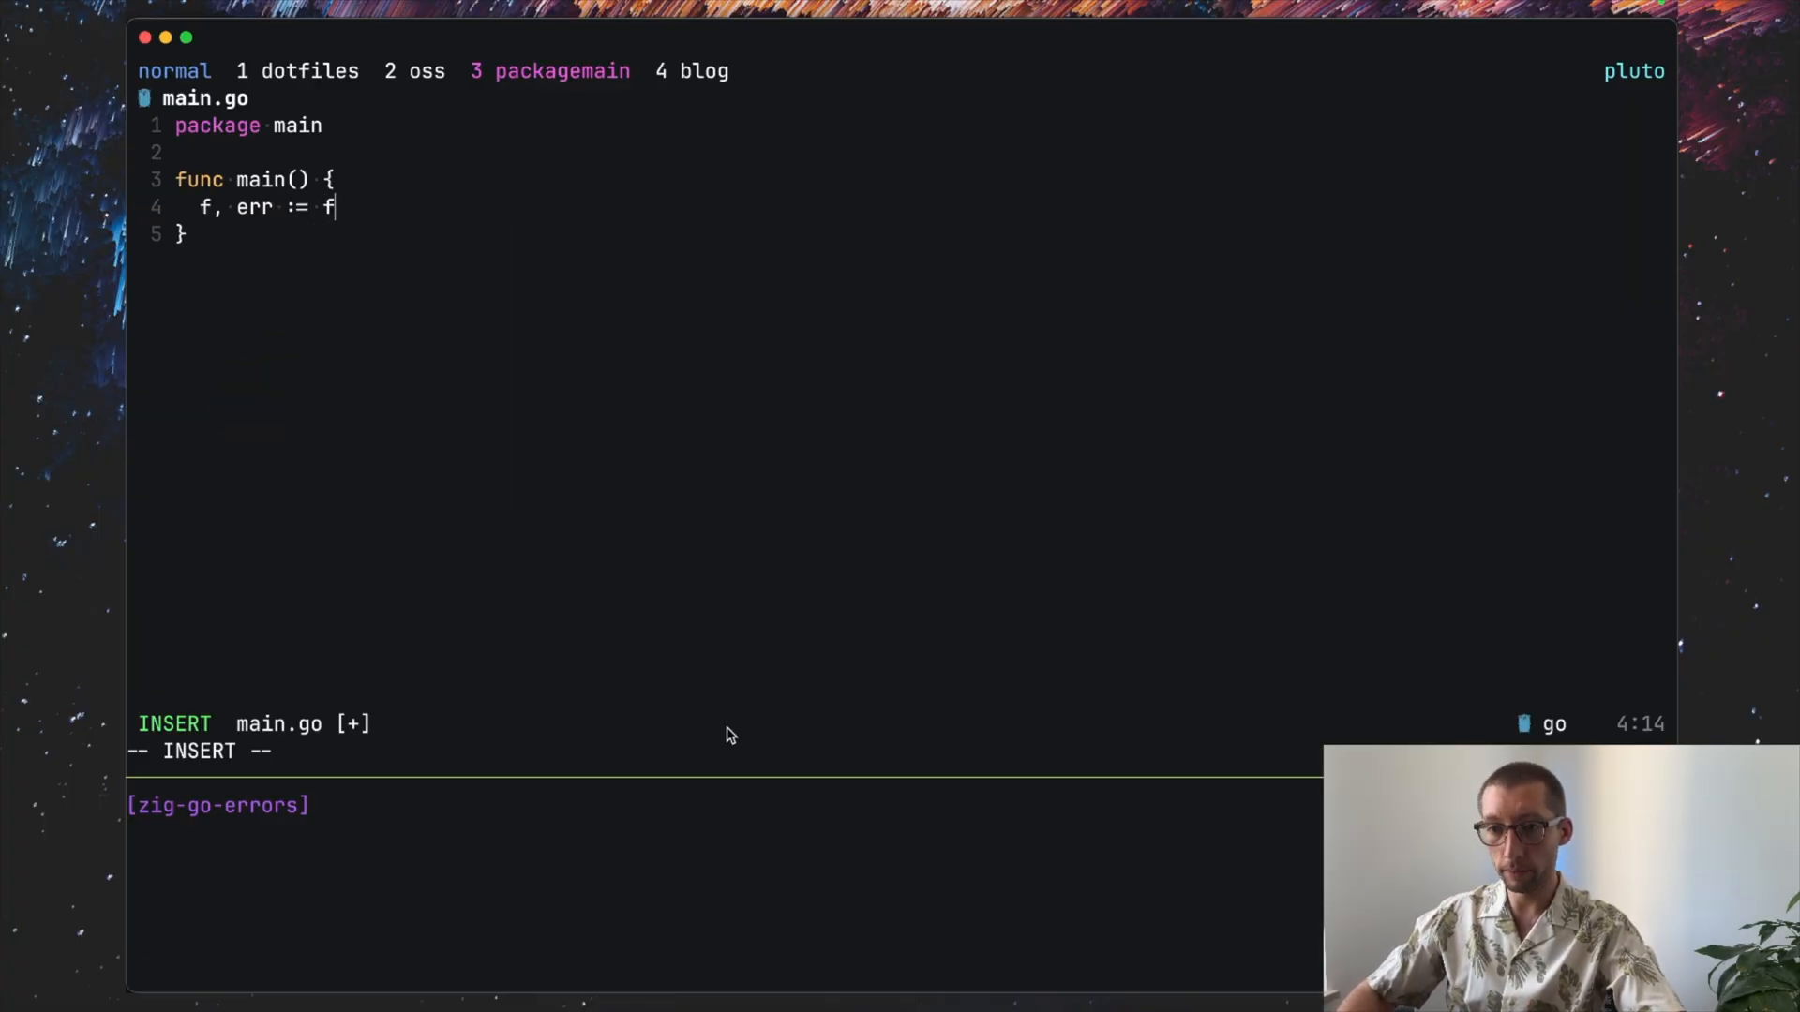
text(os.Open(")
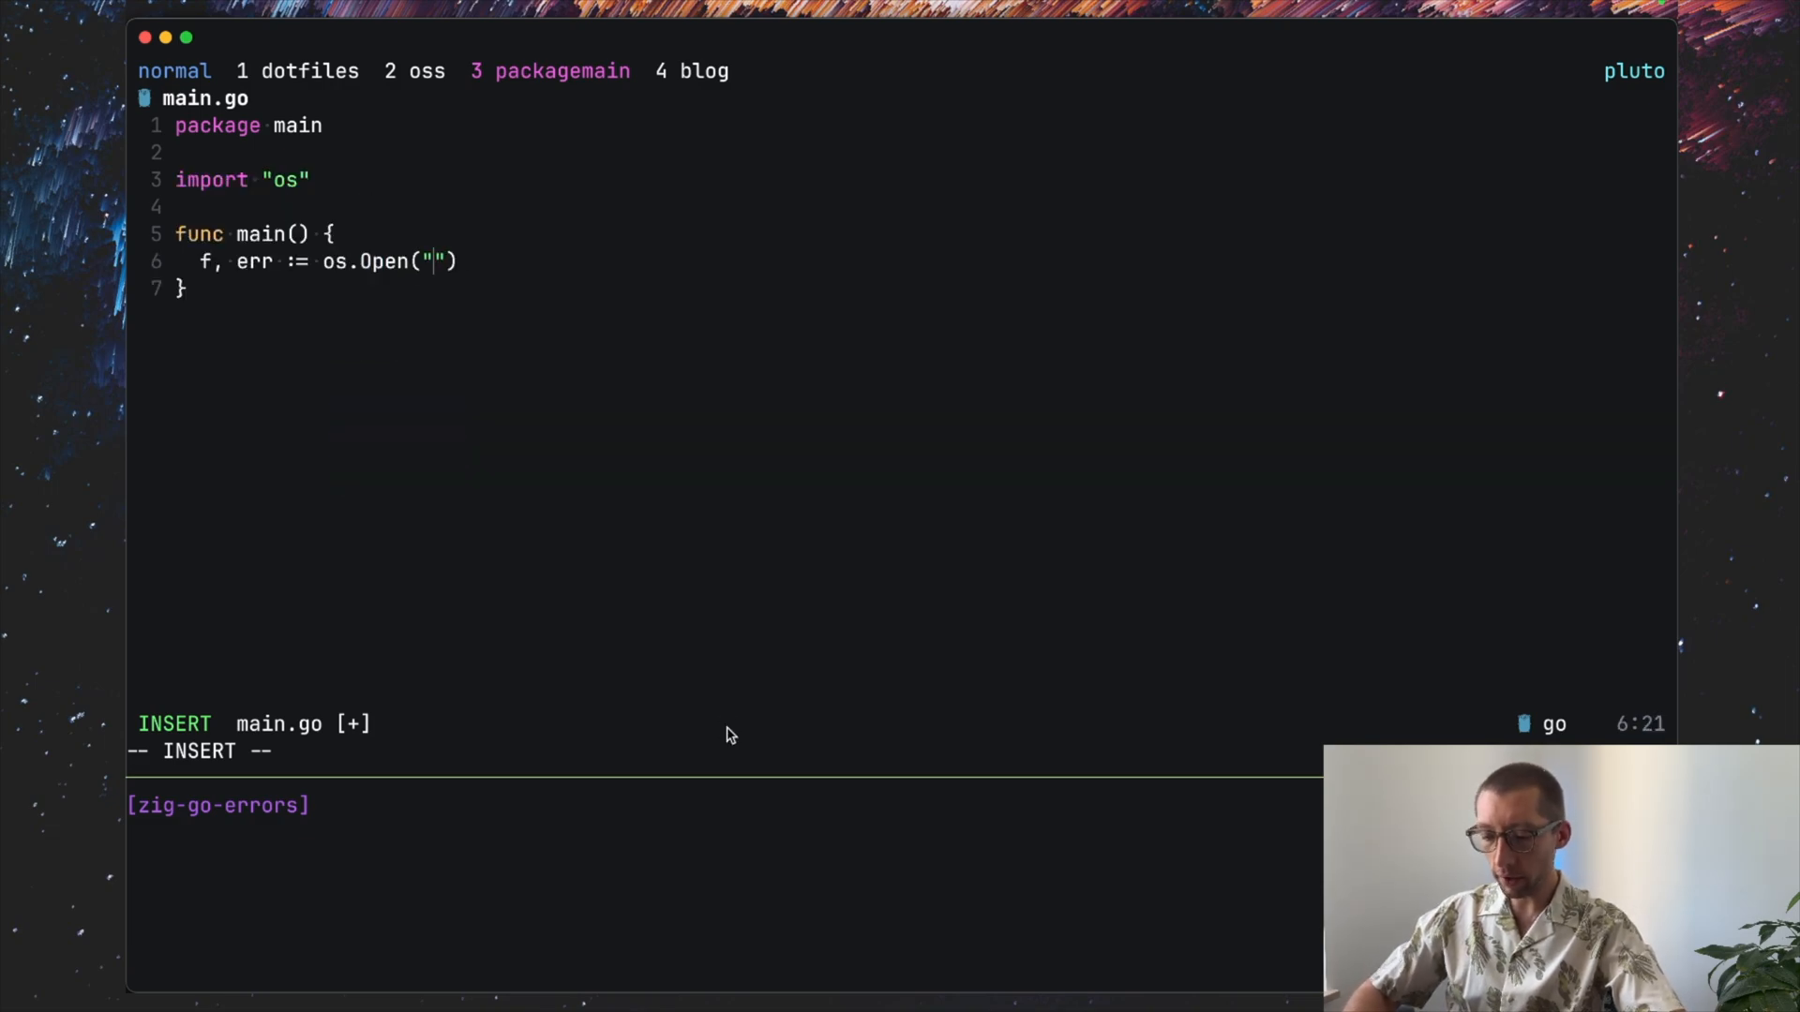
text(main.zig)
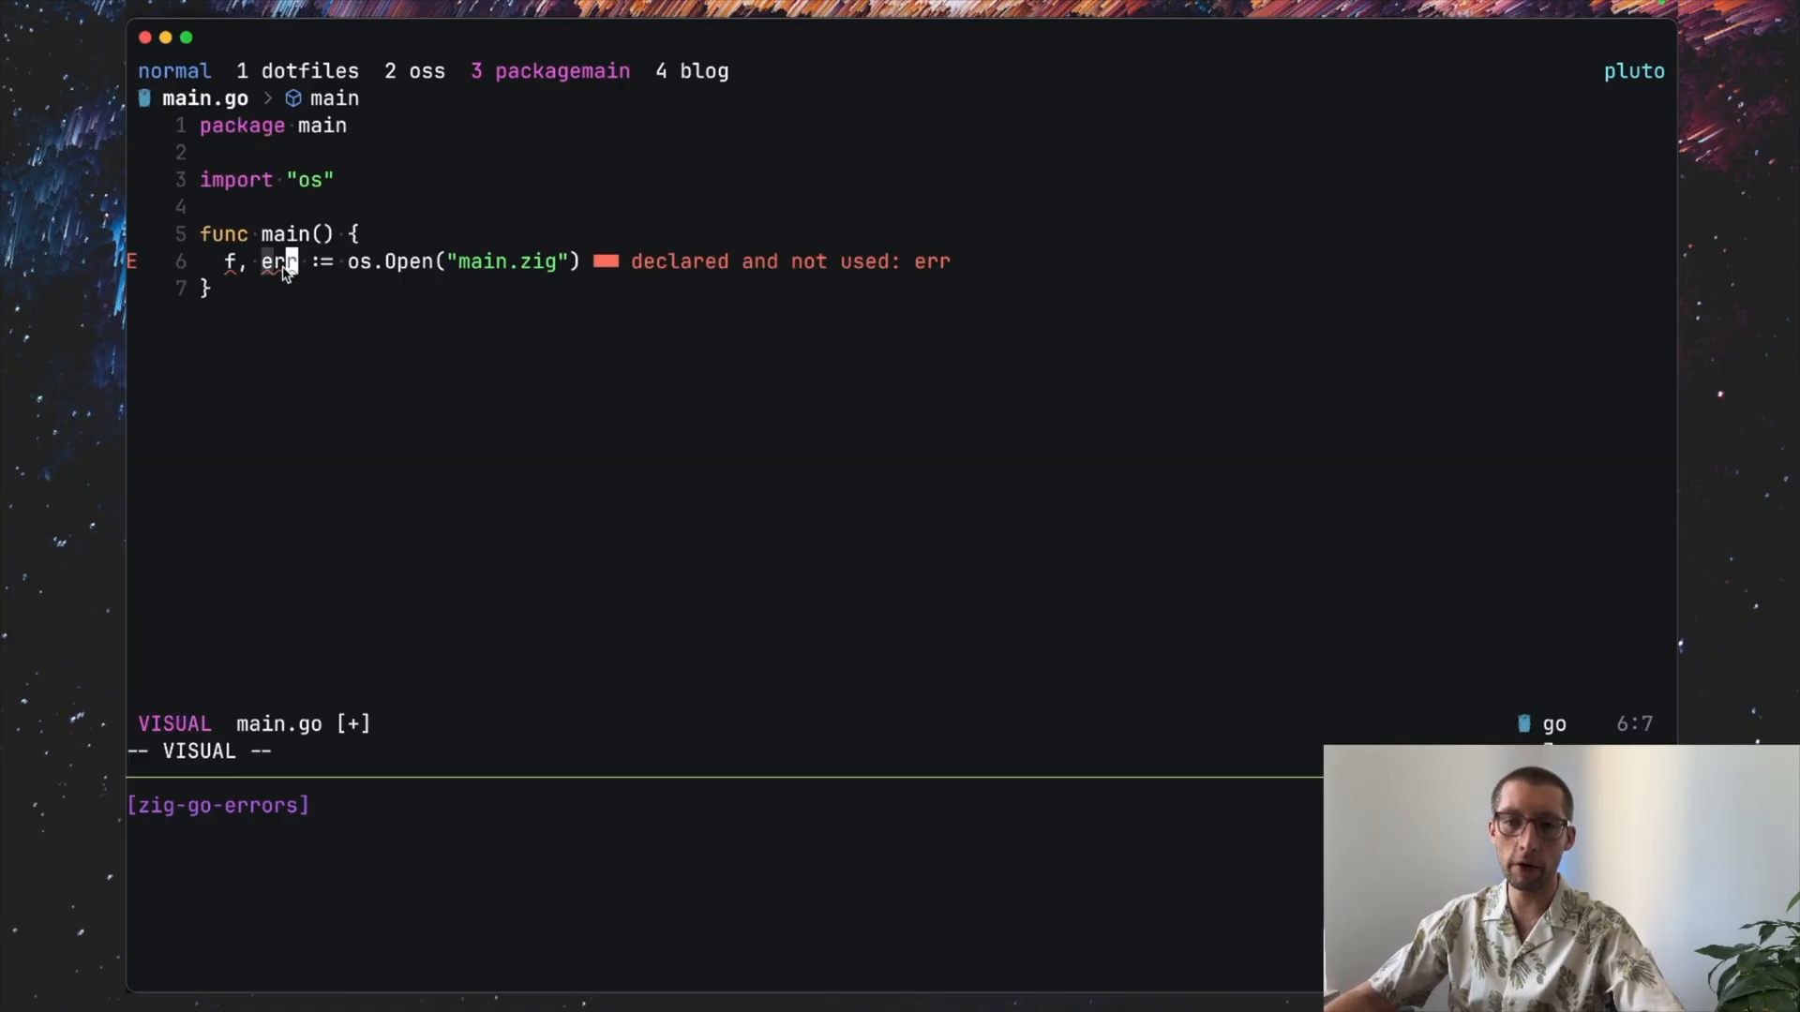
key(Escape)
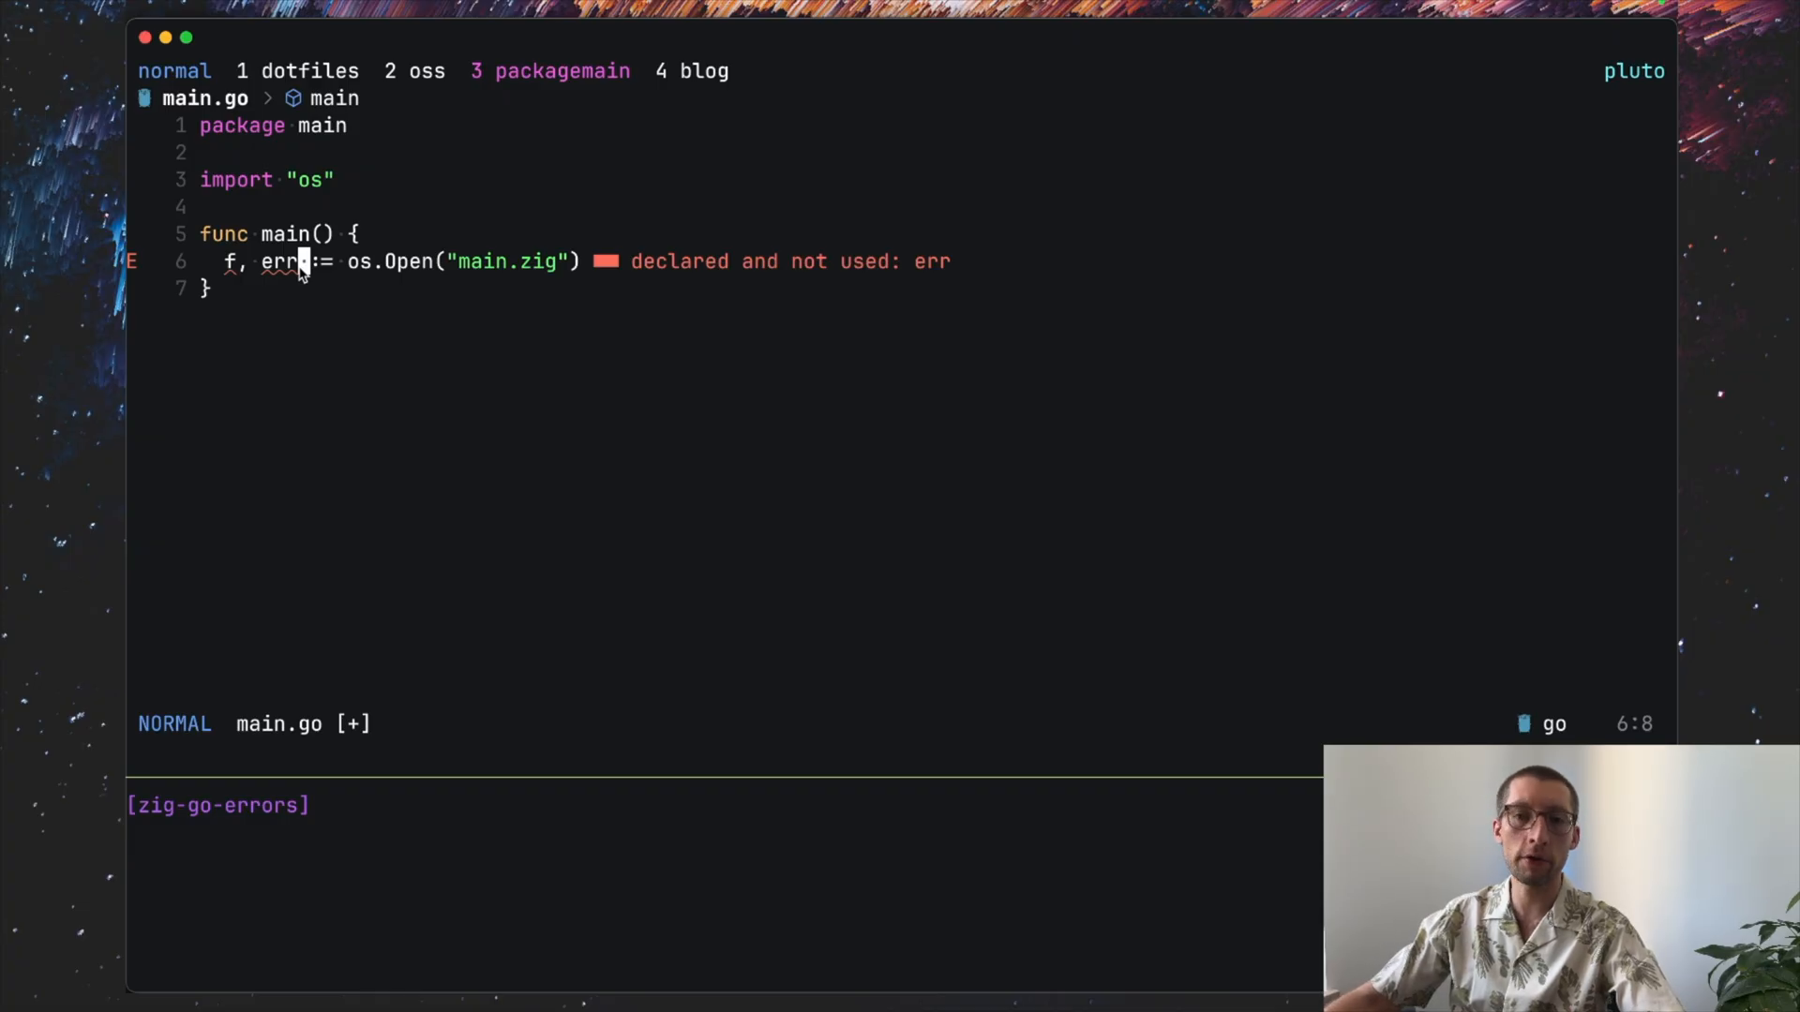
mouse_move(595, 266)
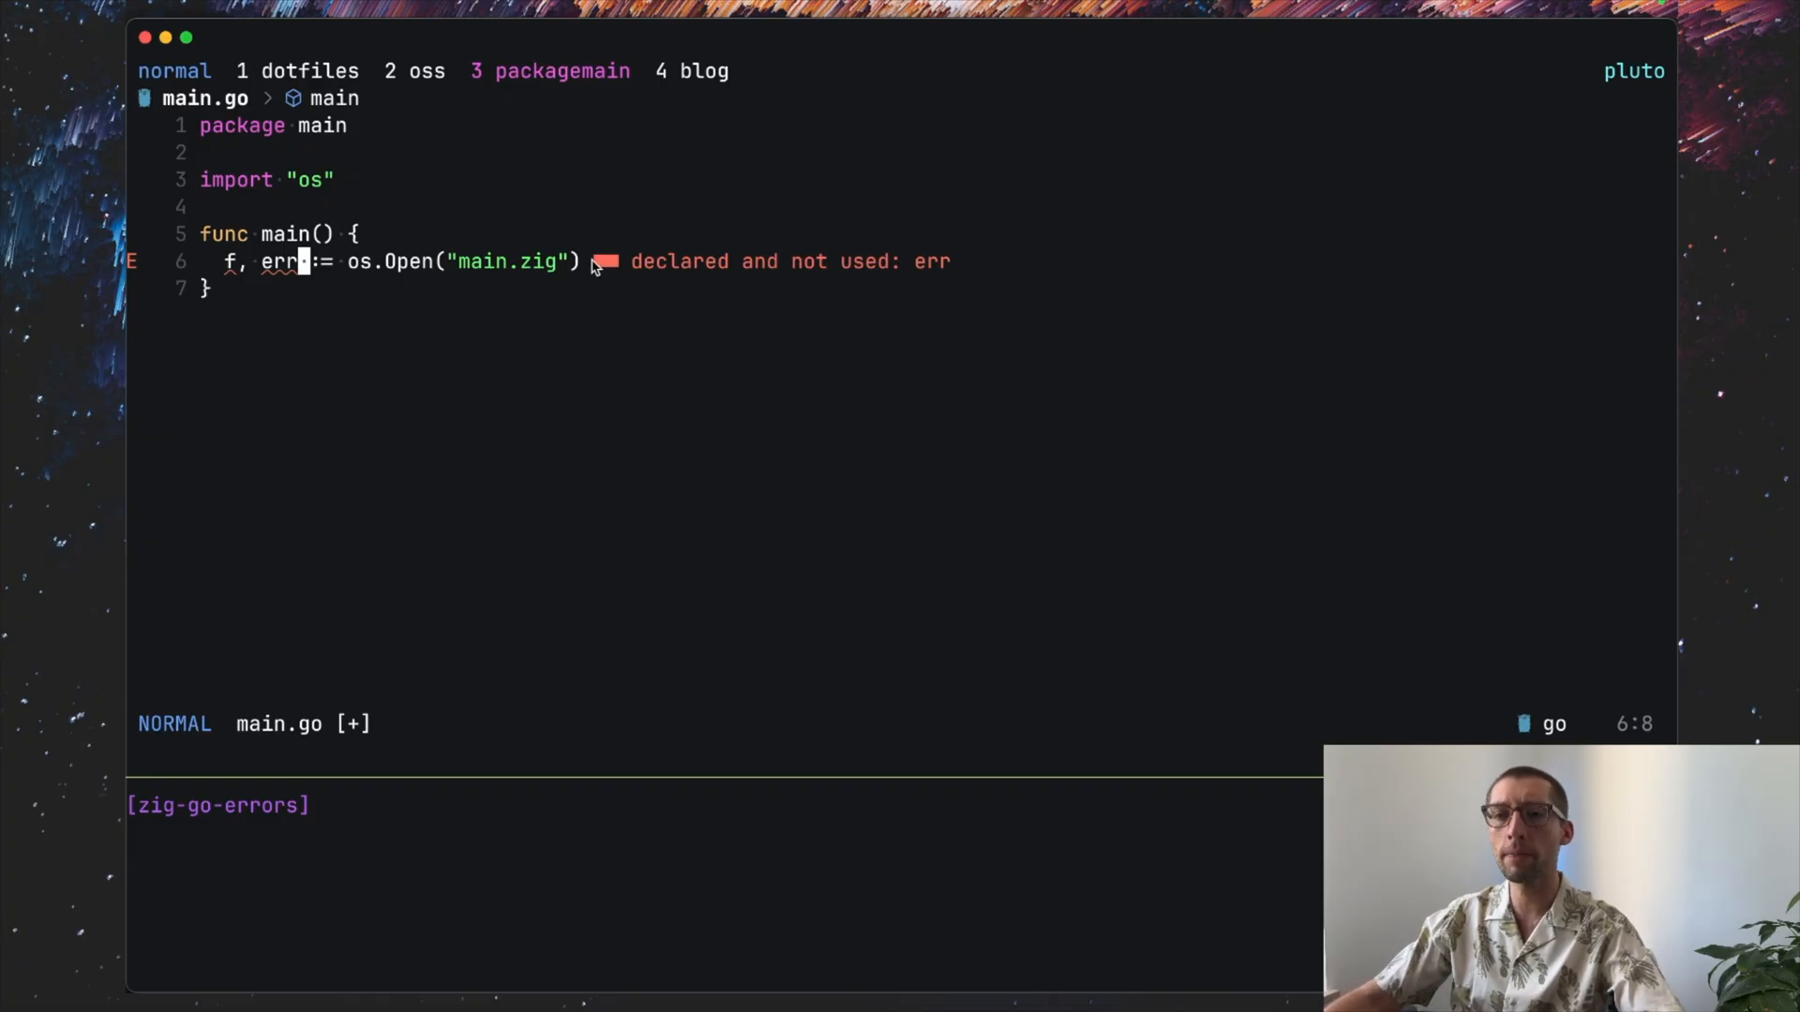
Step: Add if err != nil { log.Fatal(err) } below the os.Open call
key(o)
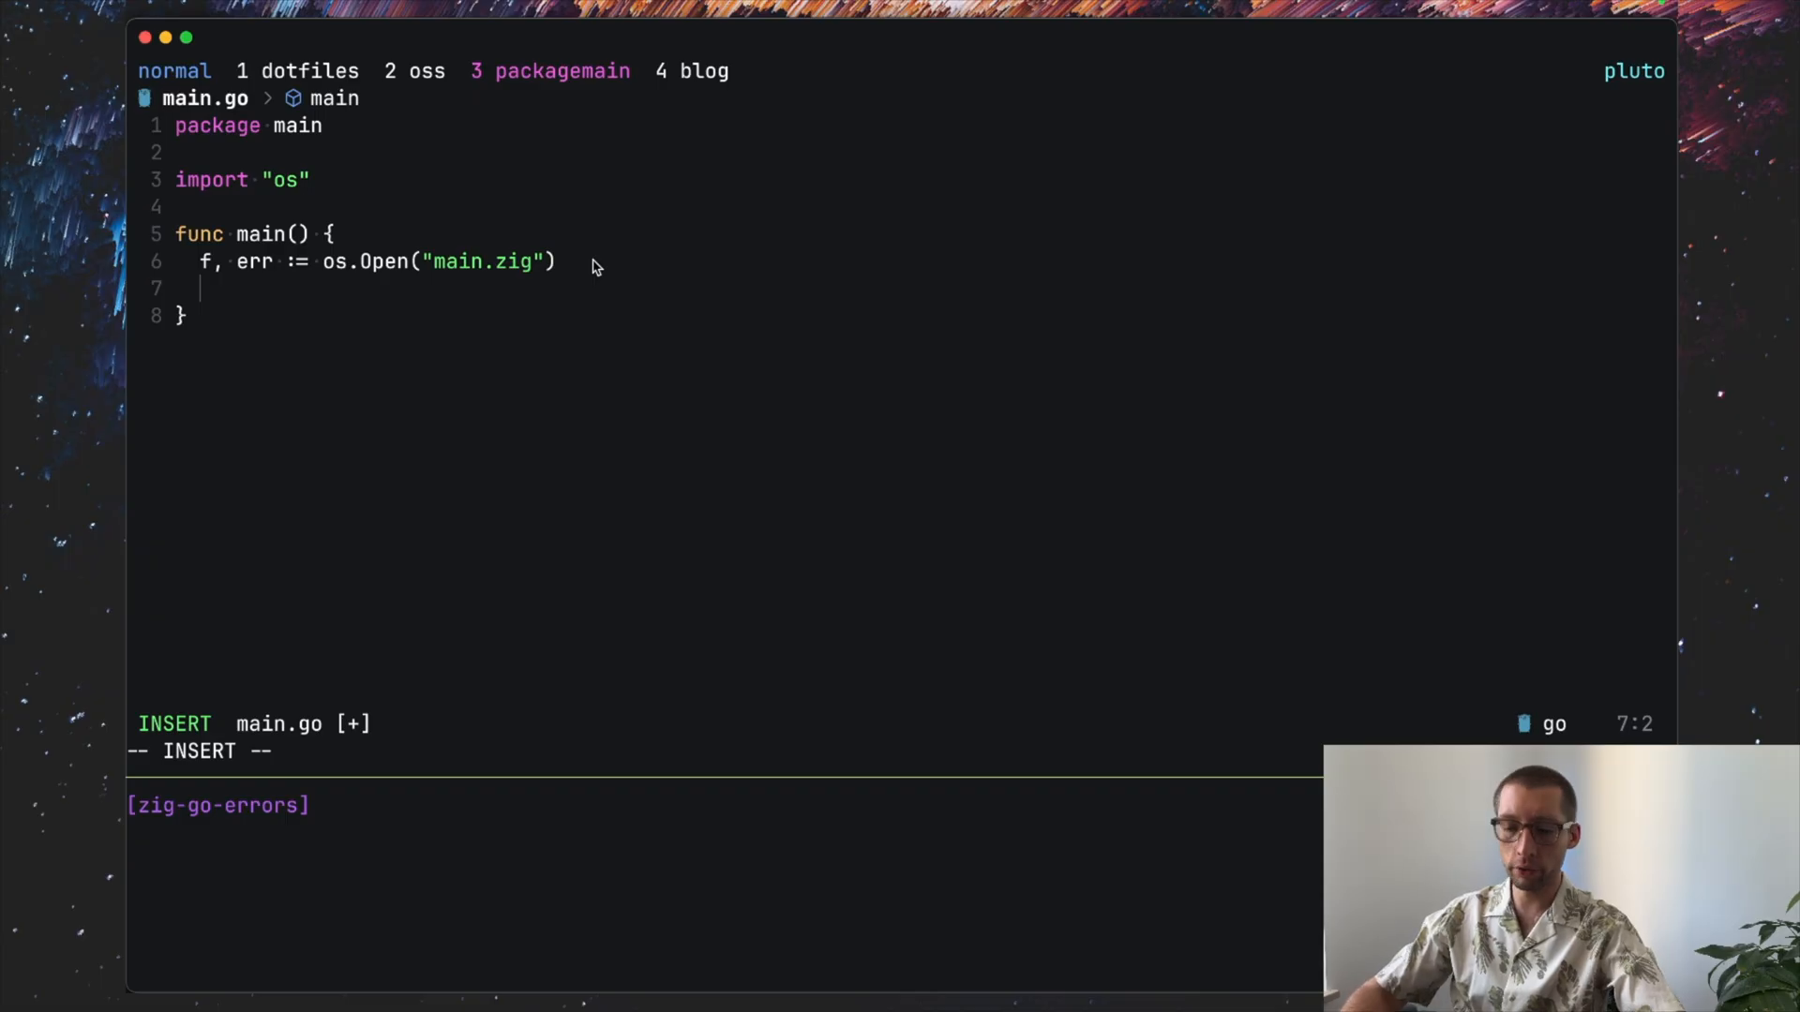
text(if err != nil {)
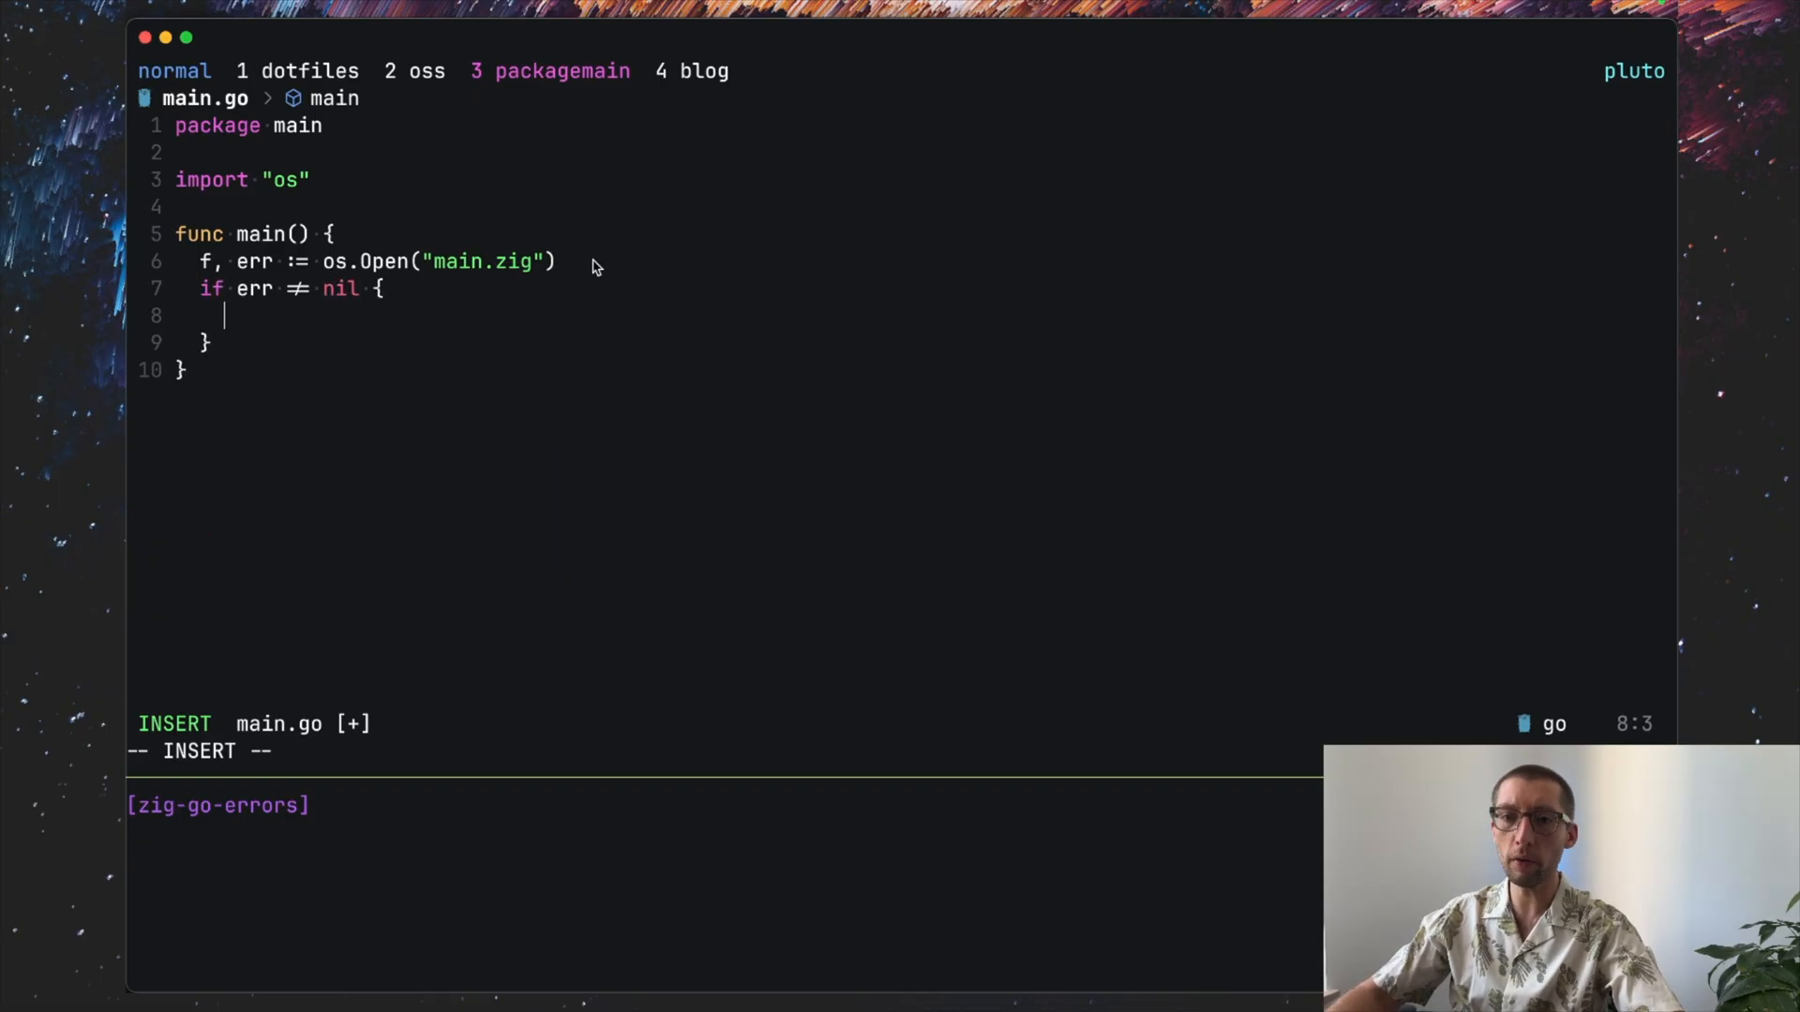
text(log.Fat)
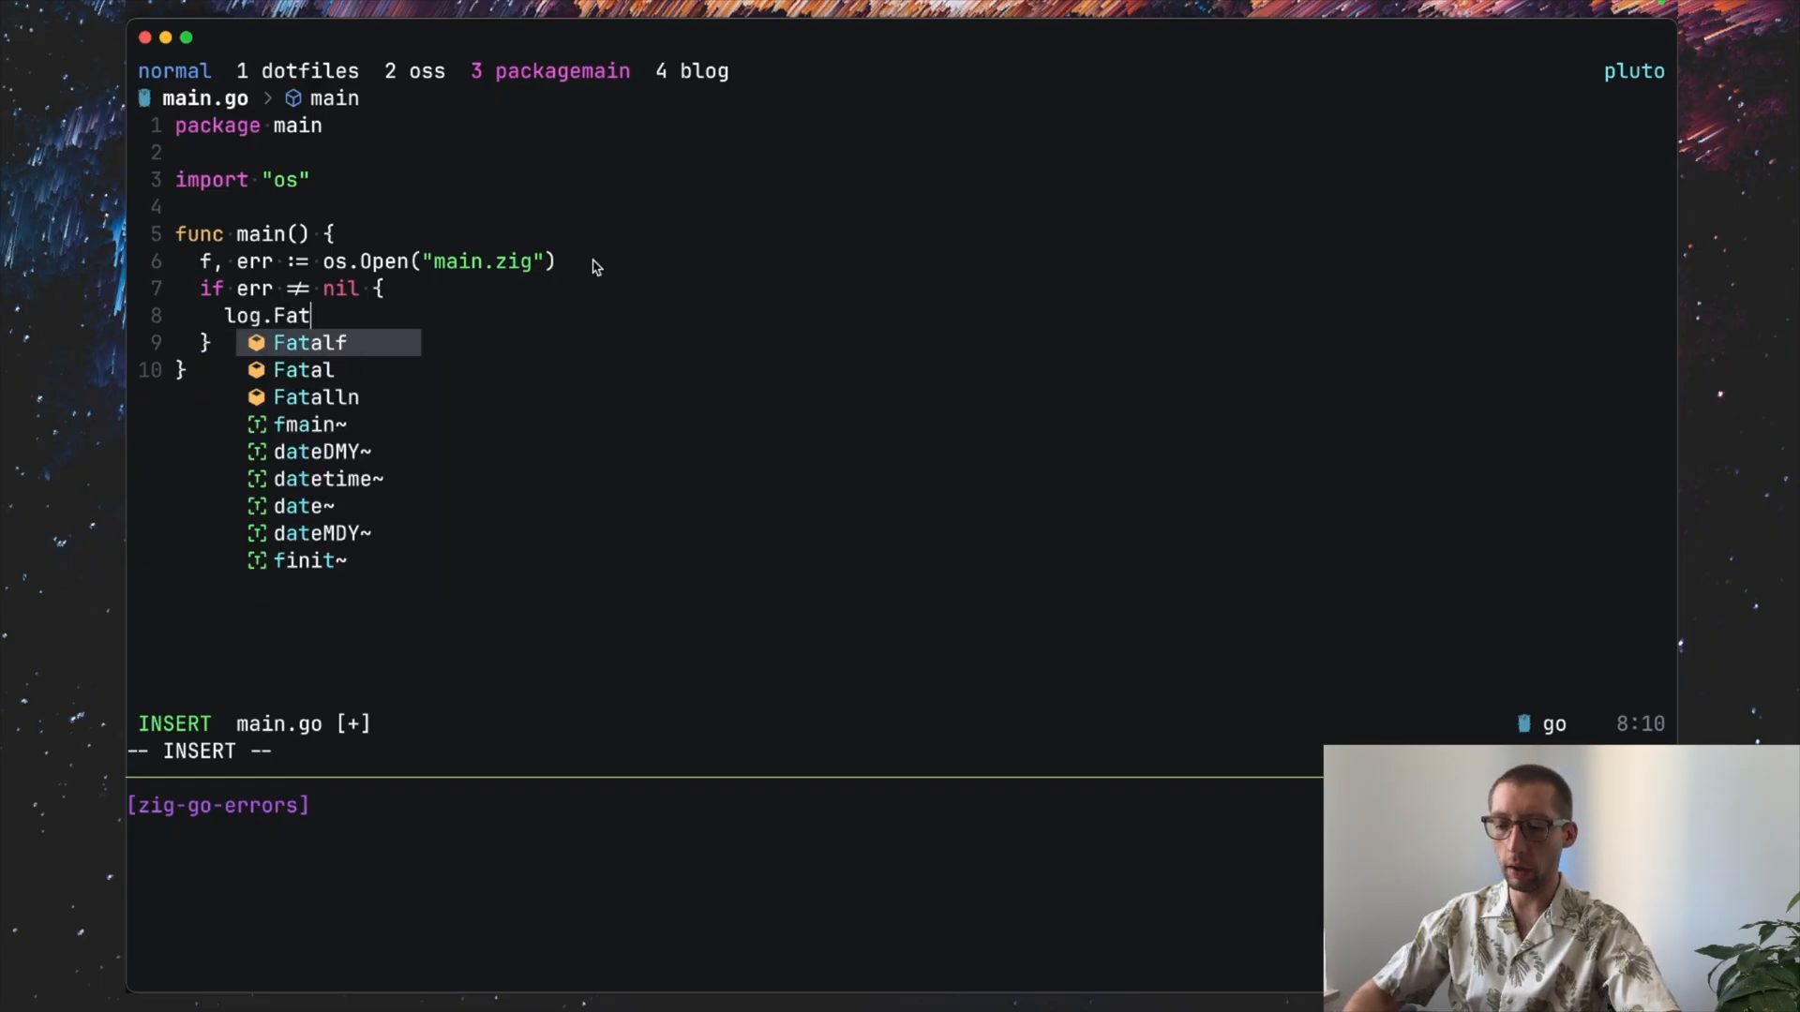
text(al(err)
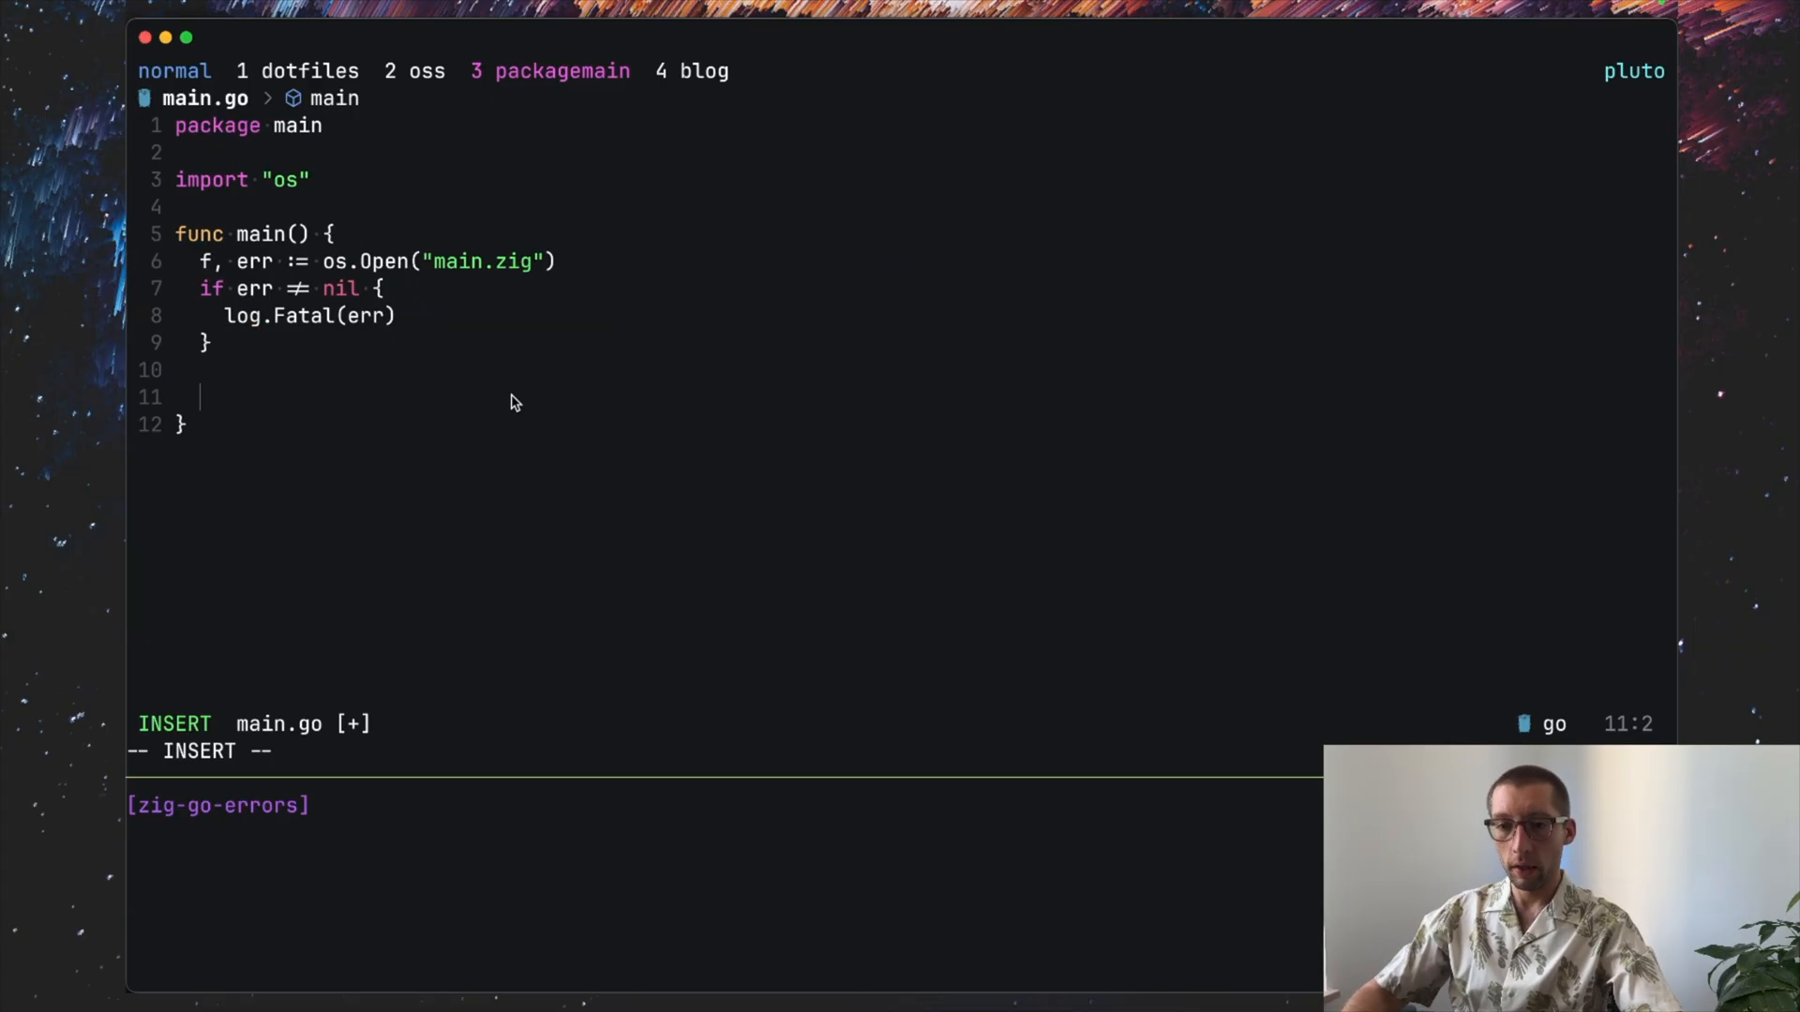
Step: Write if err := f.Close(); err != nil { log.Fatal(err) } and let goimports add log
text(if err)
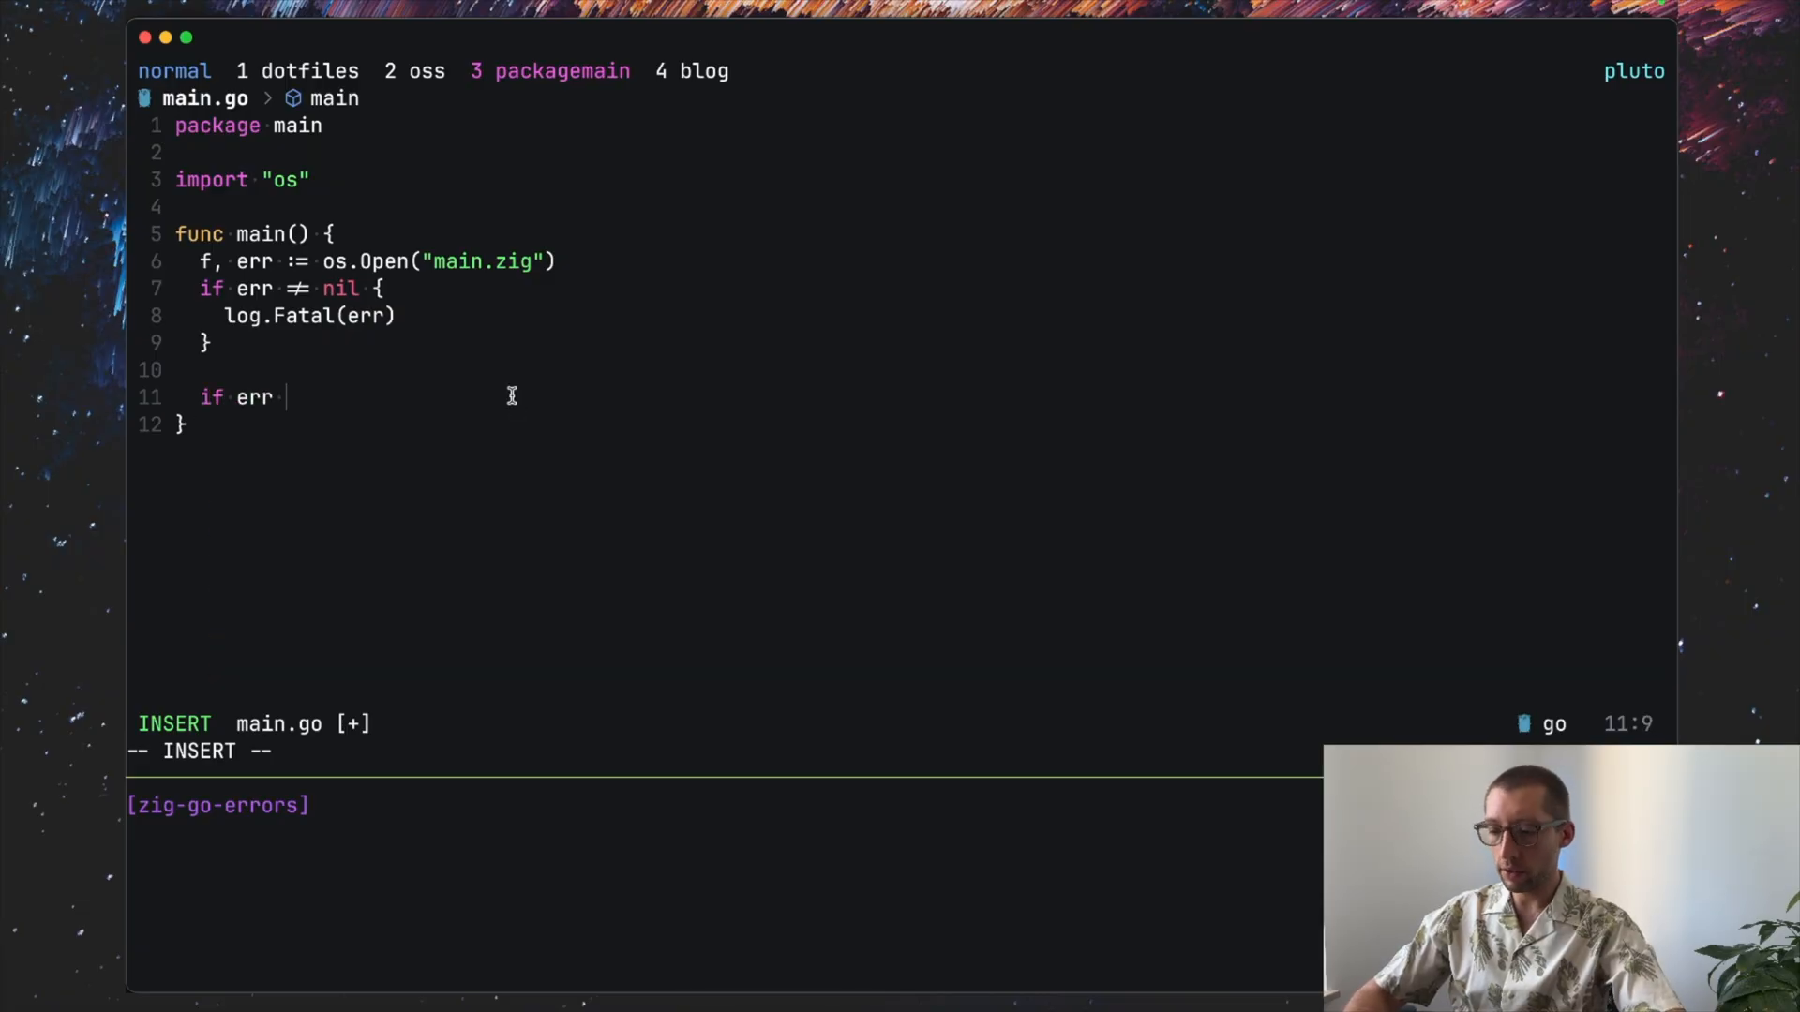
text(:= f)
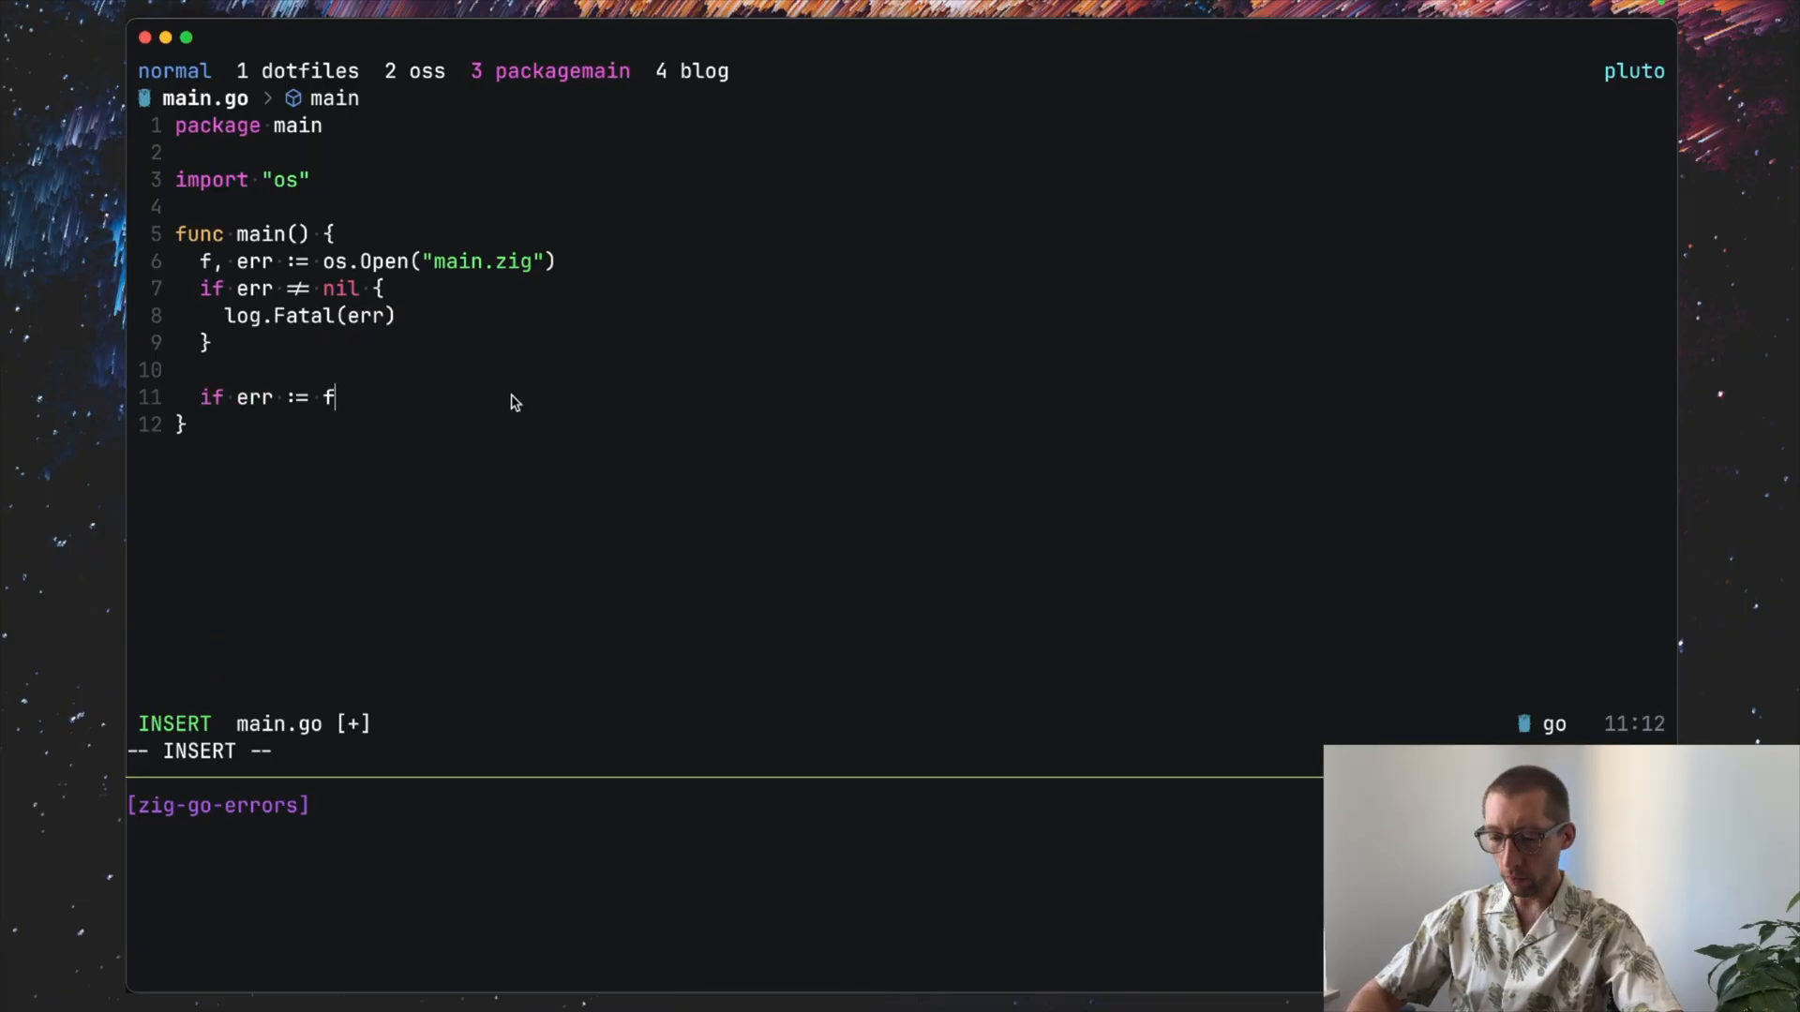
text(.Close(); err != nil {)
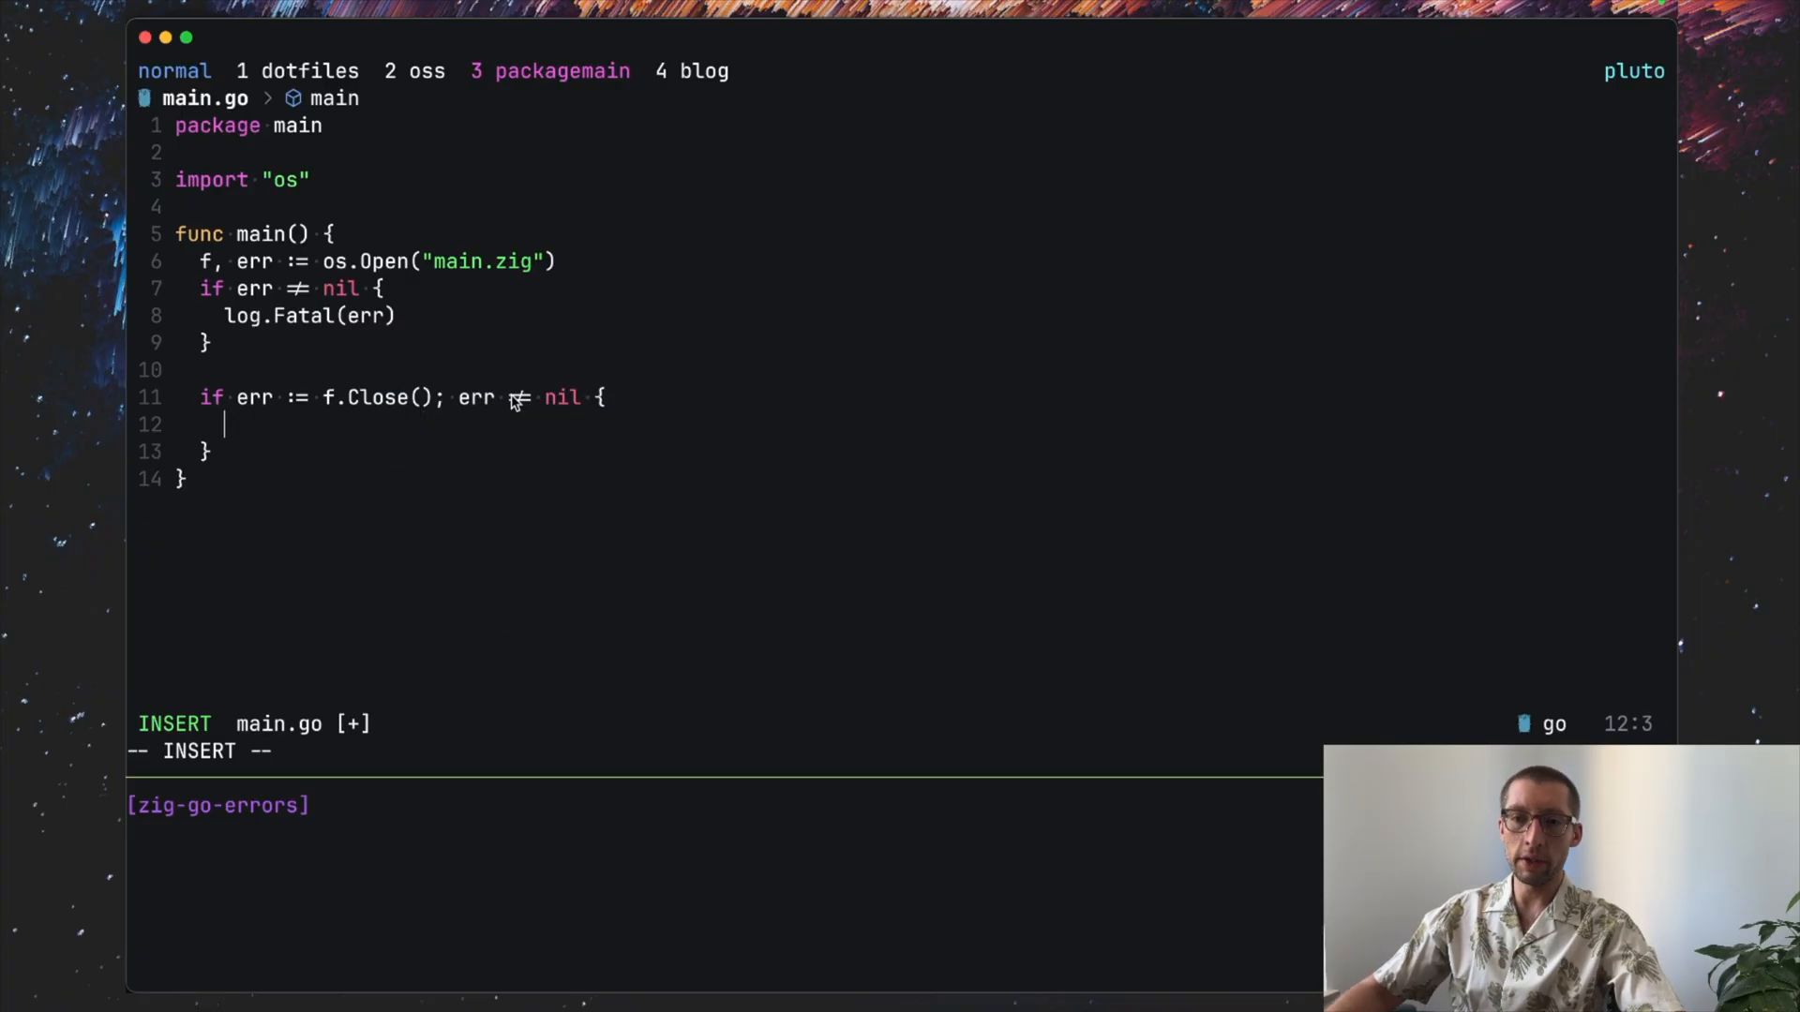
text(log.Fata)
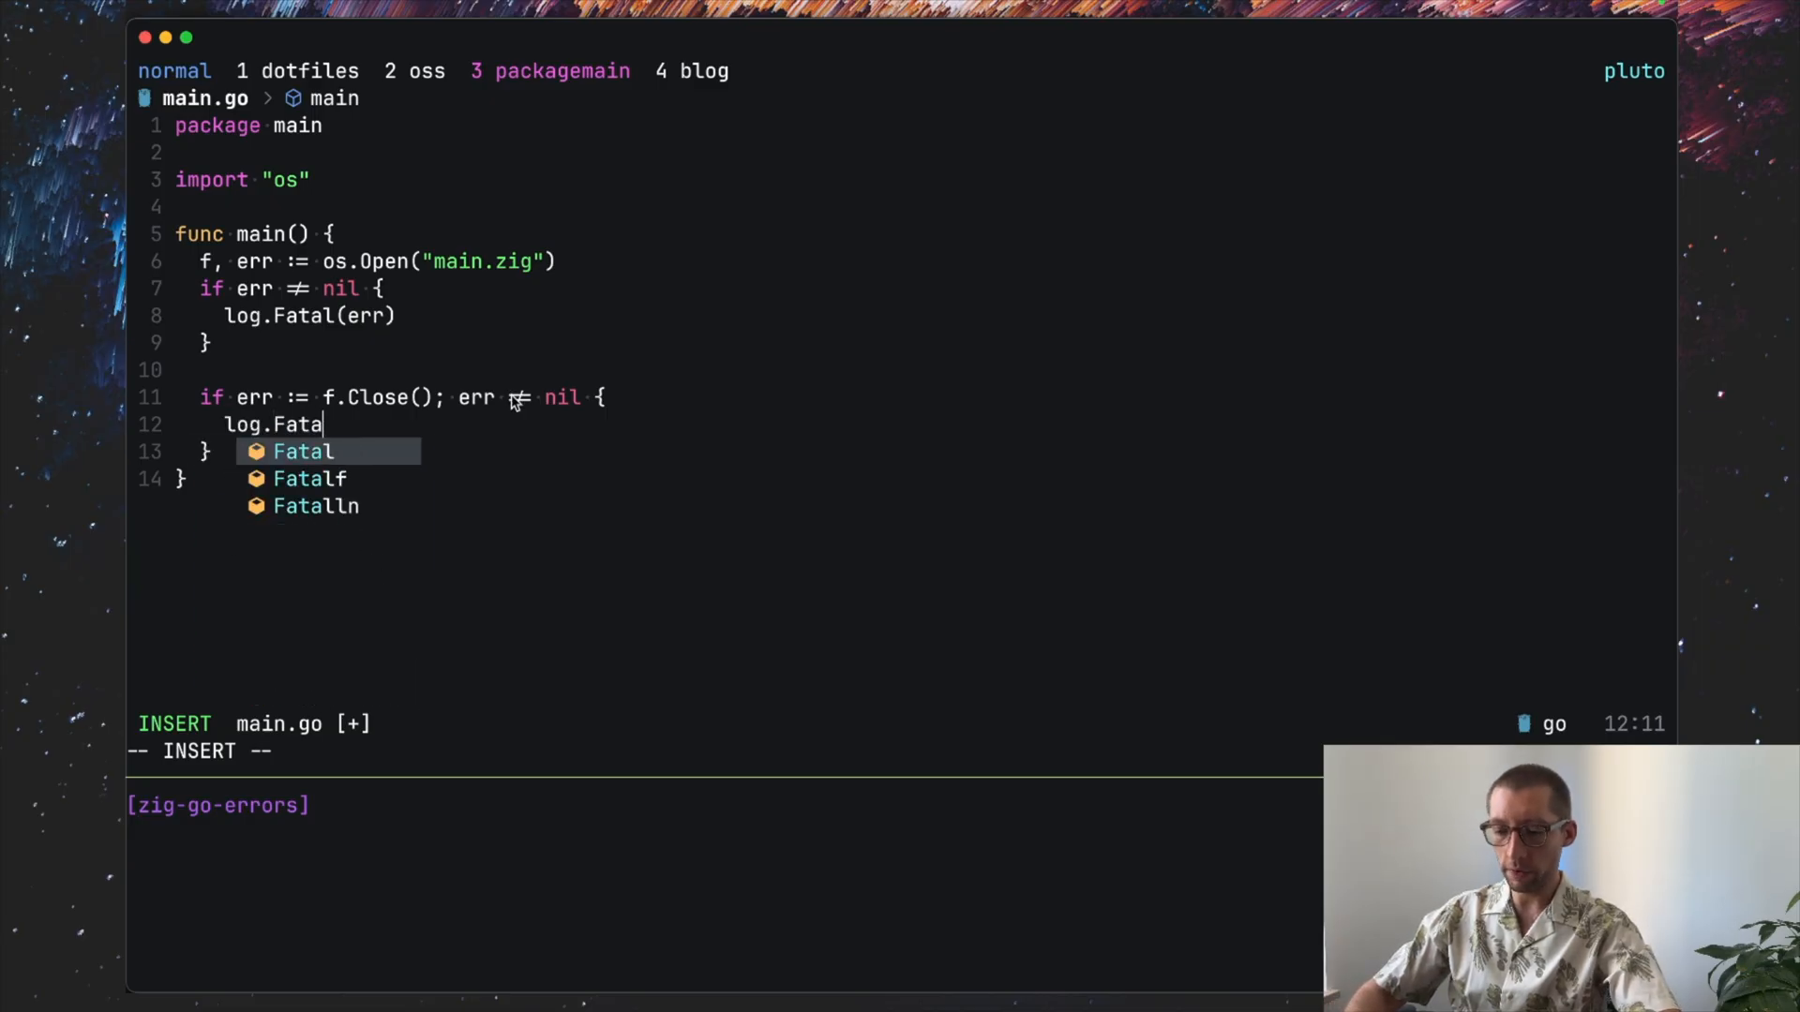
text((err)
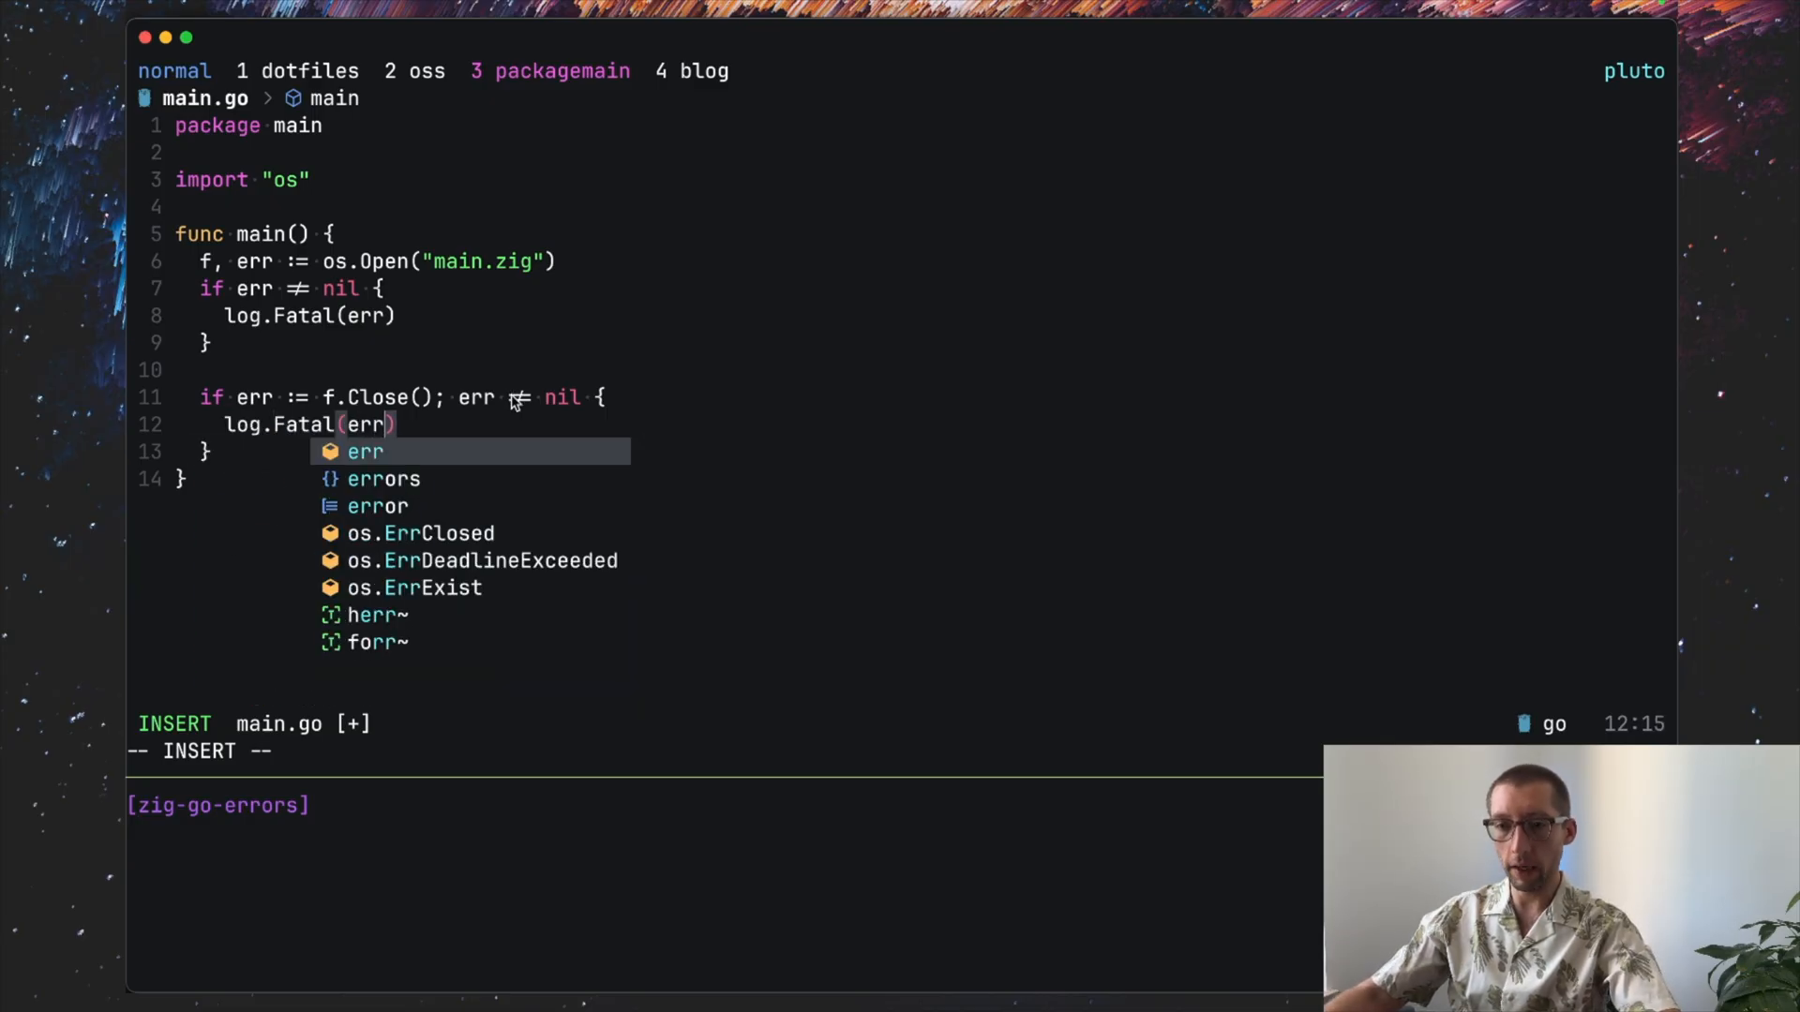
key(Escape)
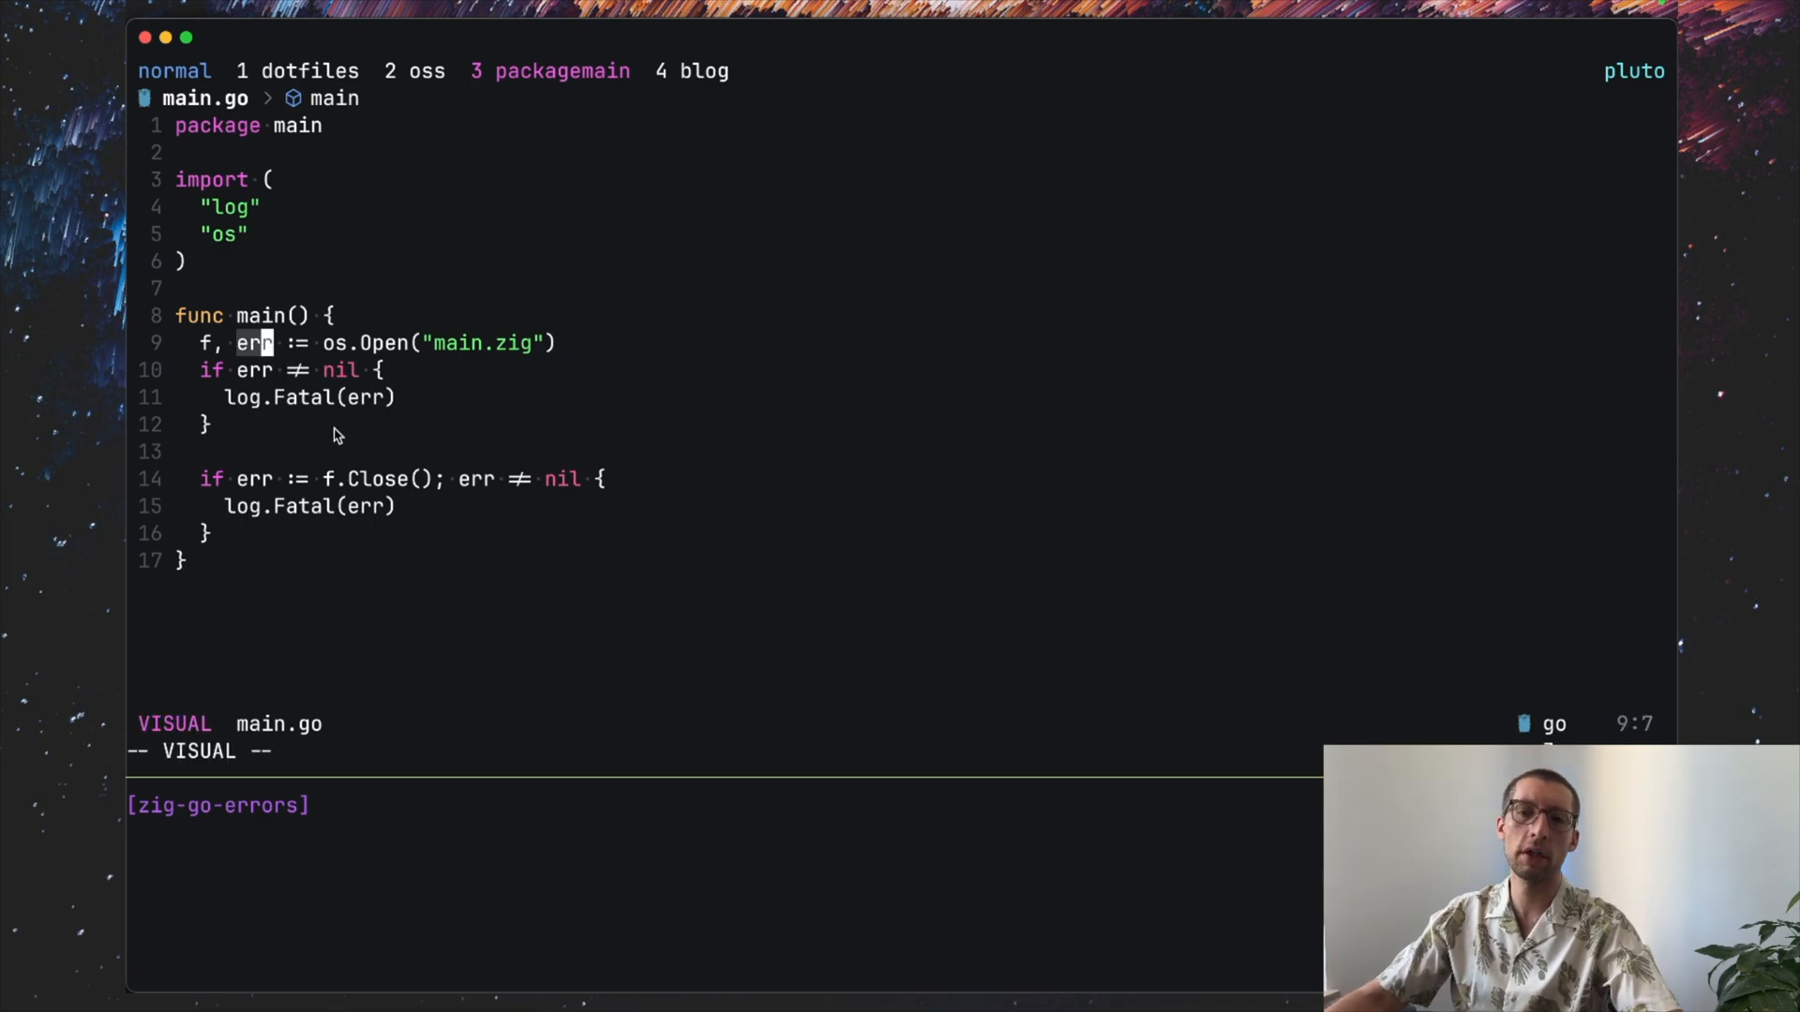
key(Escape)
text(type)
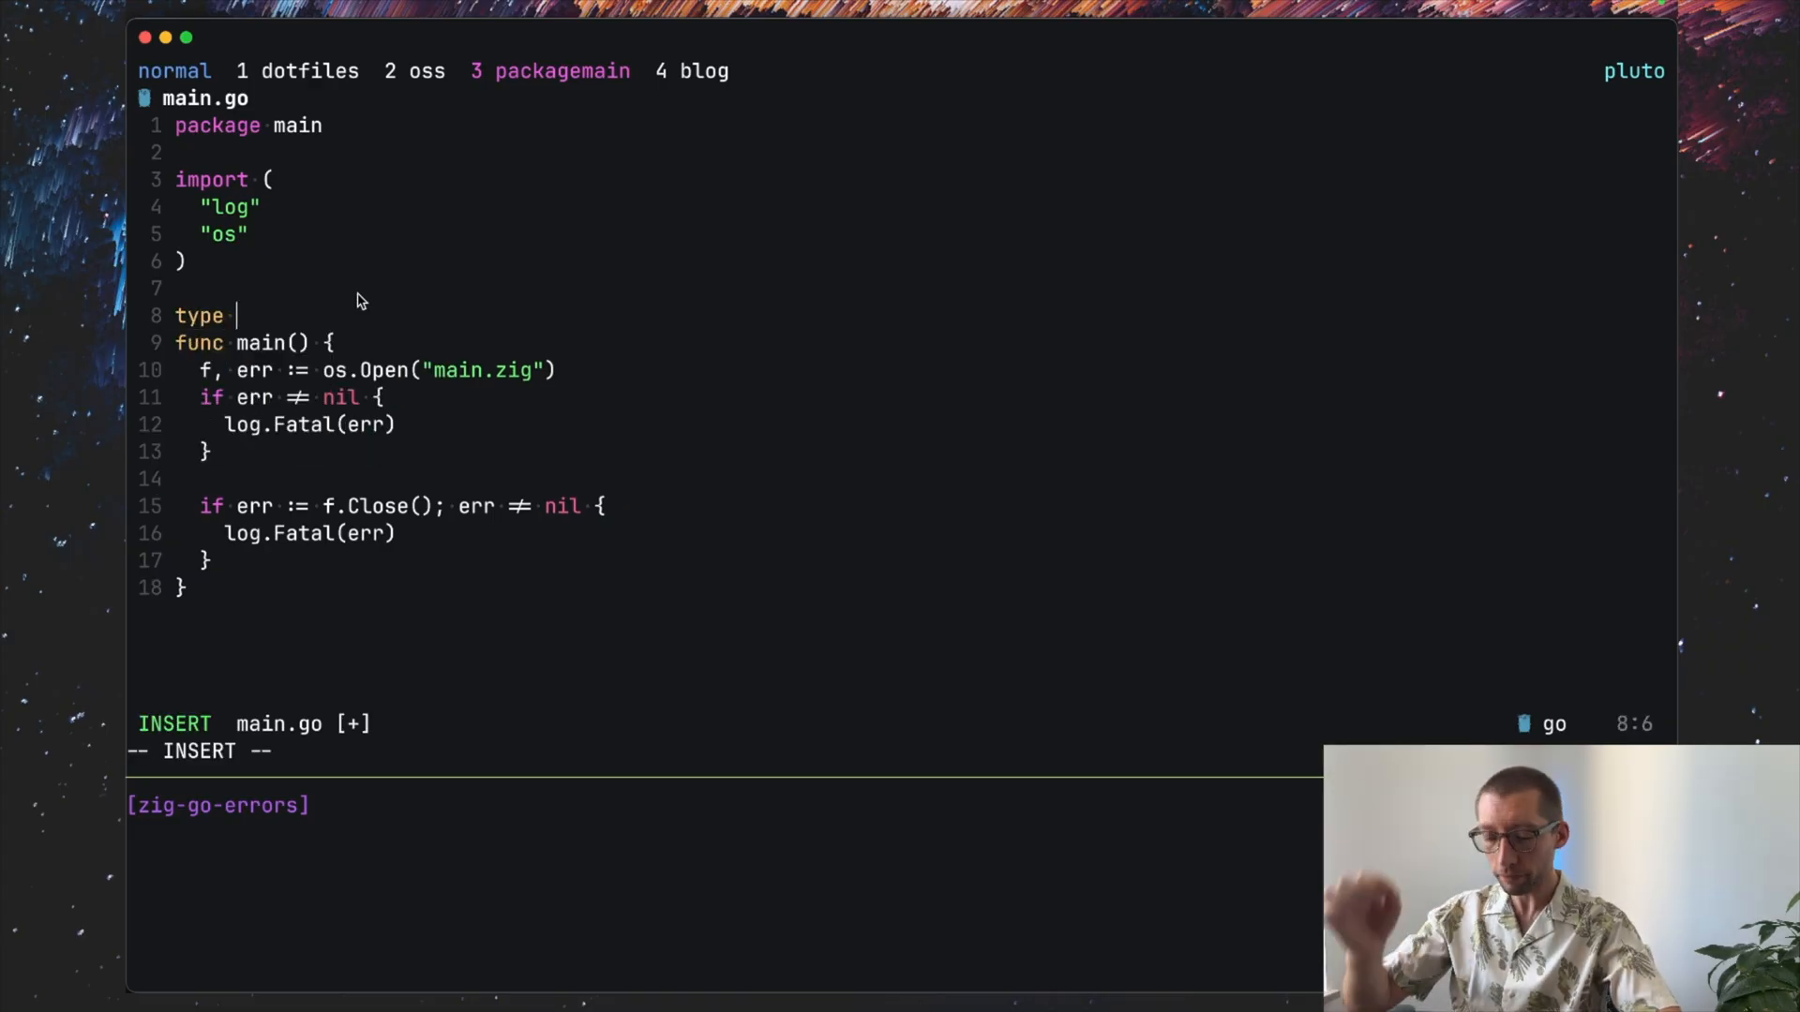
Step: Define type myError struct with a field s string
text(myError)
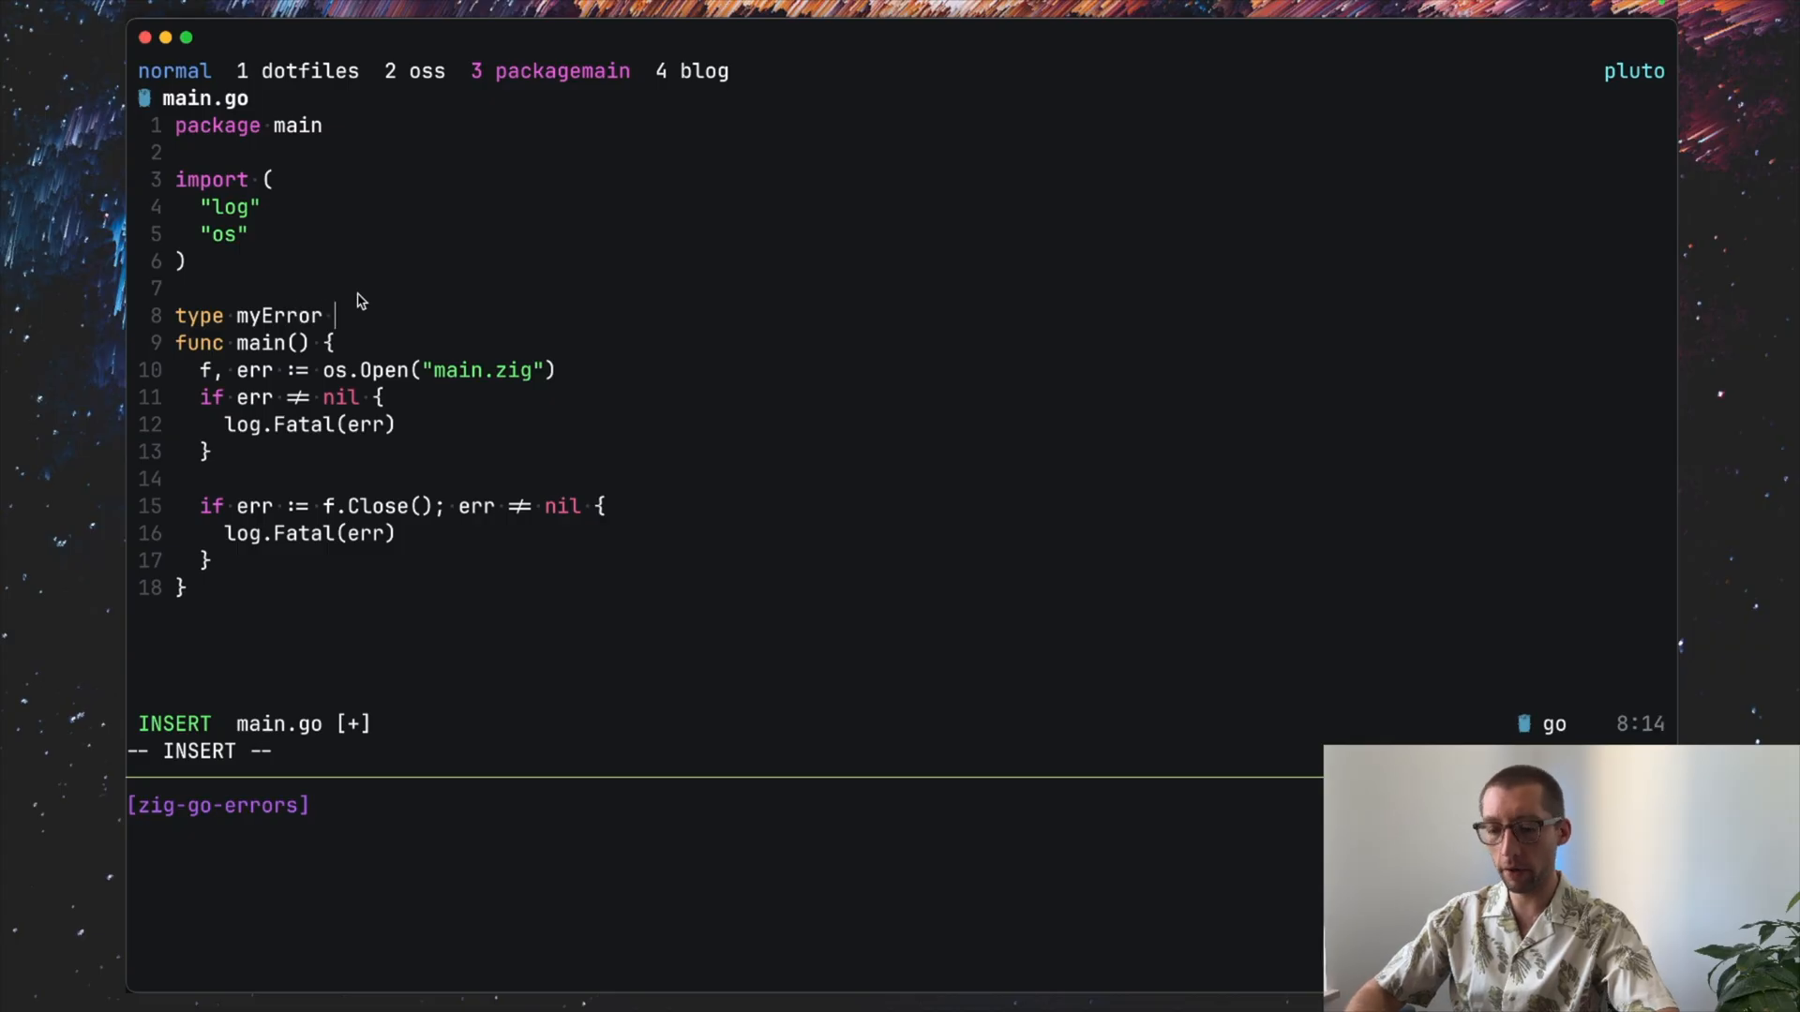
text(struct {)
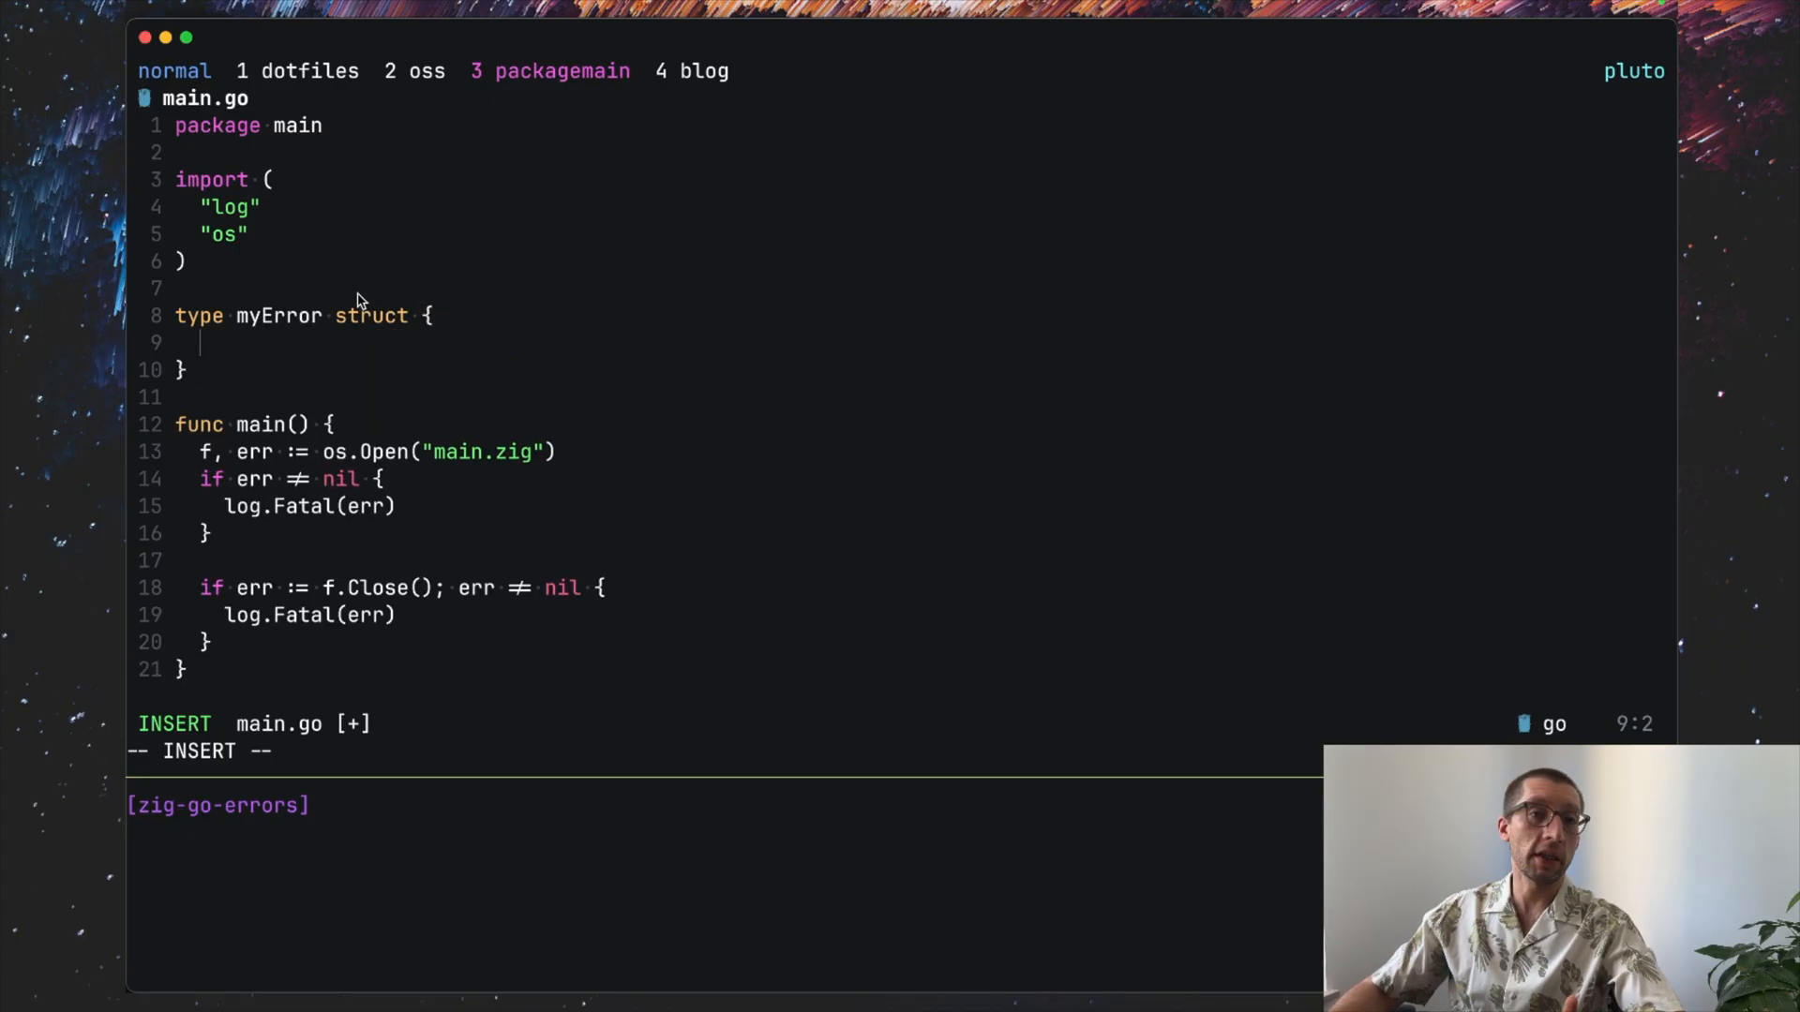
text(s)
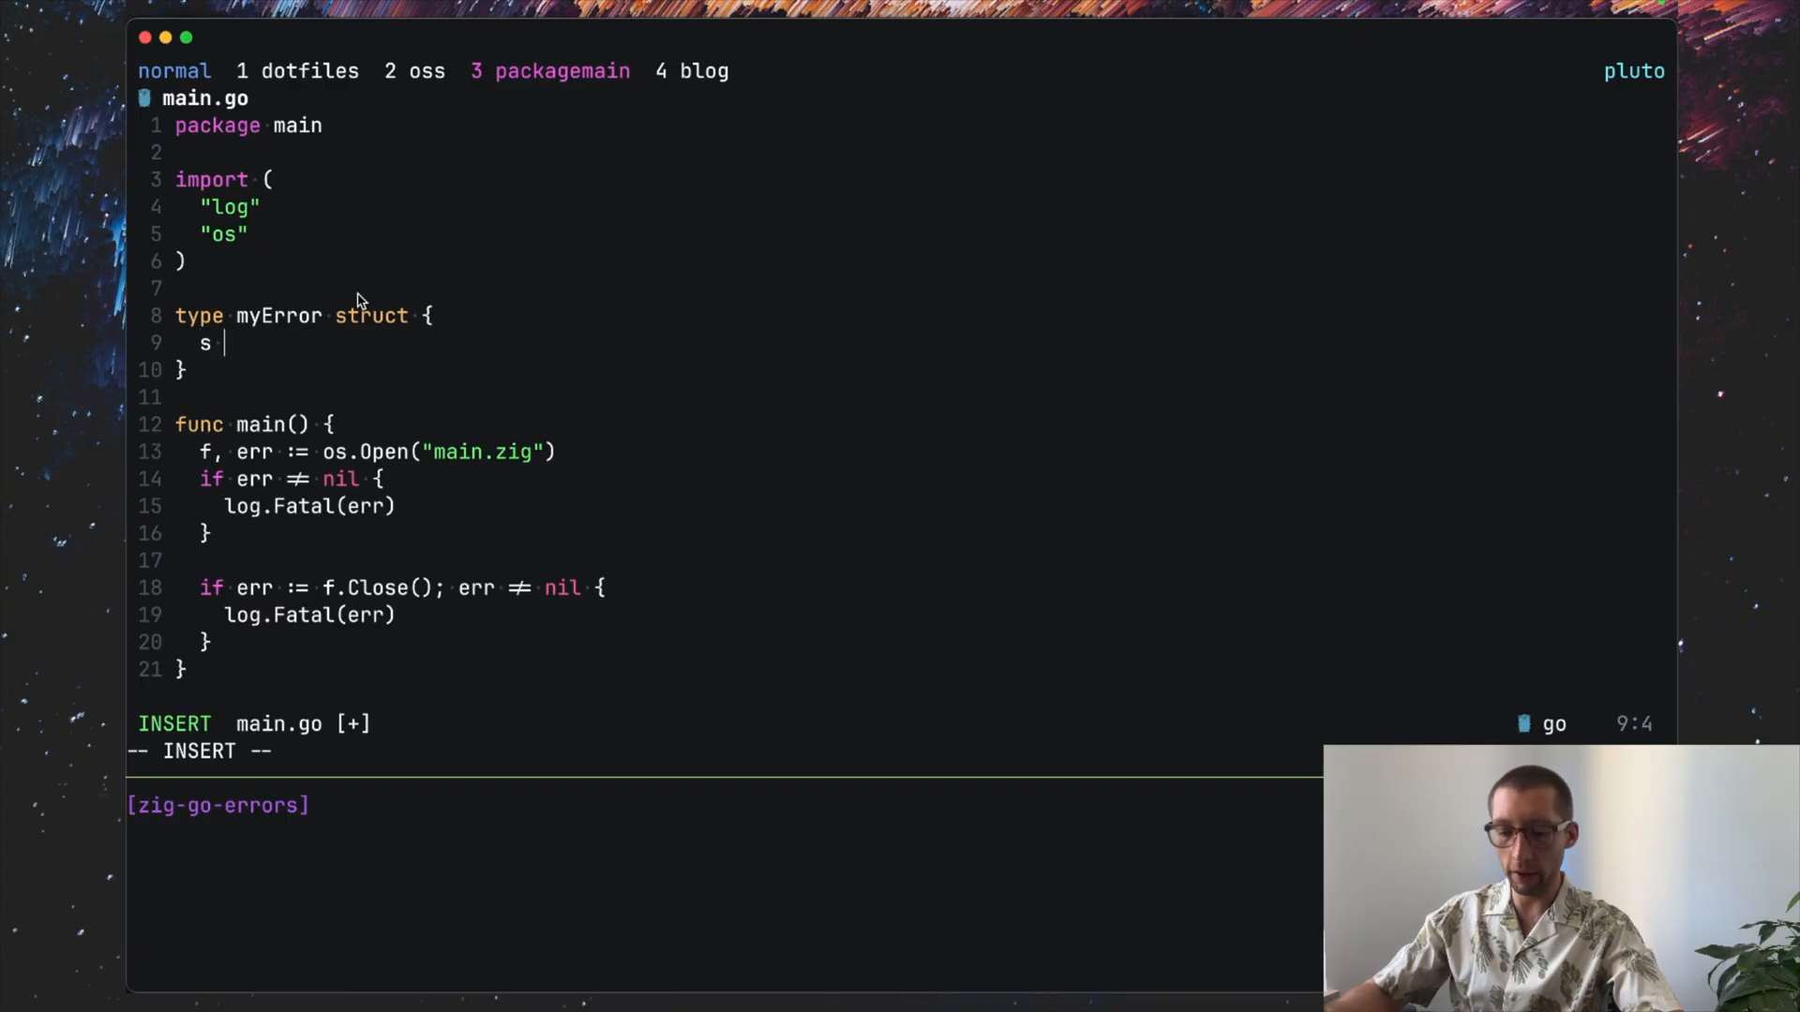
text(w)
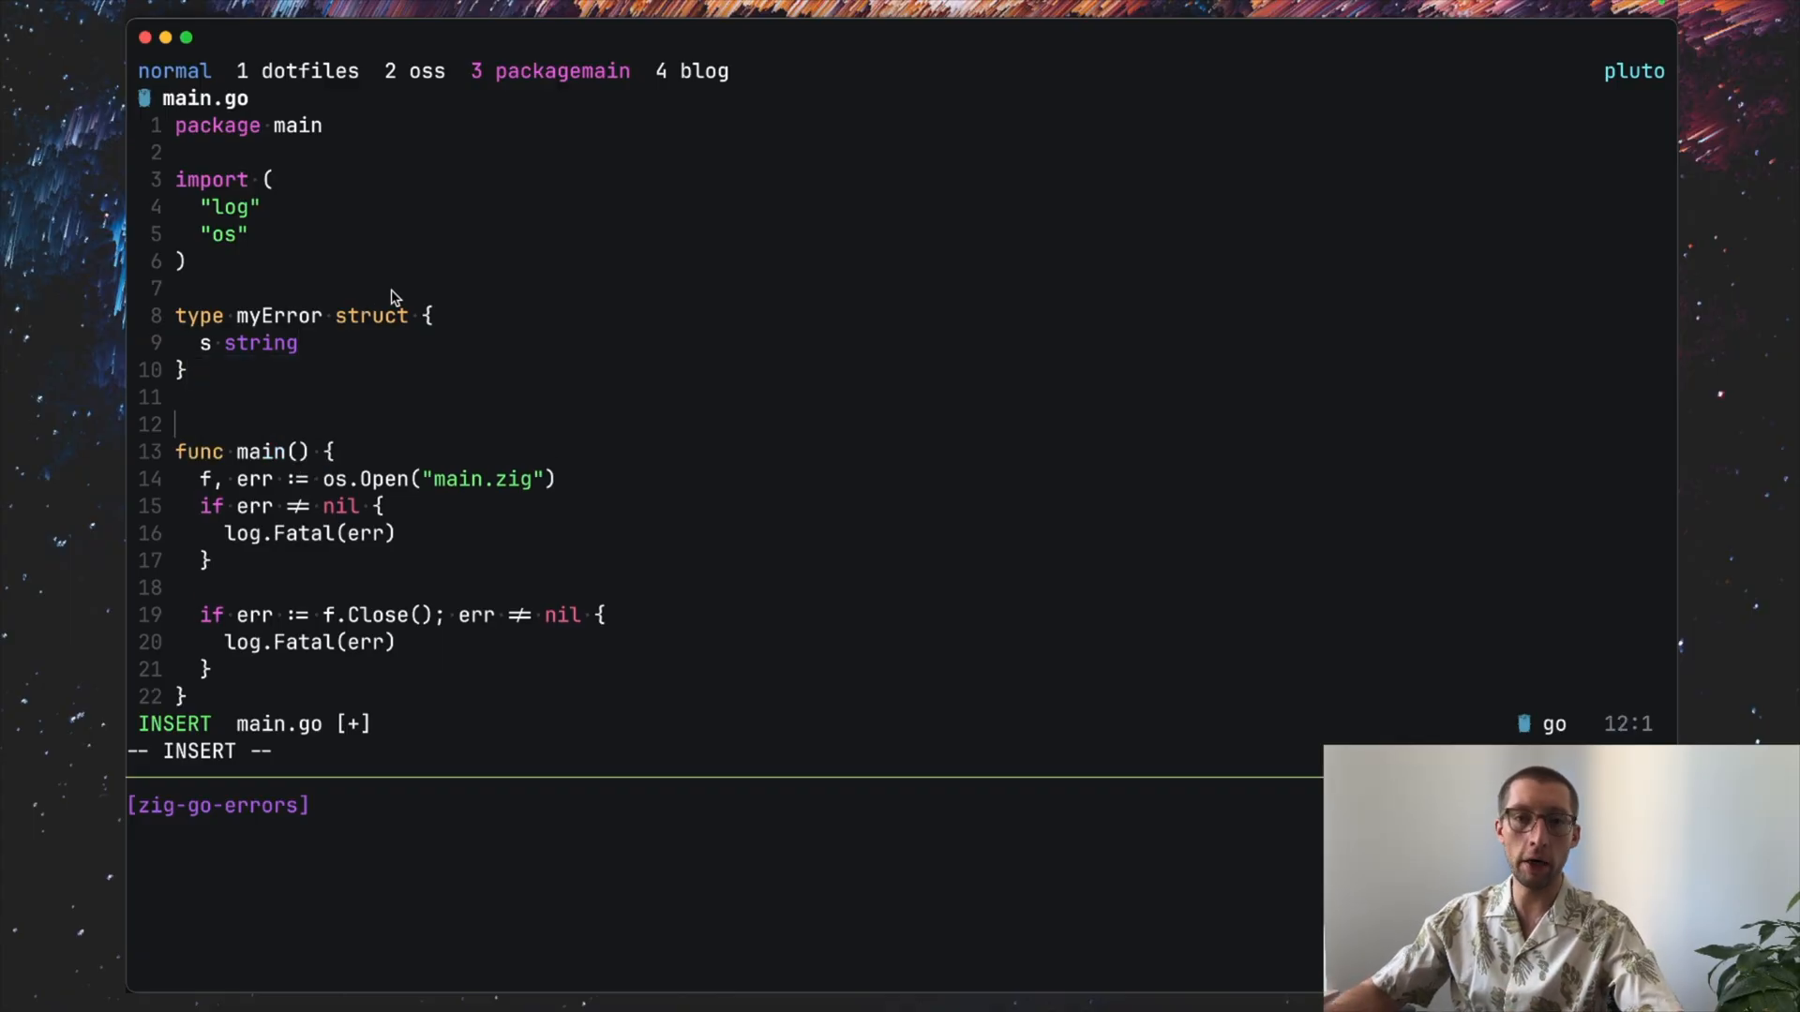
Step: Write func (e *myError) Error() string { return e.s }
text(func ())
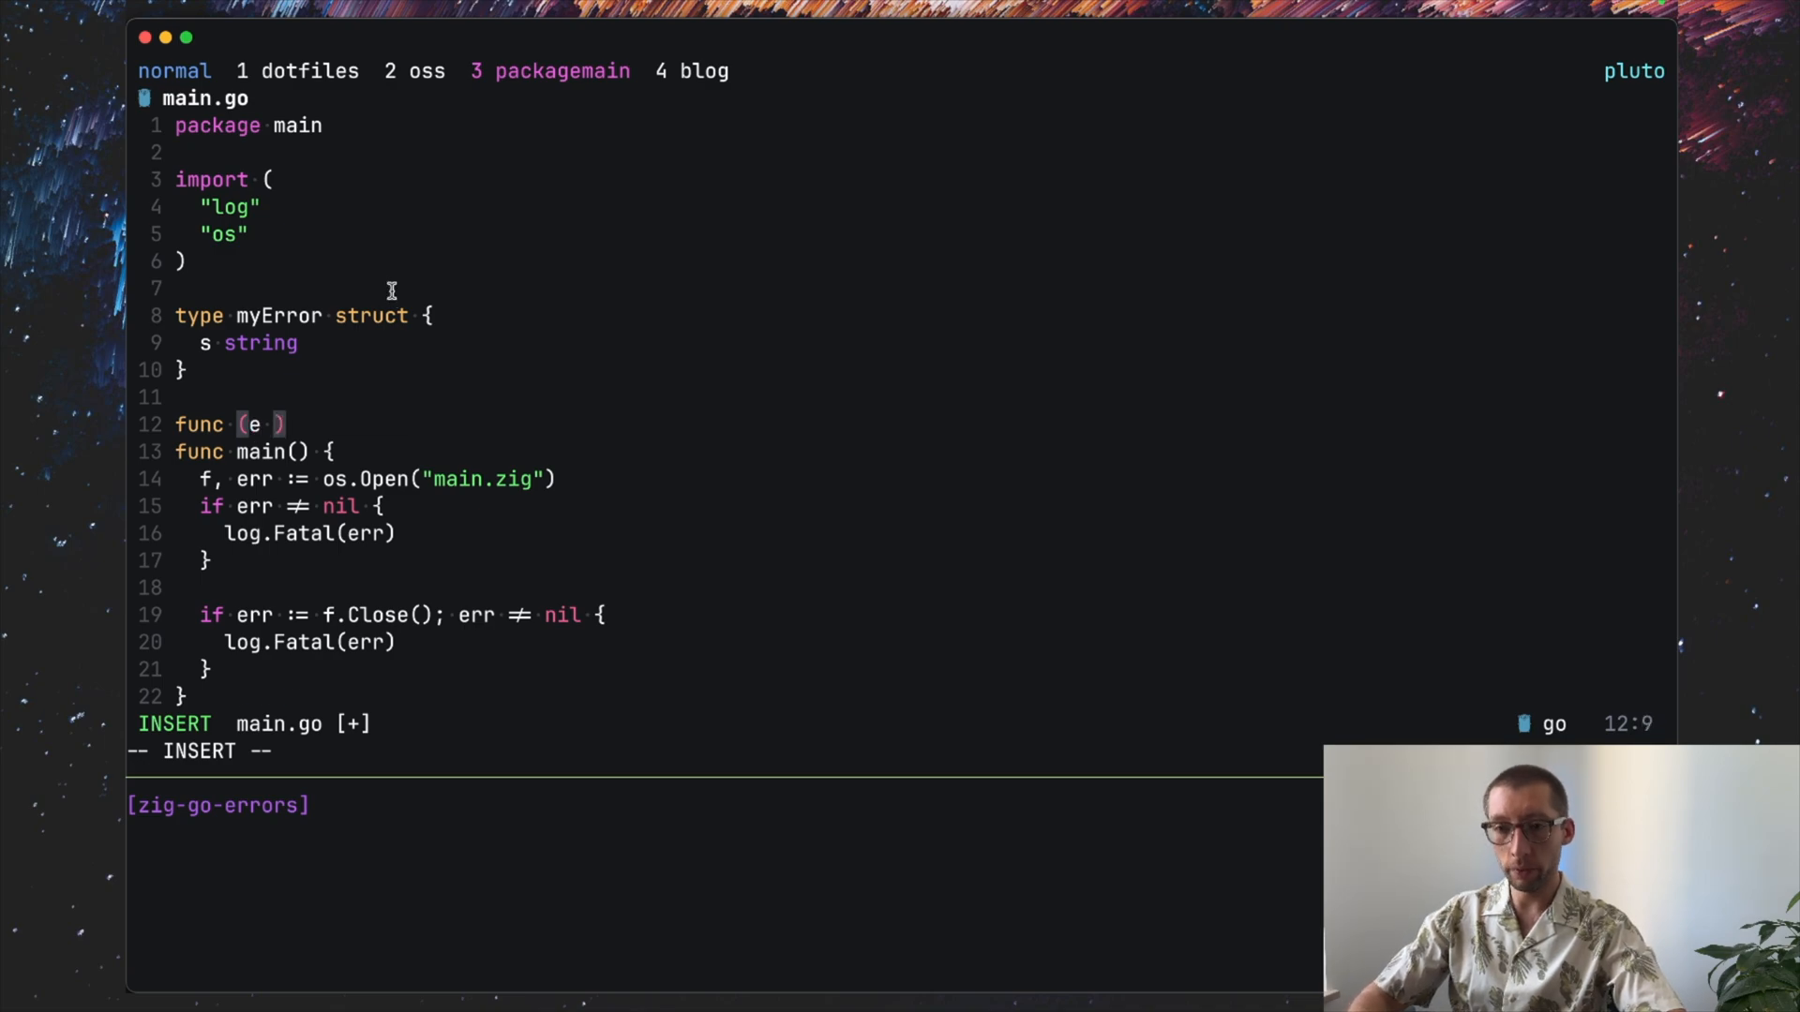
text(*myError)
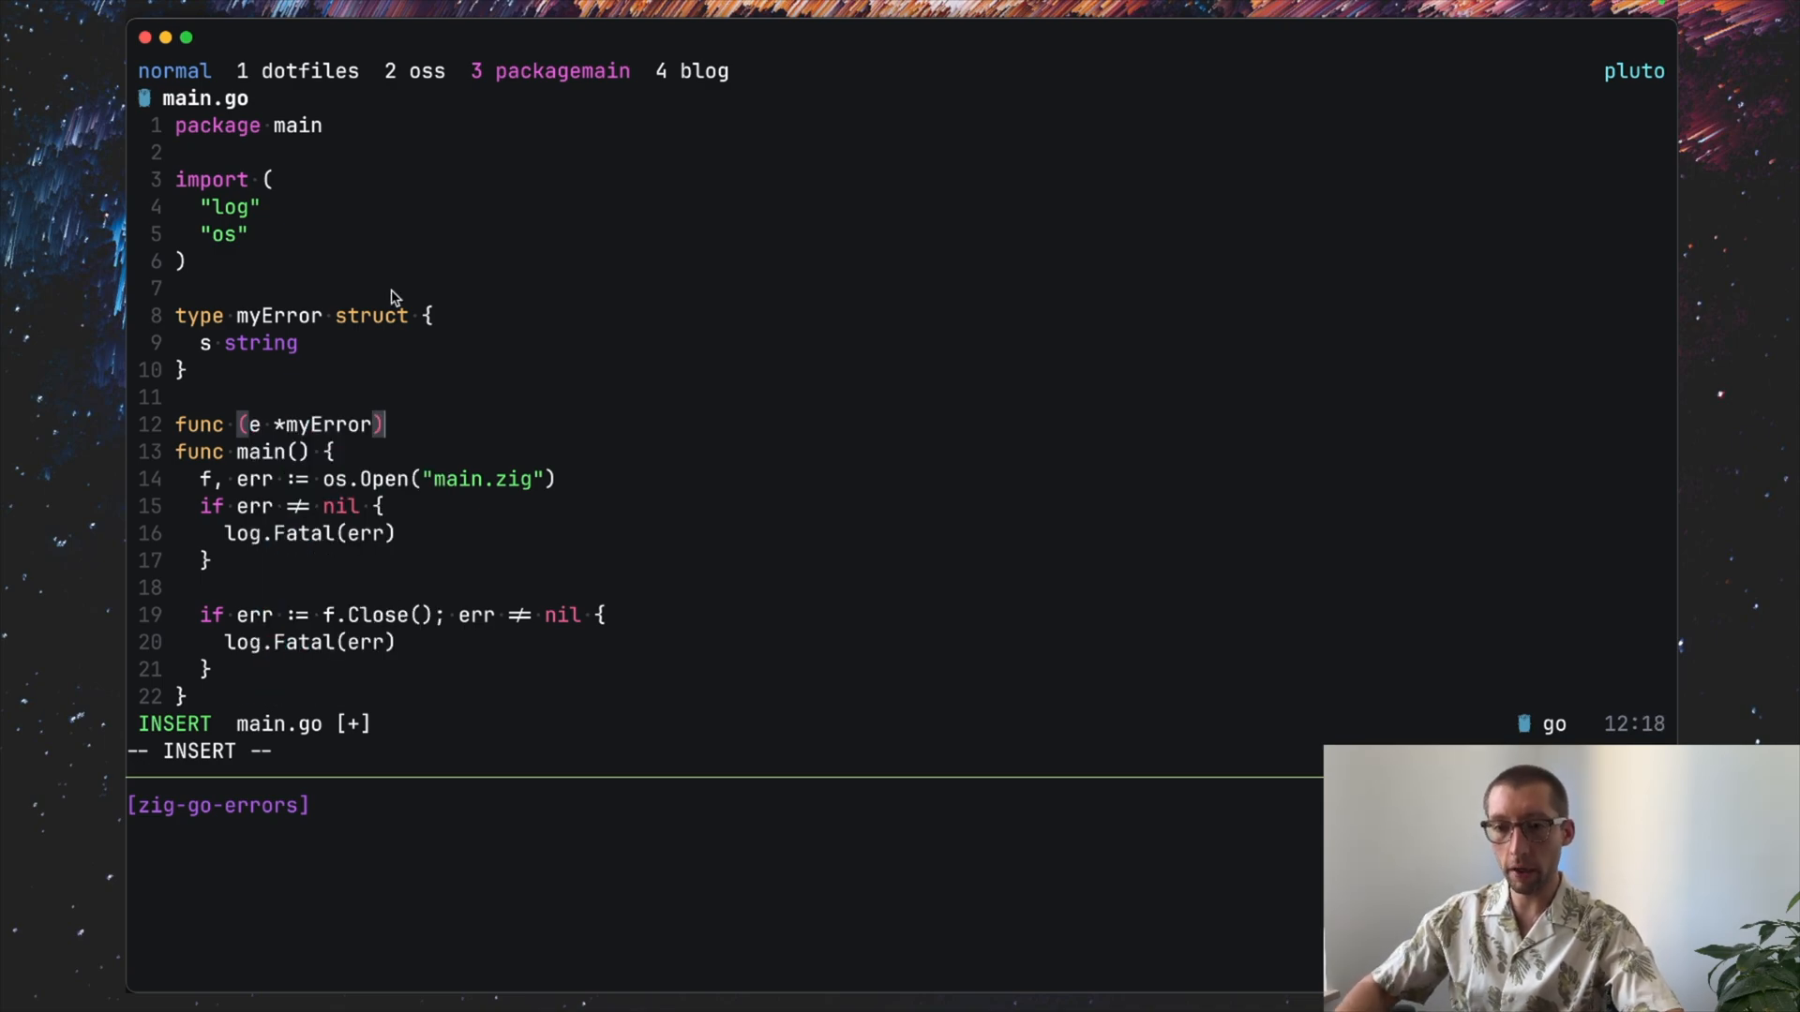
text(Error() string {)
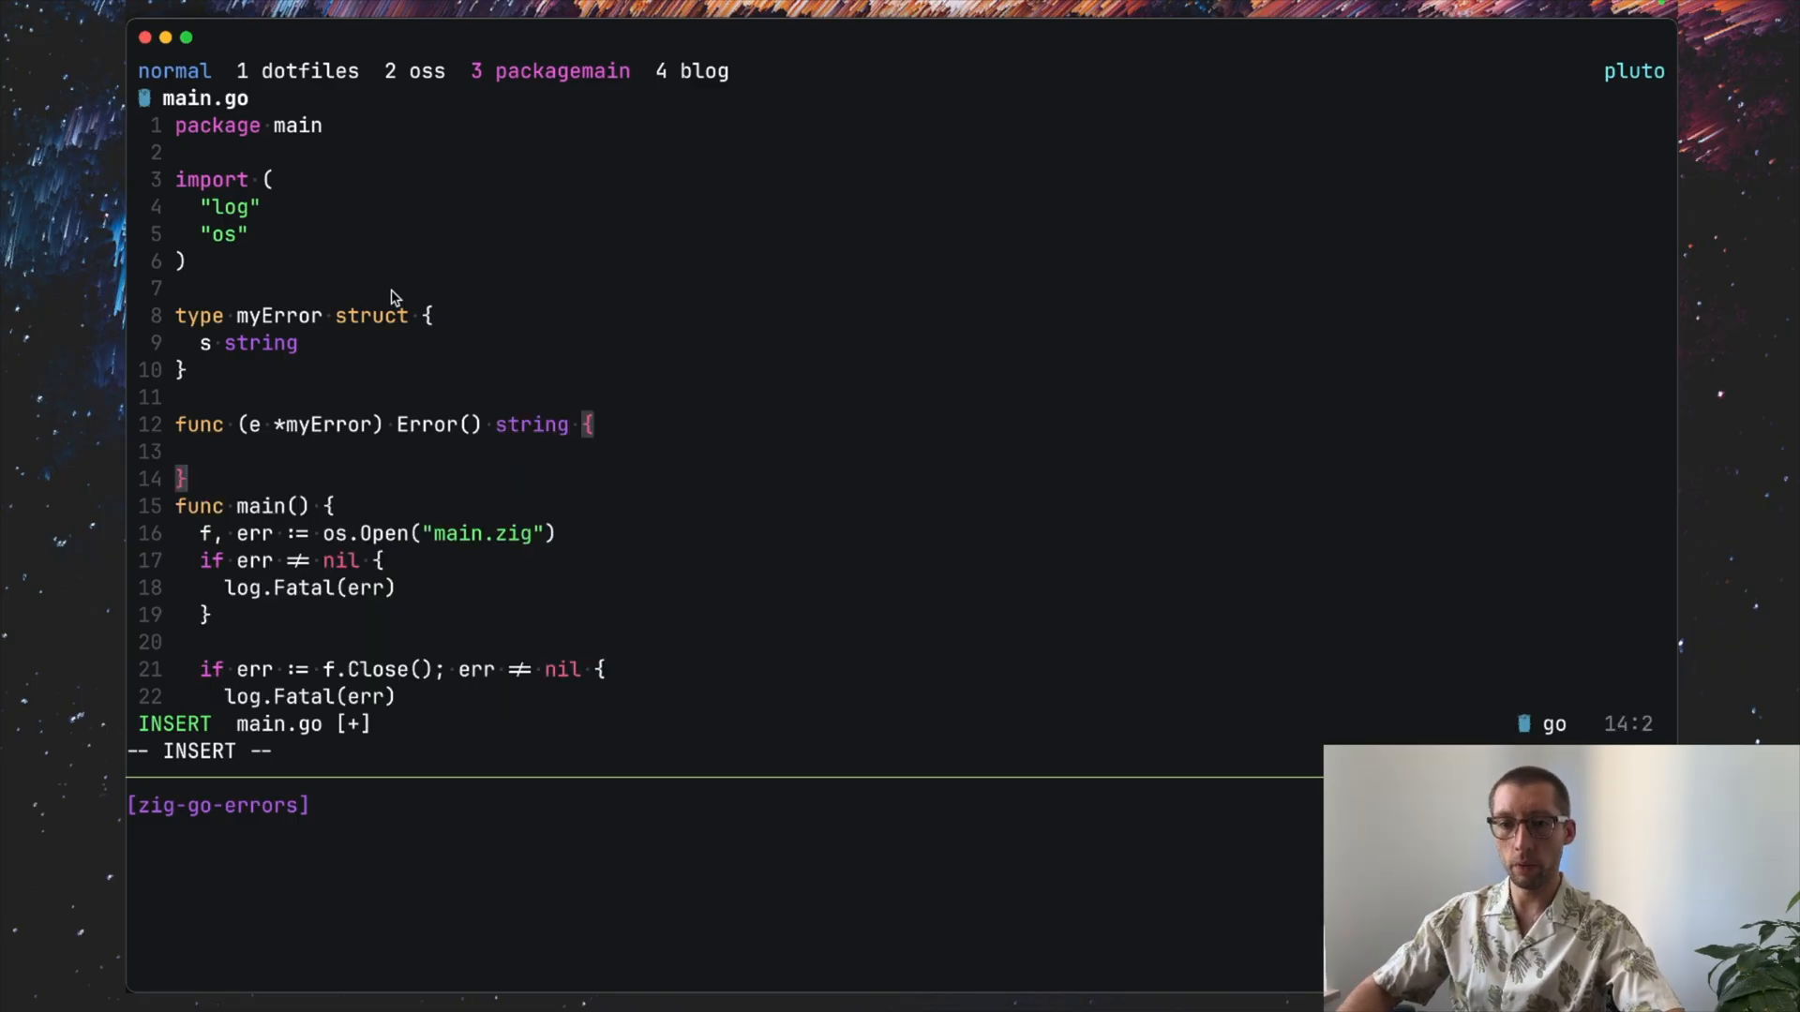
text(return e.s)
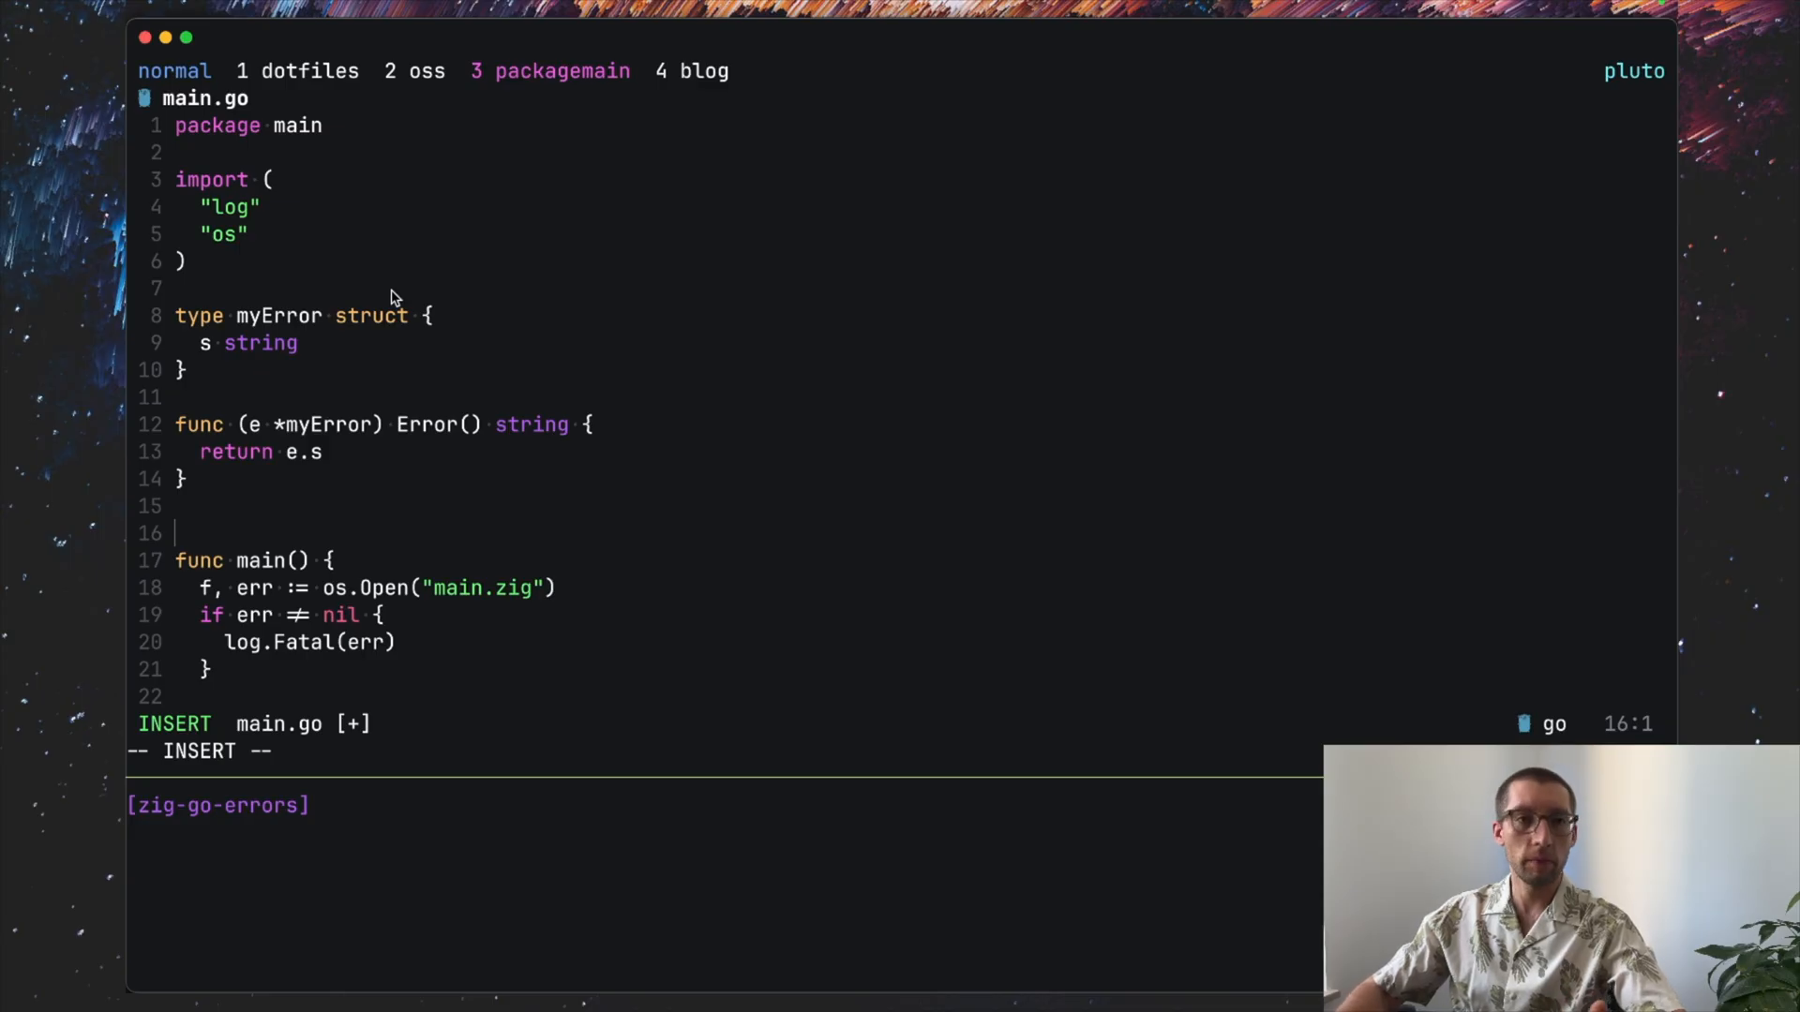
Step: Write func NewErr(s string) error returning &myError{ s: s }
text(func NewErr)
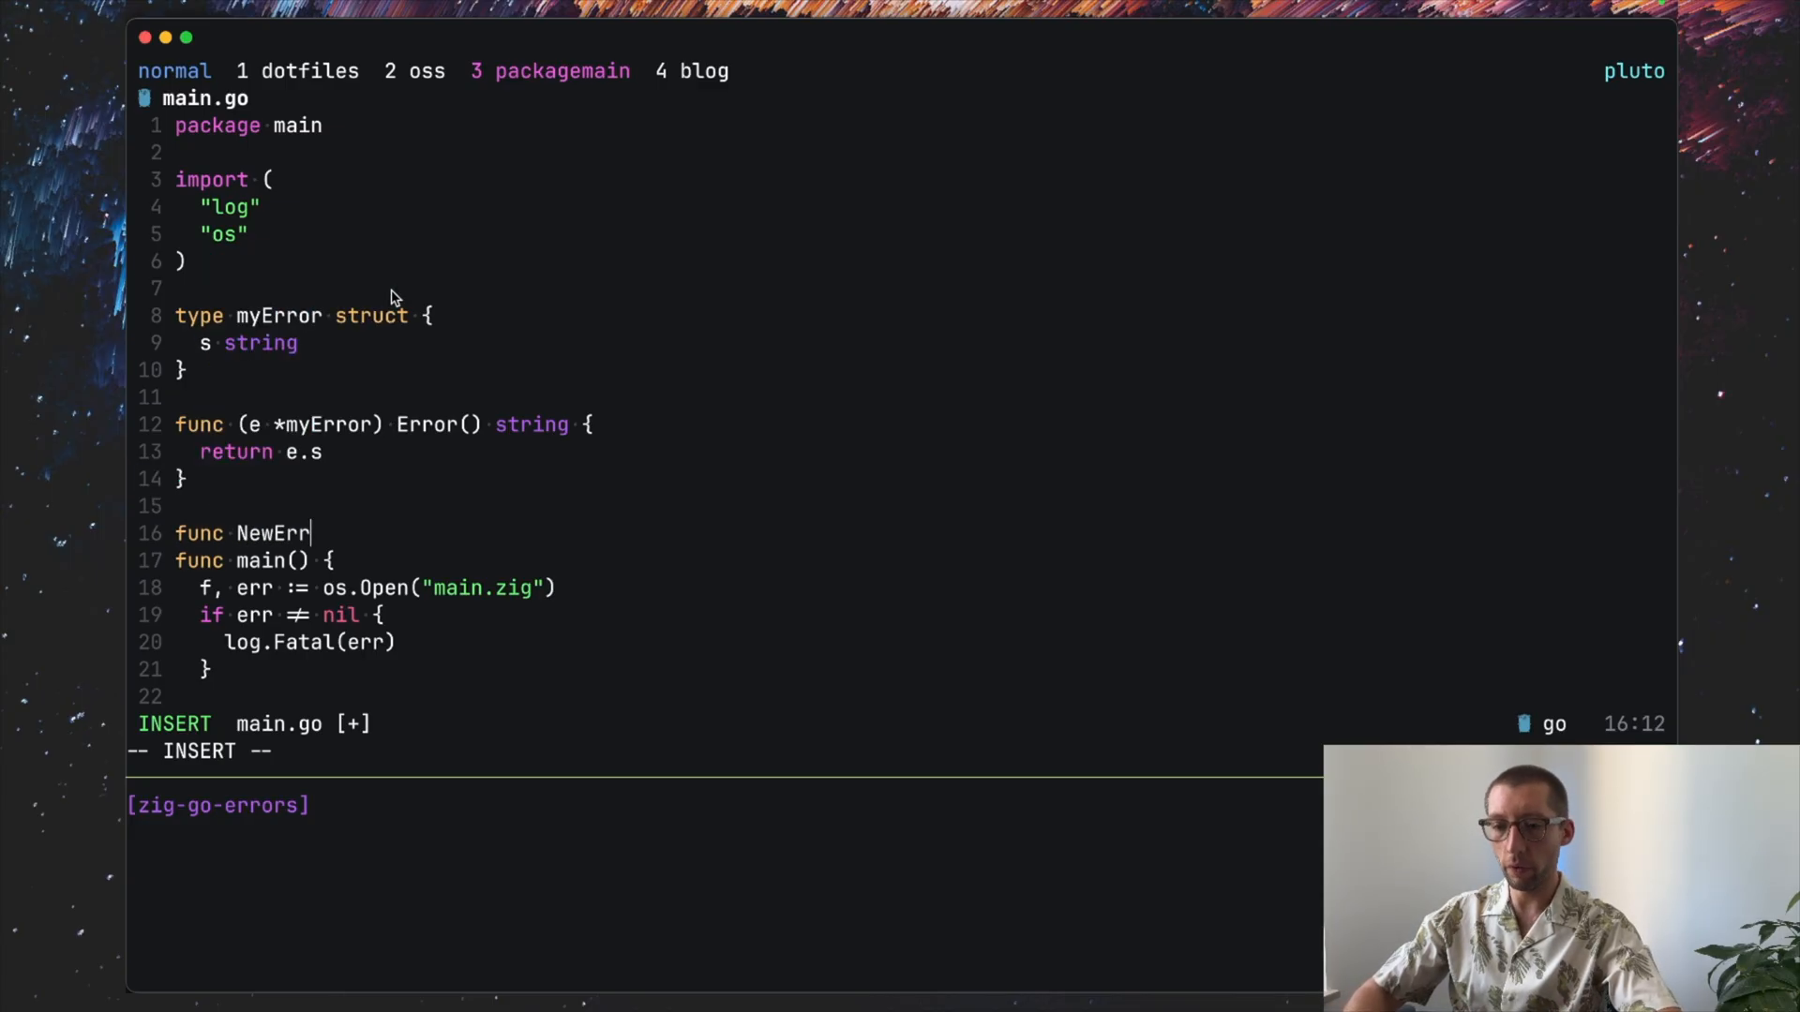
text(())
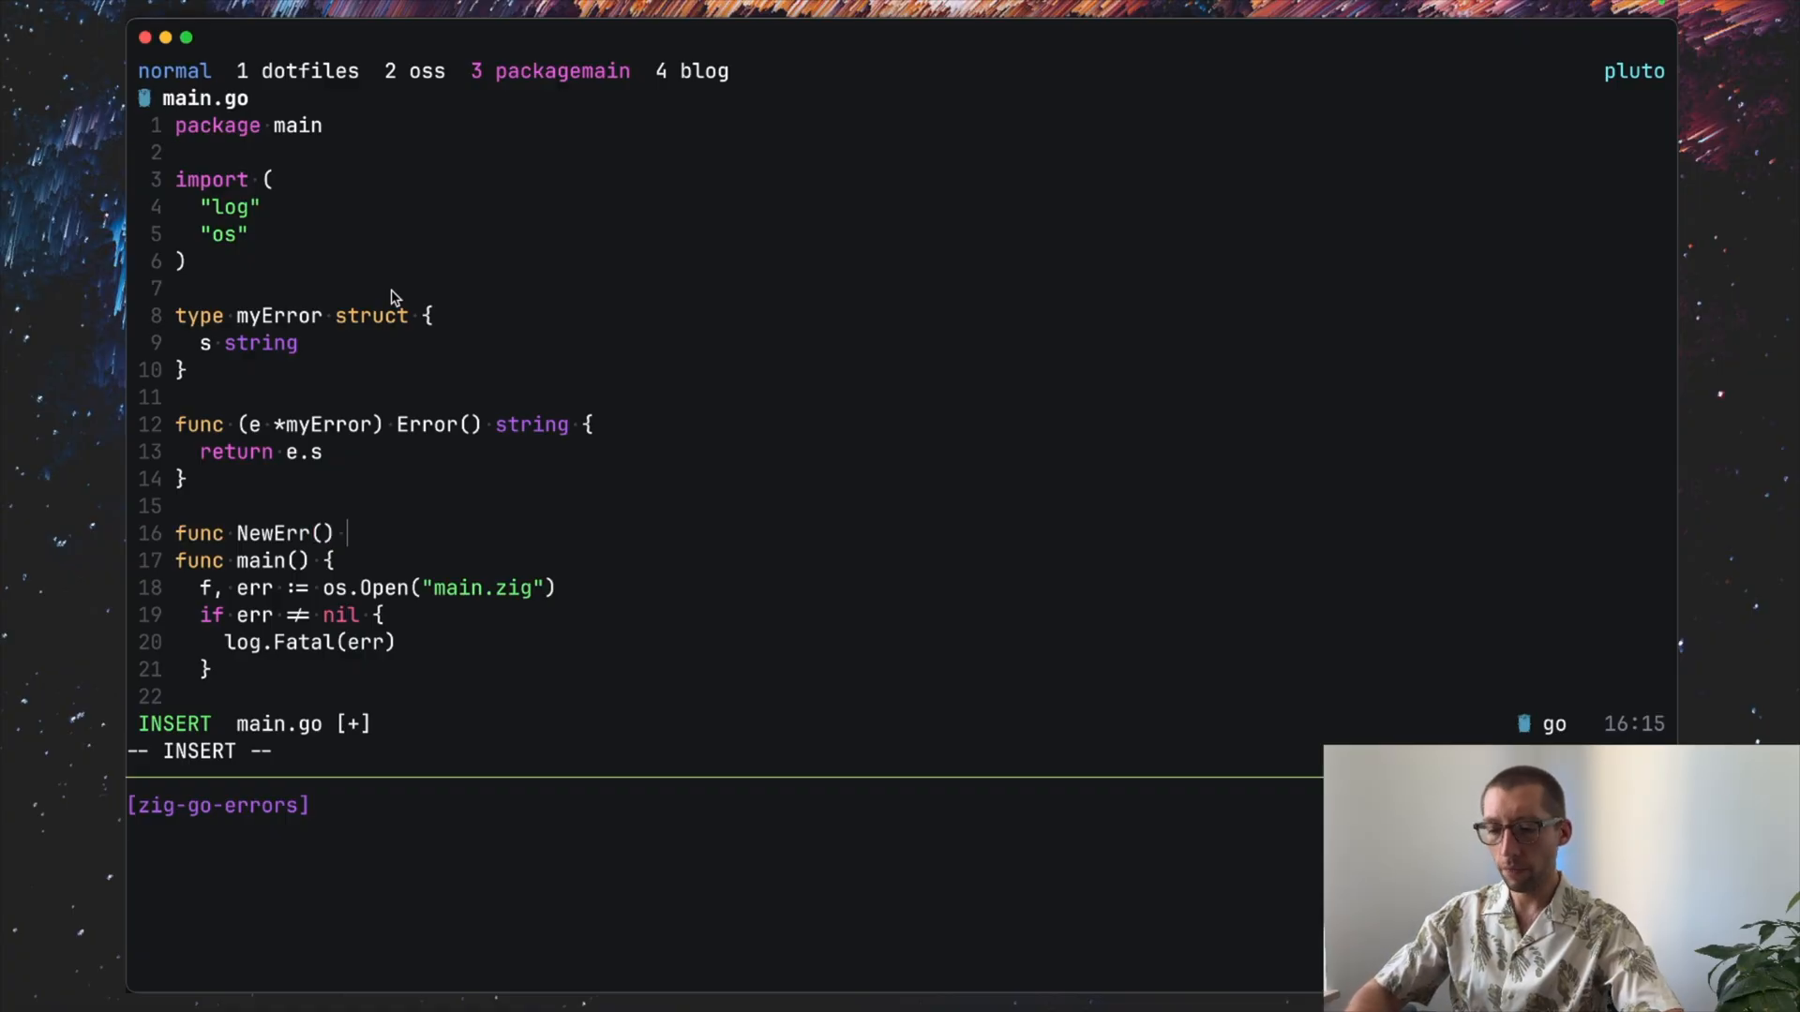
text(error {)
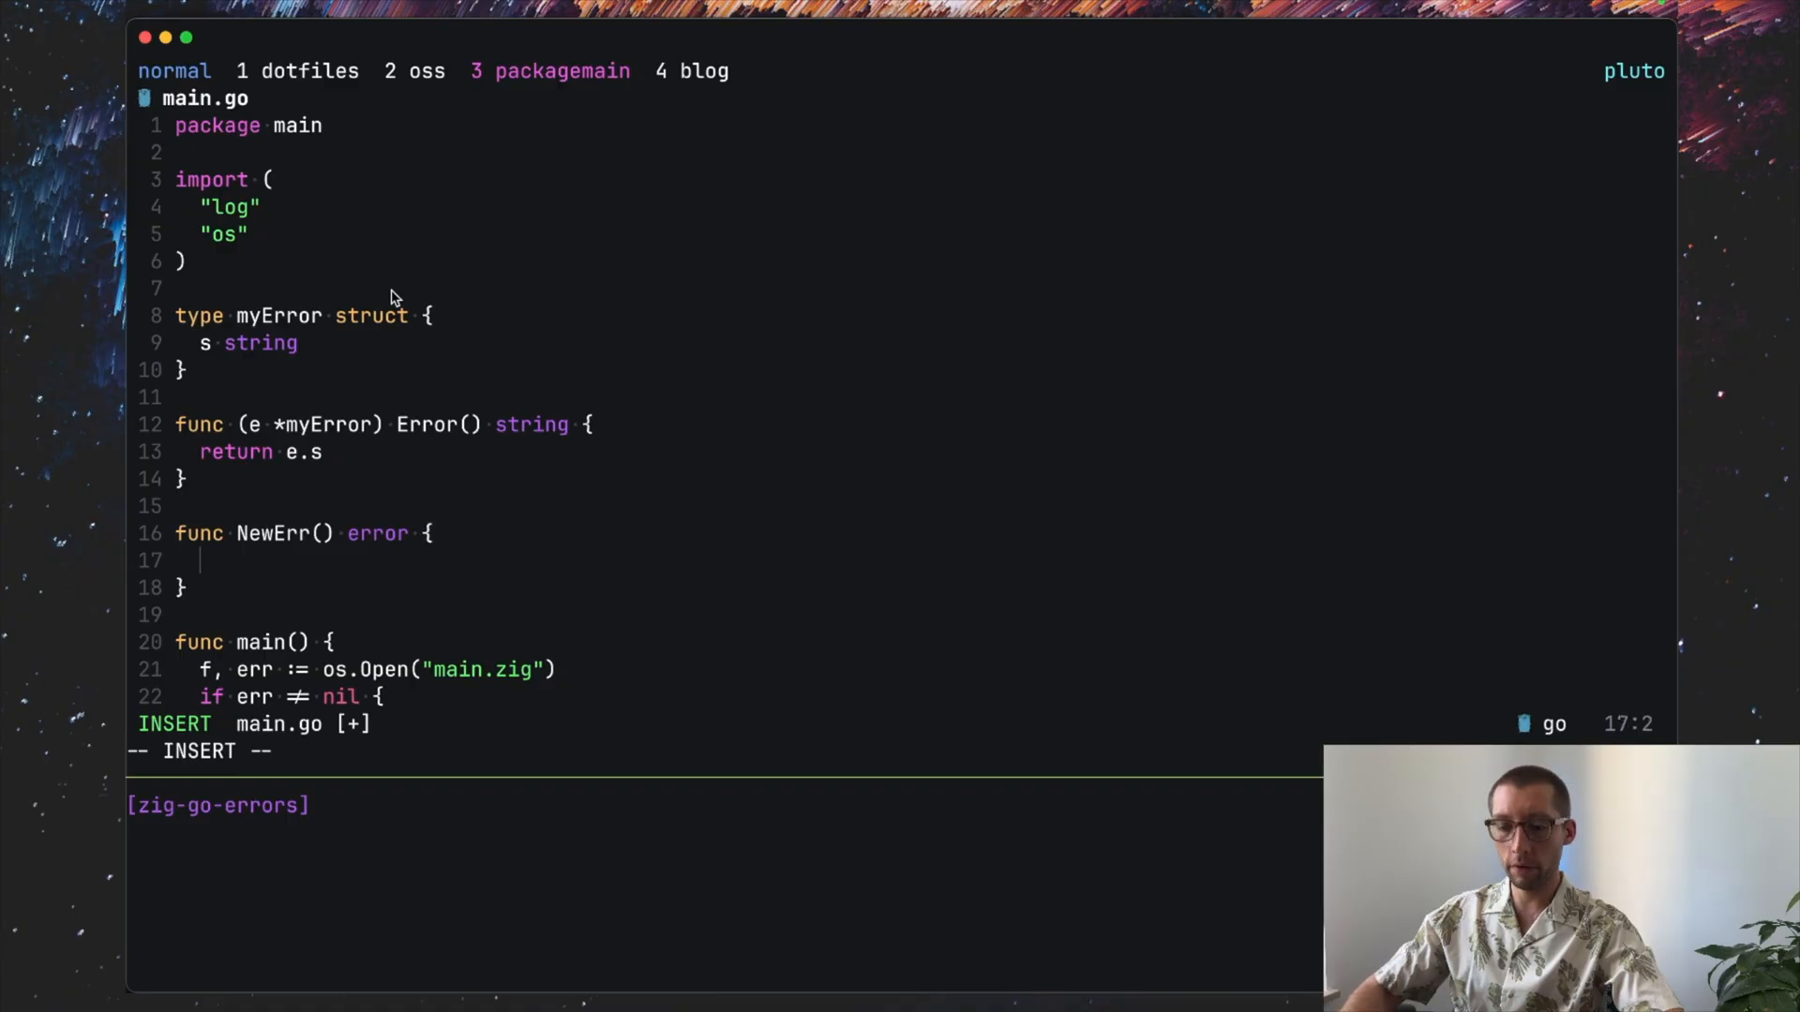
text(return &)
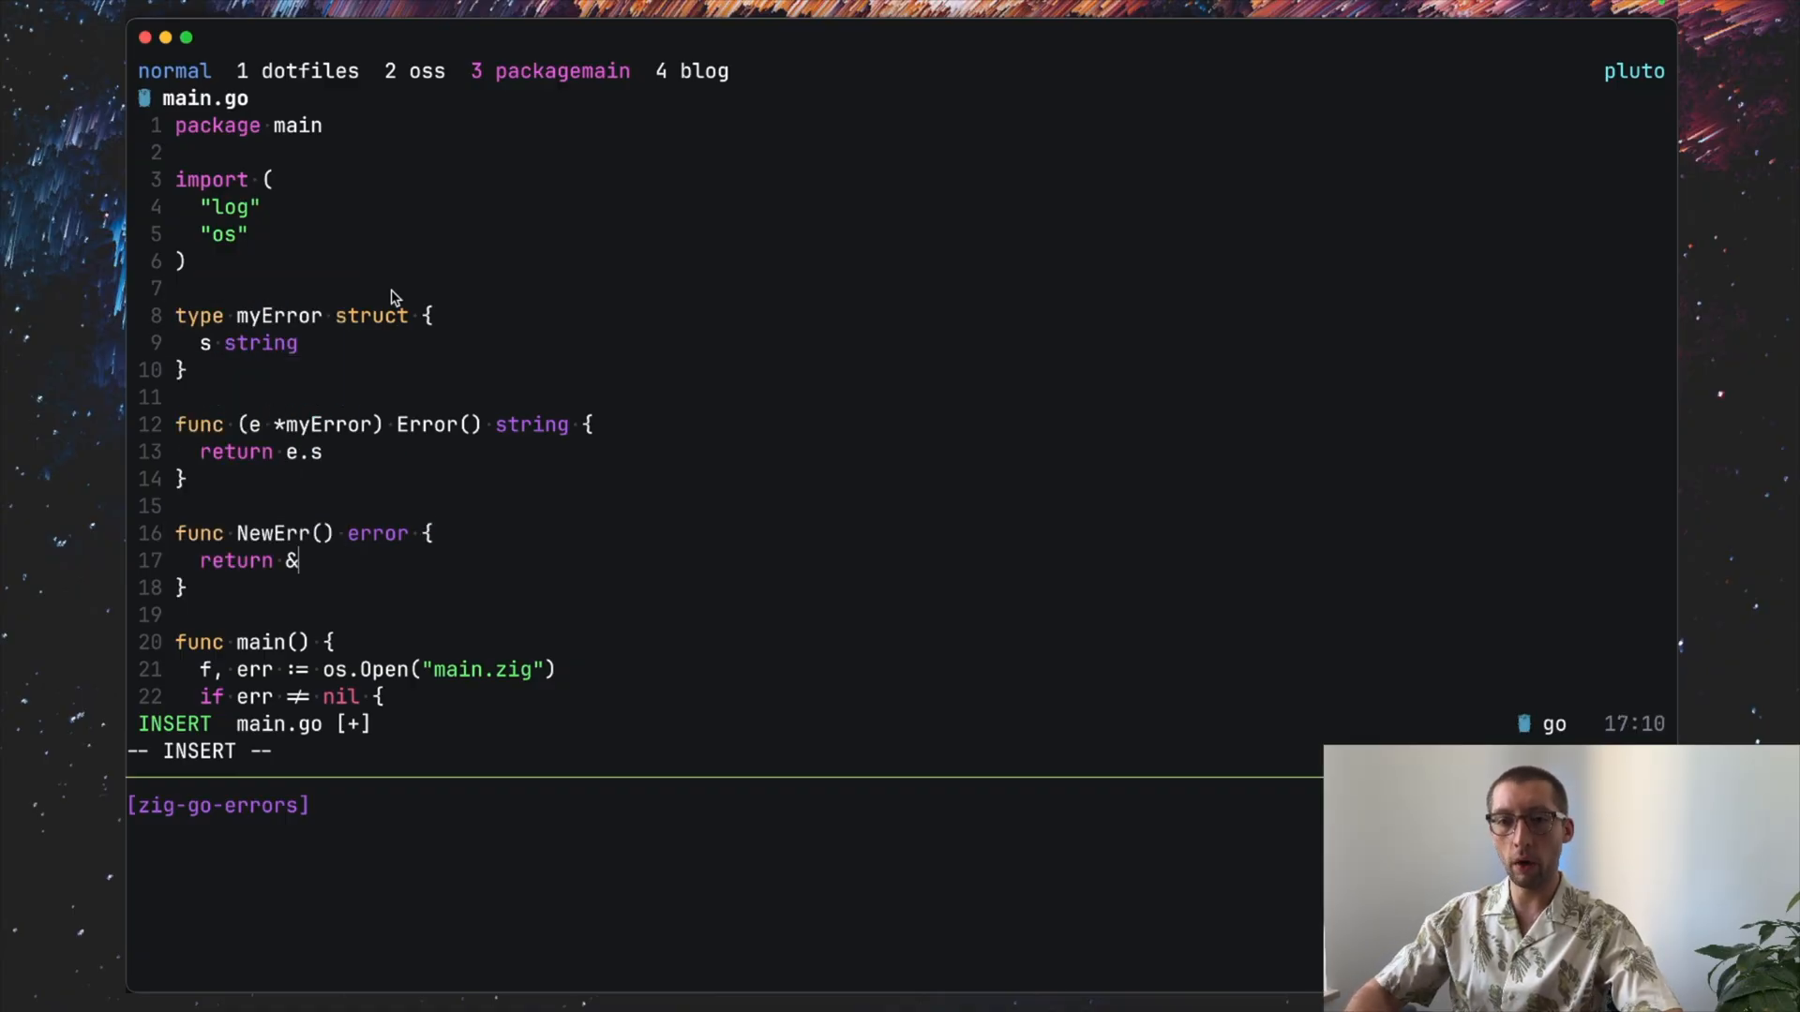
text(myError{)
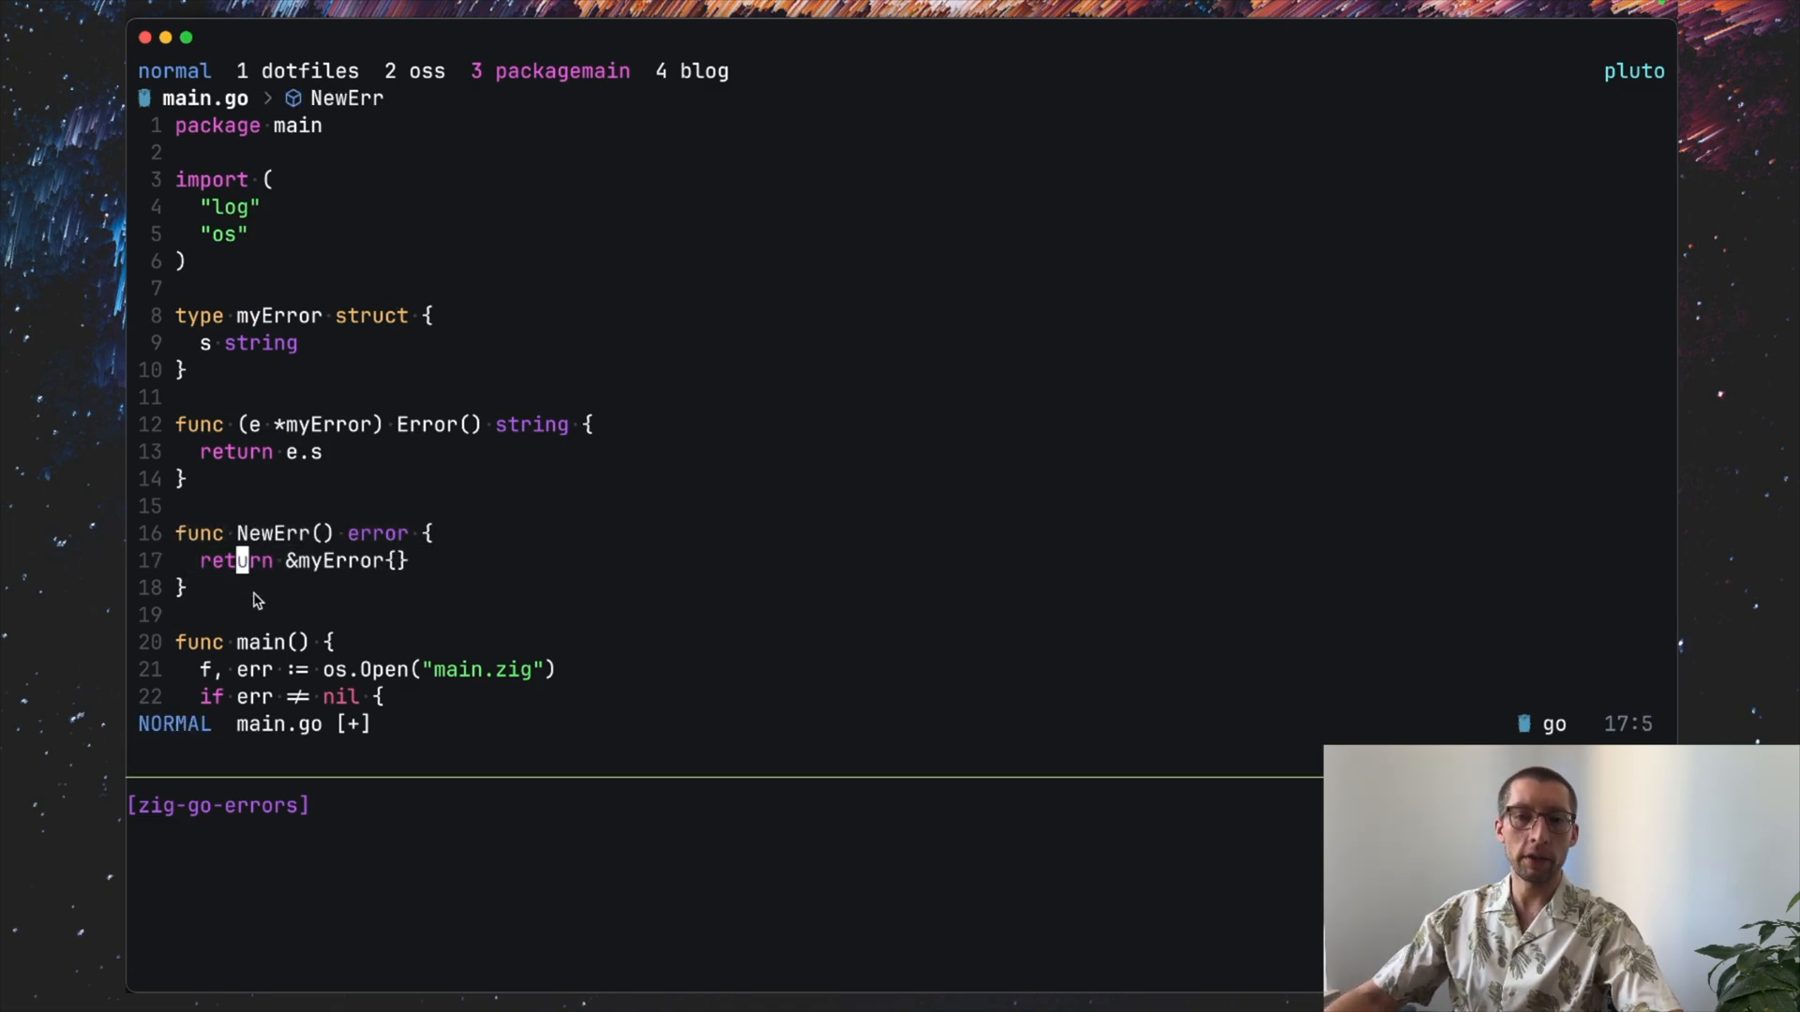
mouse_move(272, 441)
text(s string)
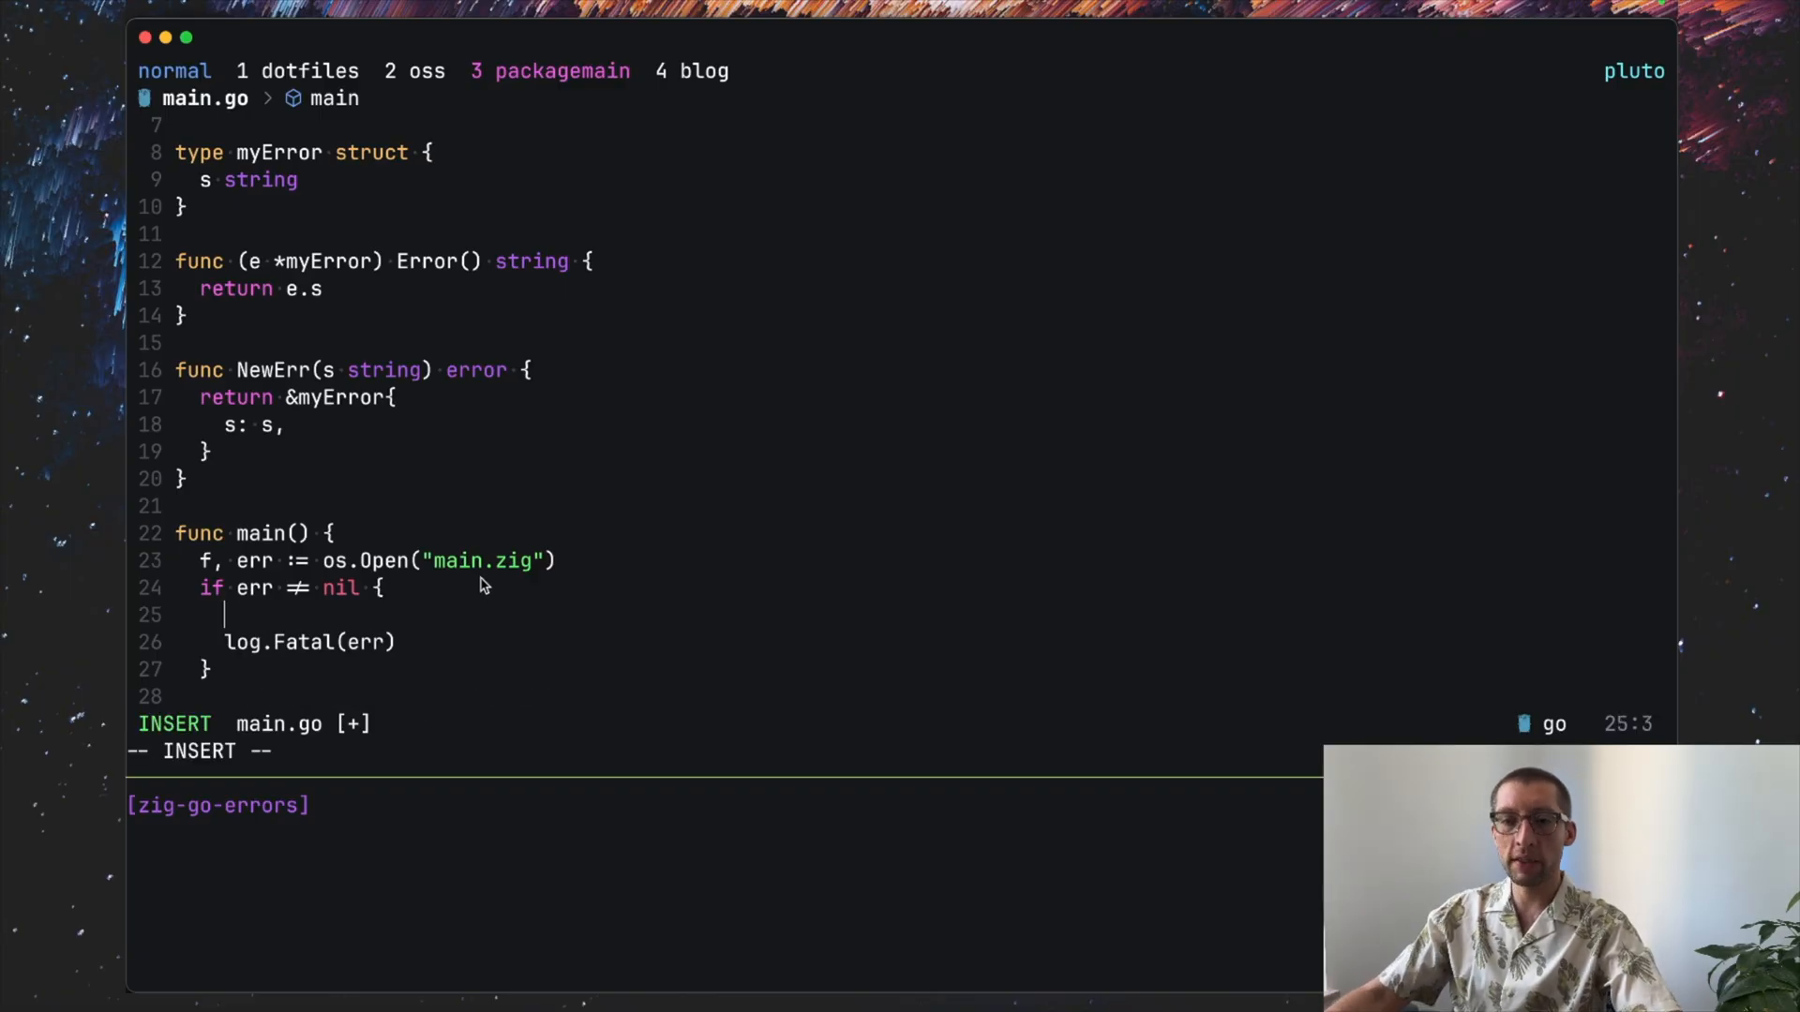
Step: Add if errors.Is(err, fs.ErrNotExist) { // process error } inside the err != nil block
text(if)
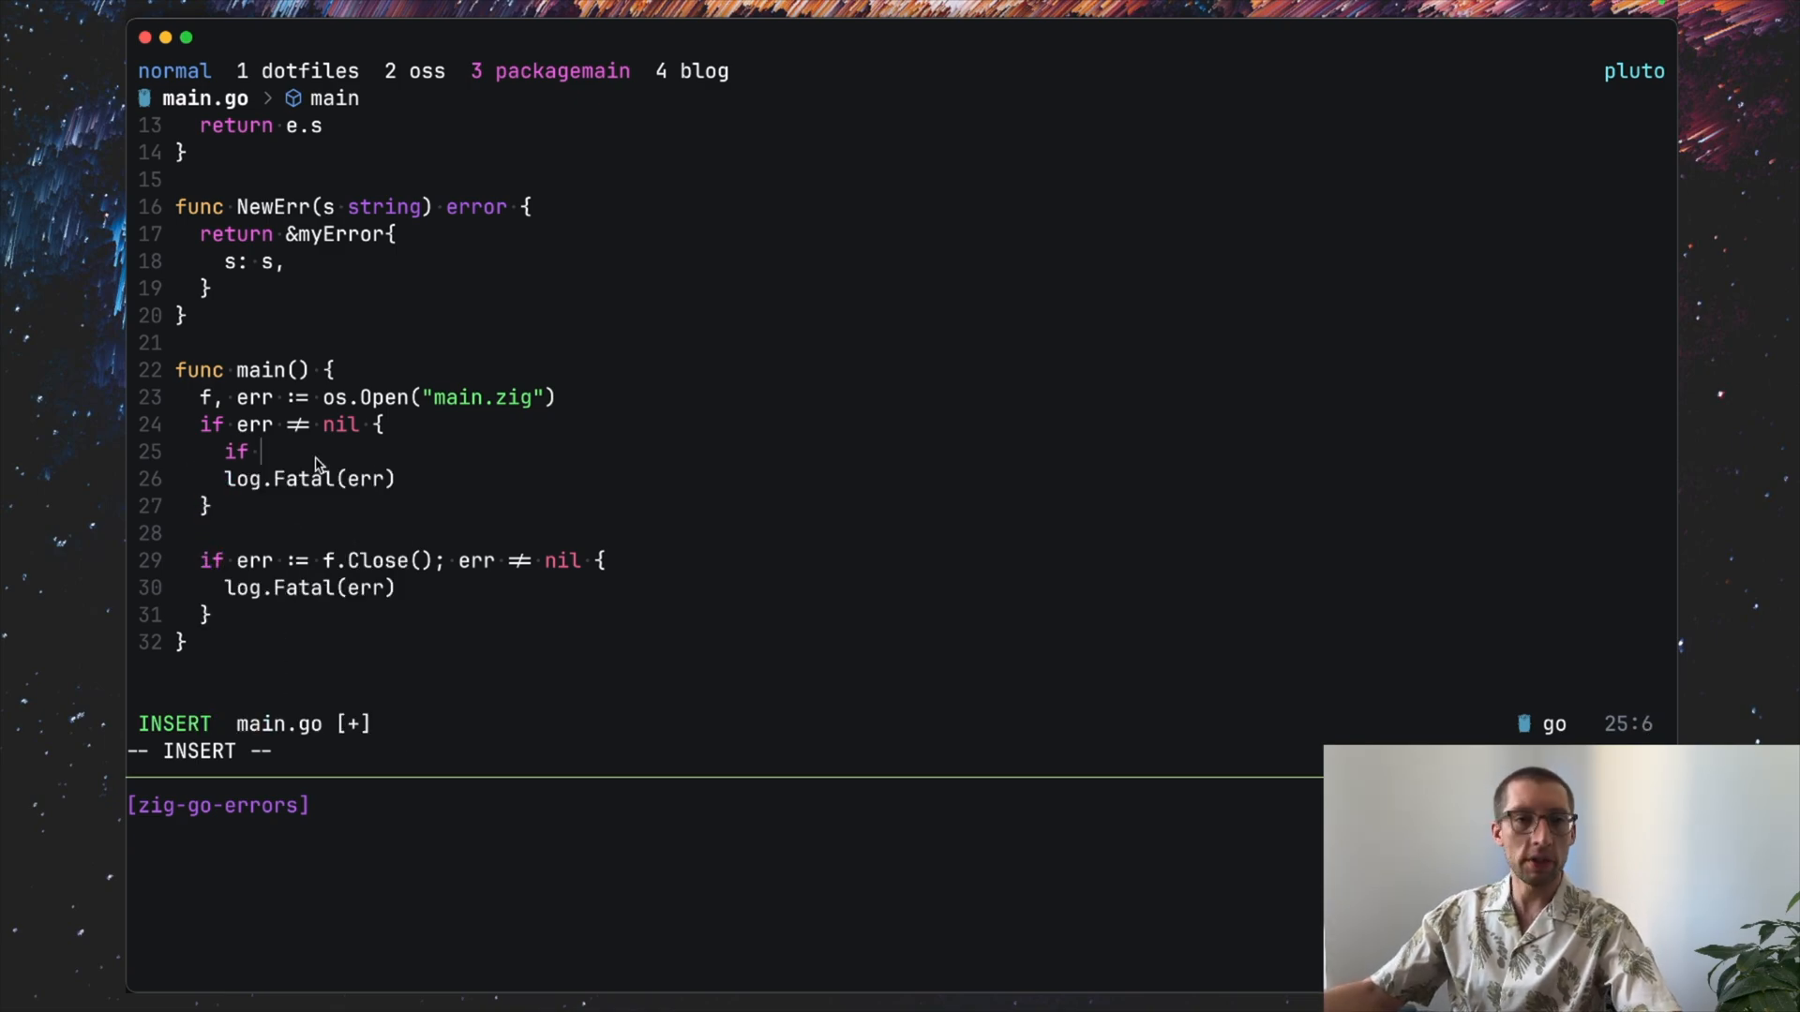
text(errors.Is(e)
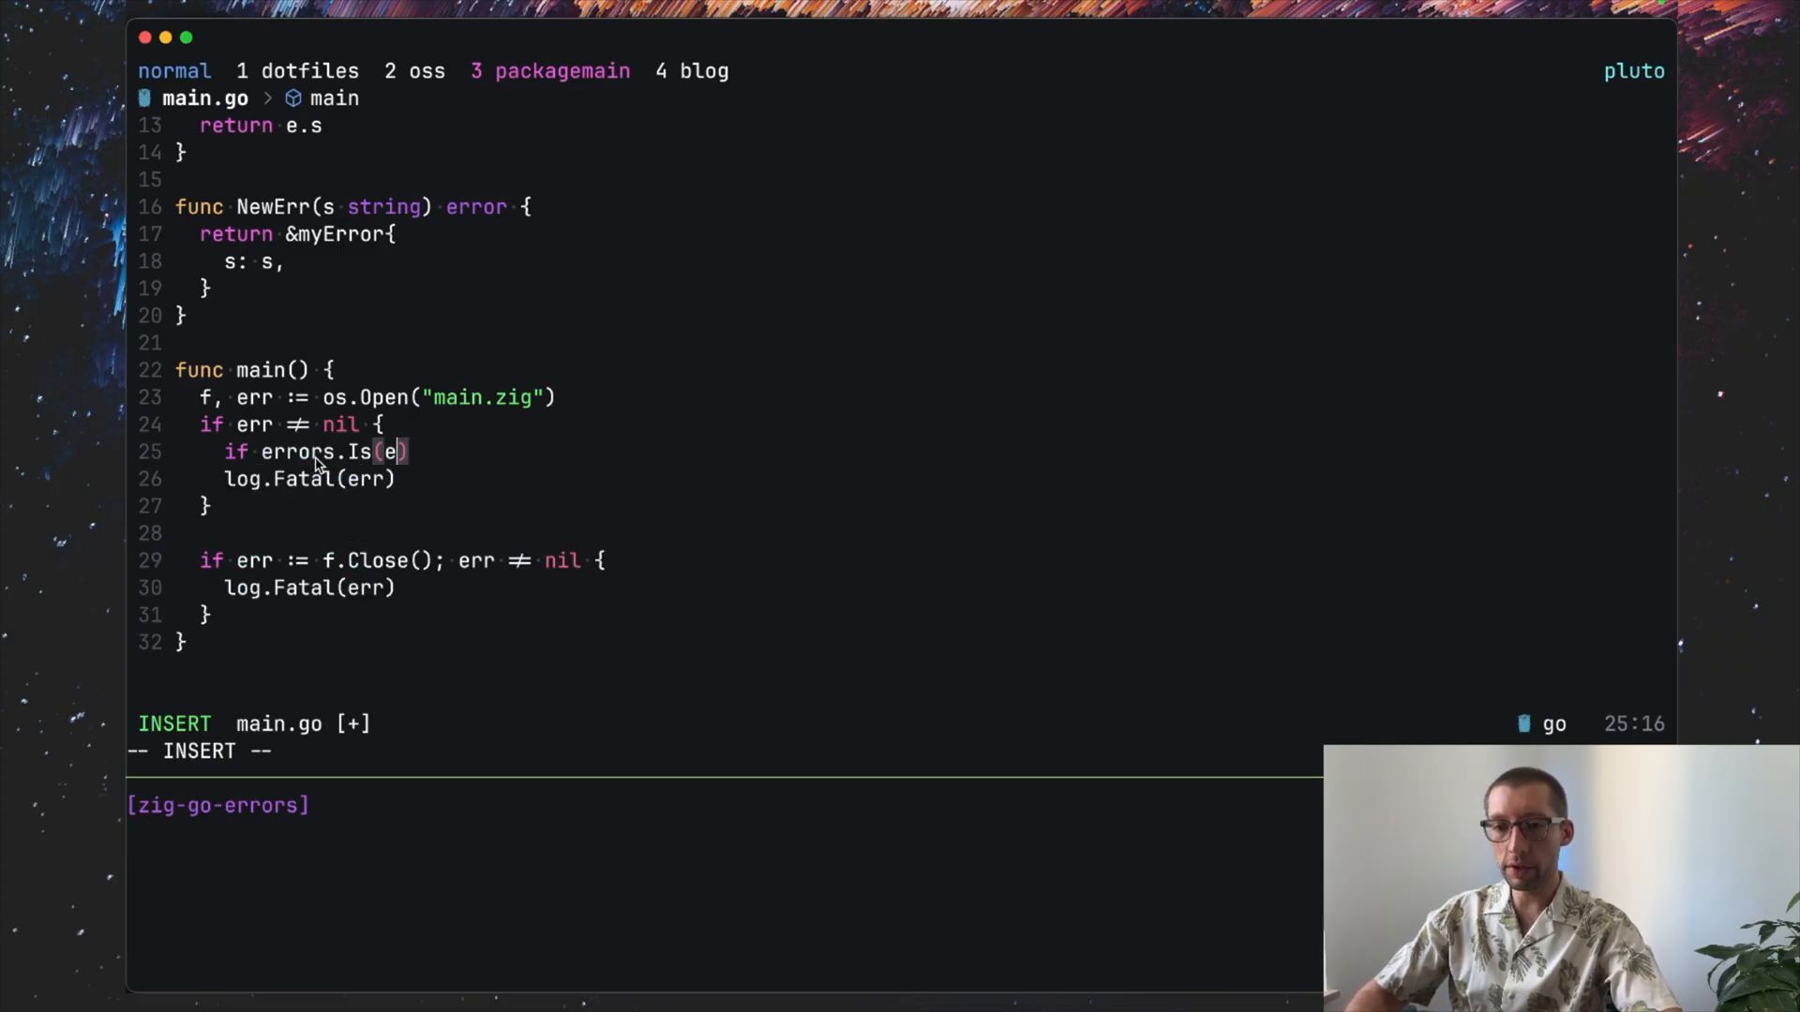
text(rr,)
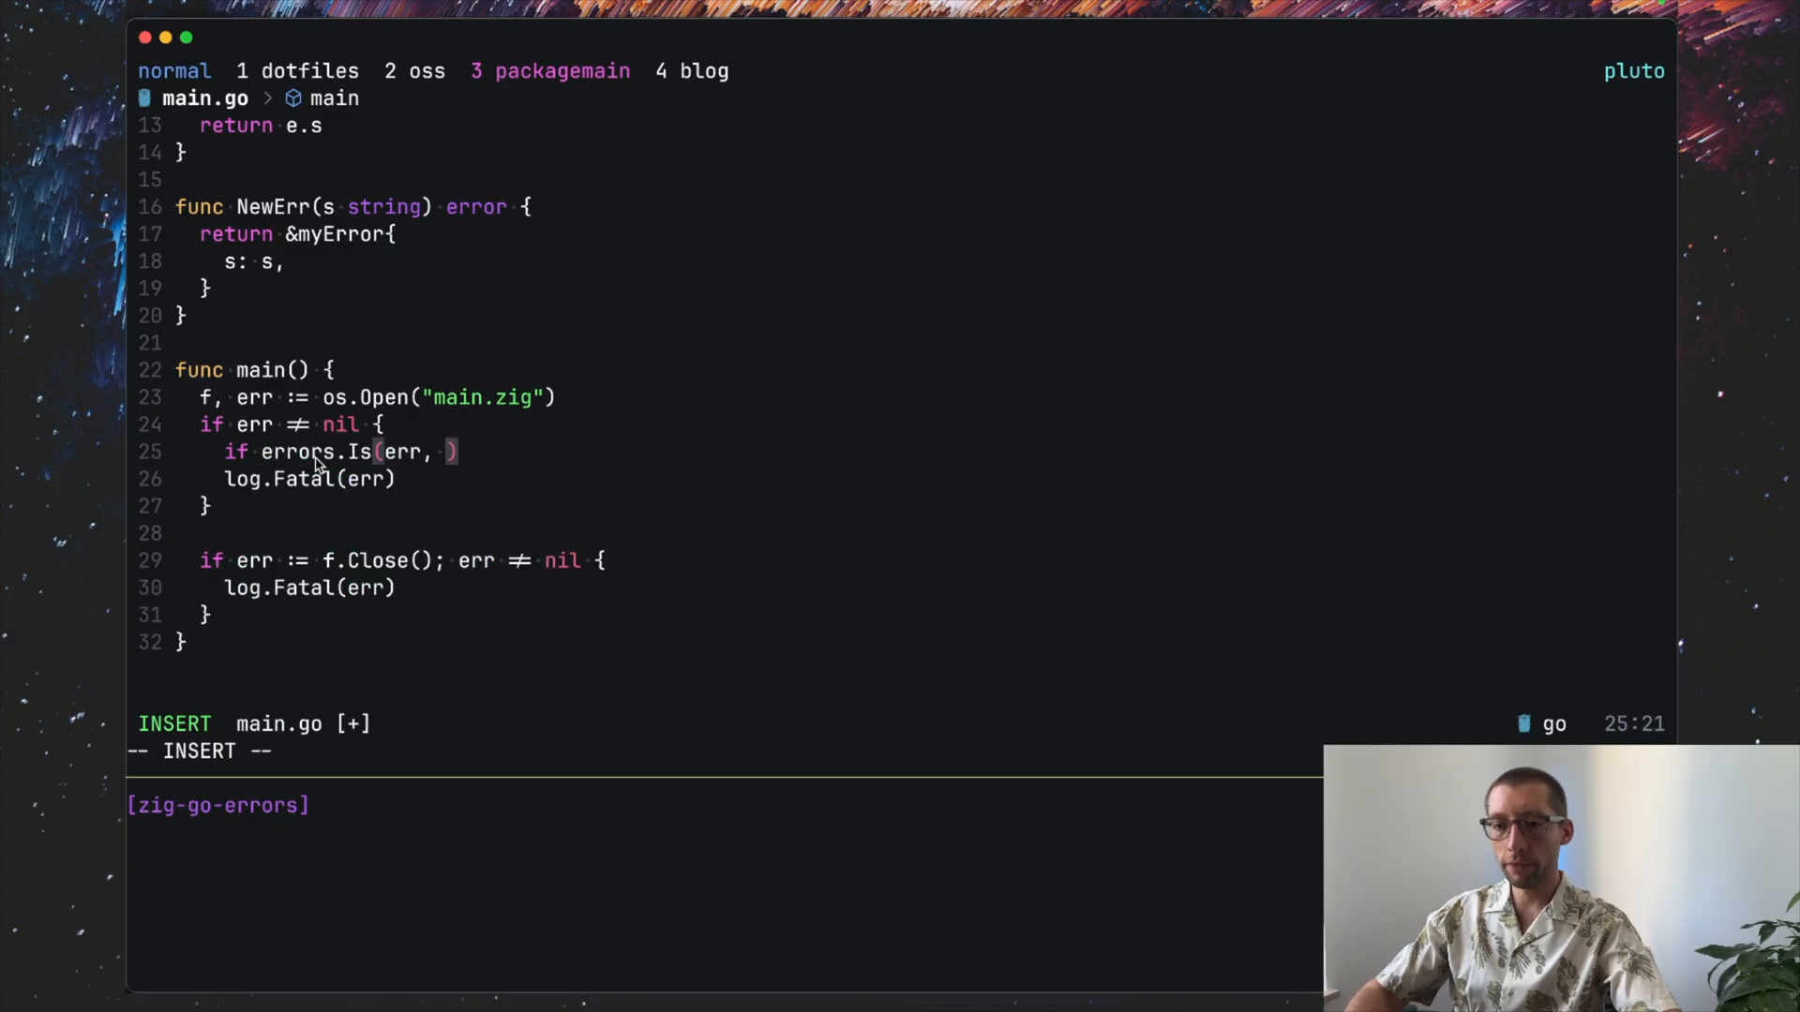
text(f)
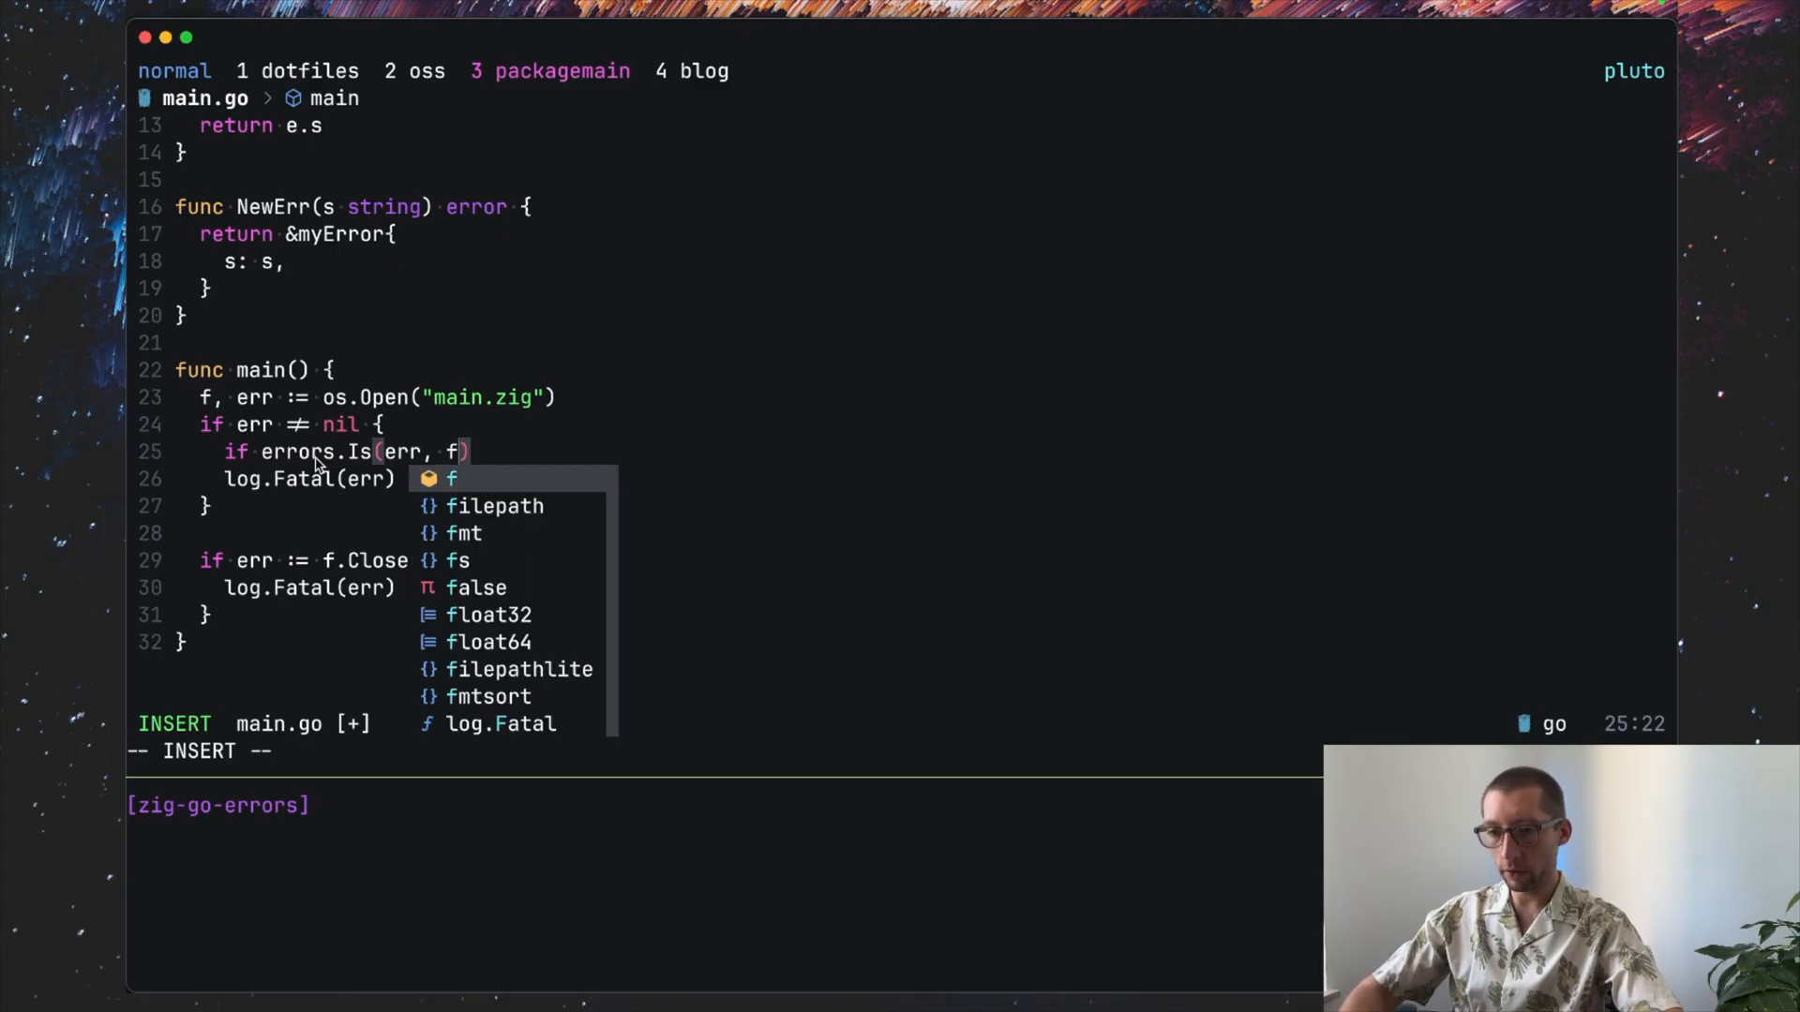
text(s.ErrNotExist)
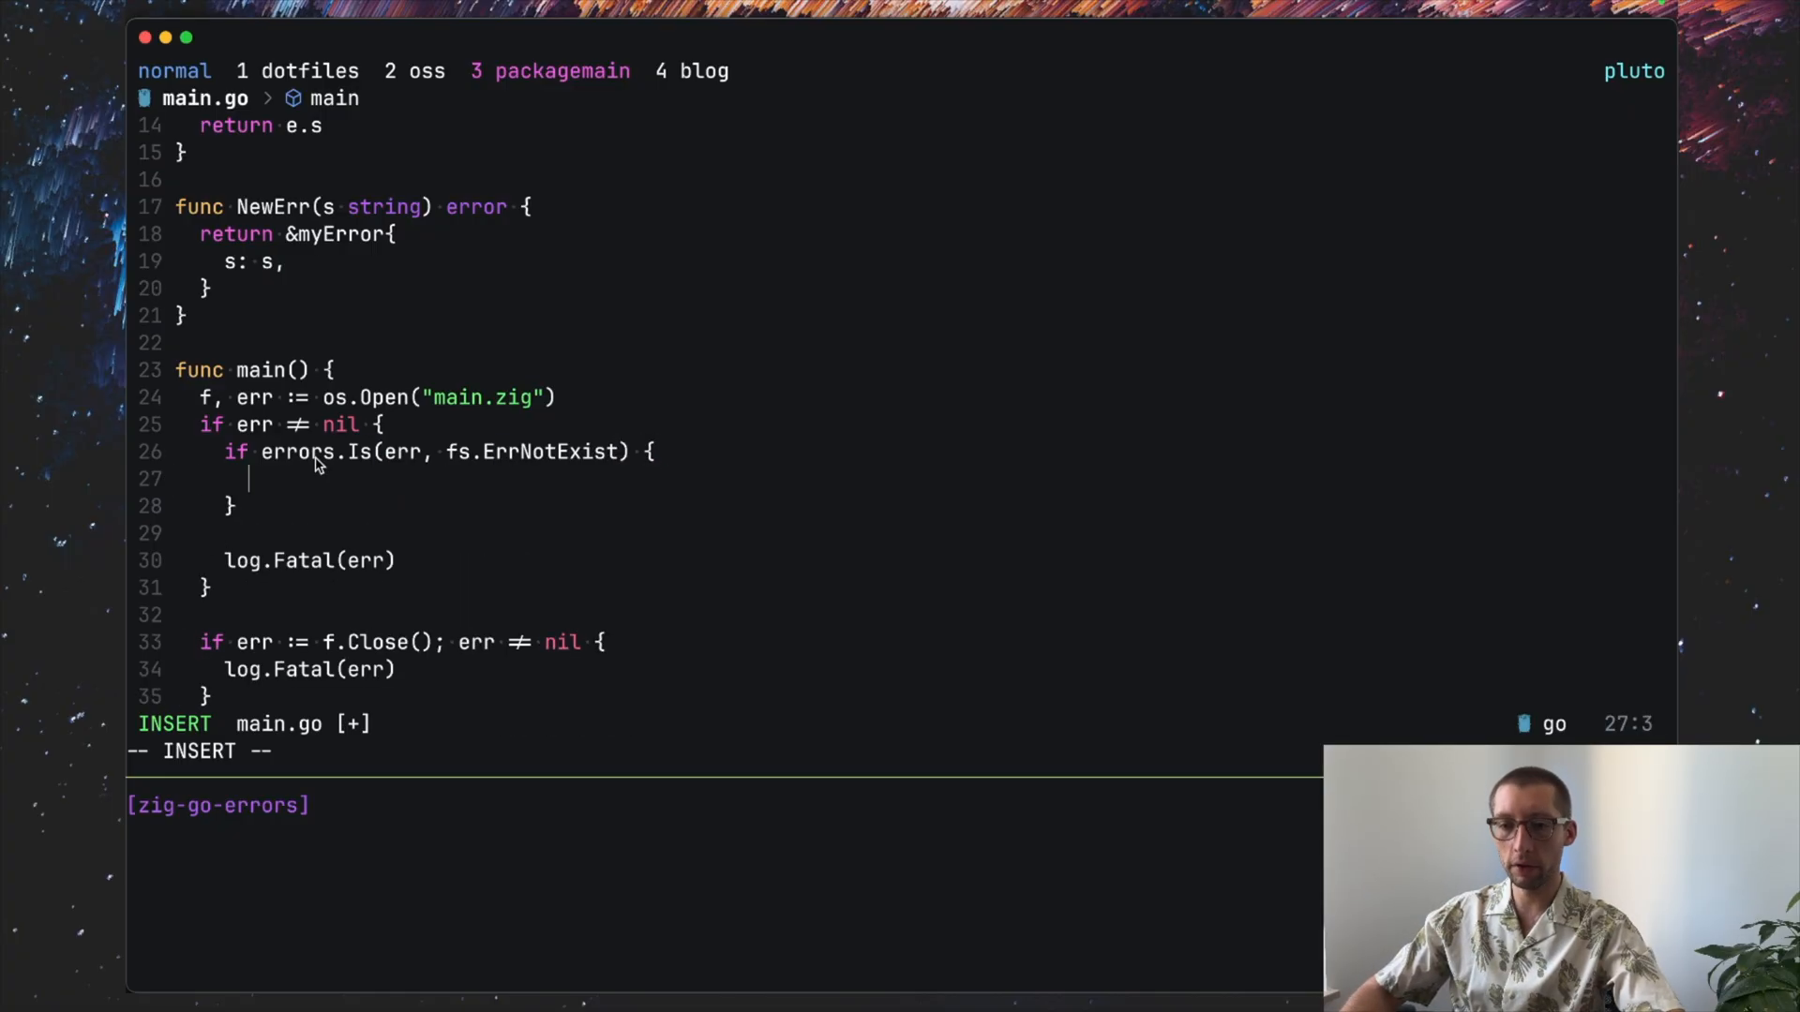
text(// process)
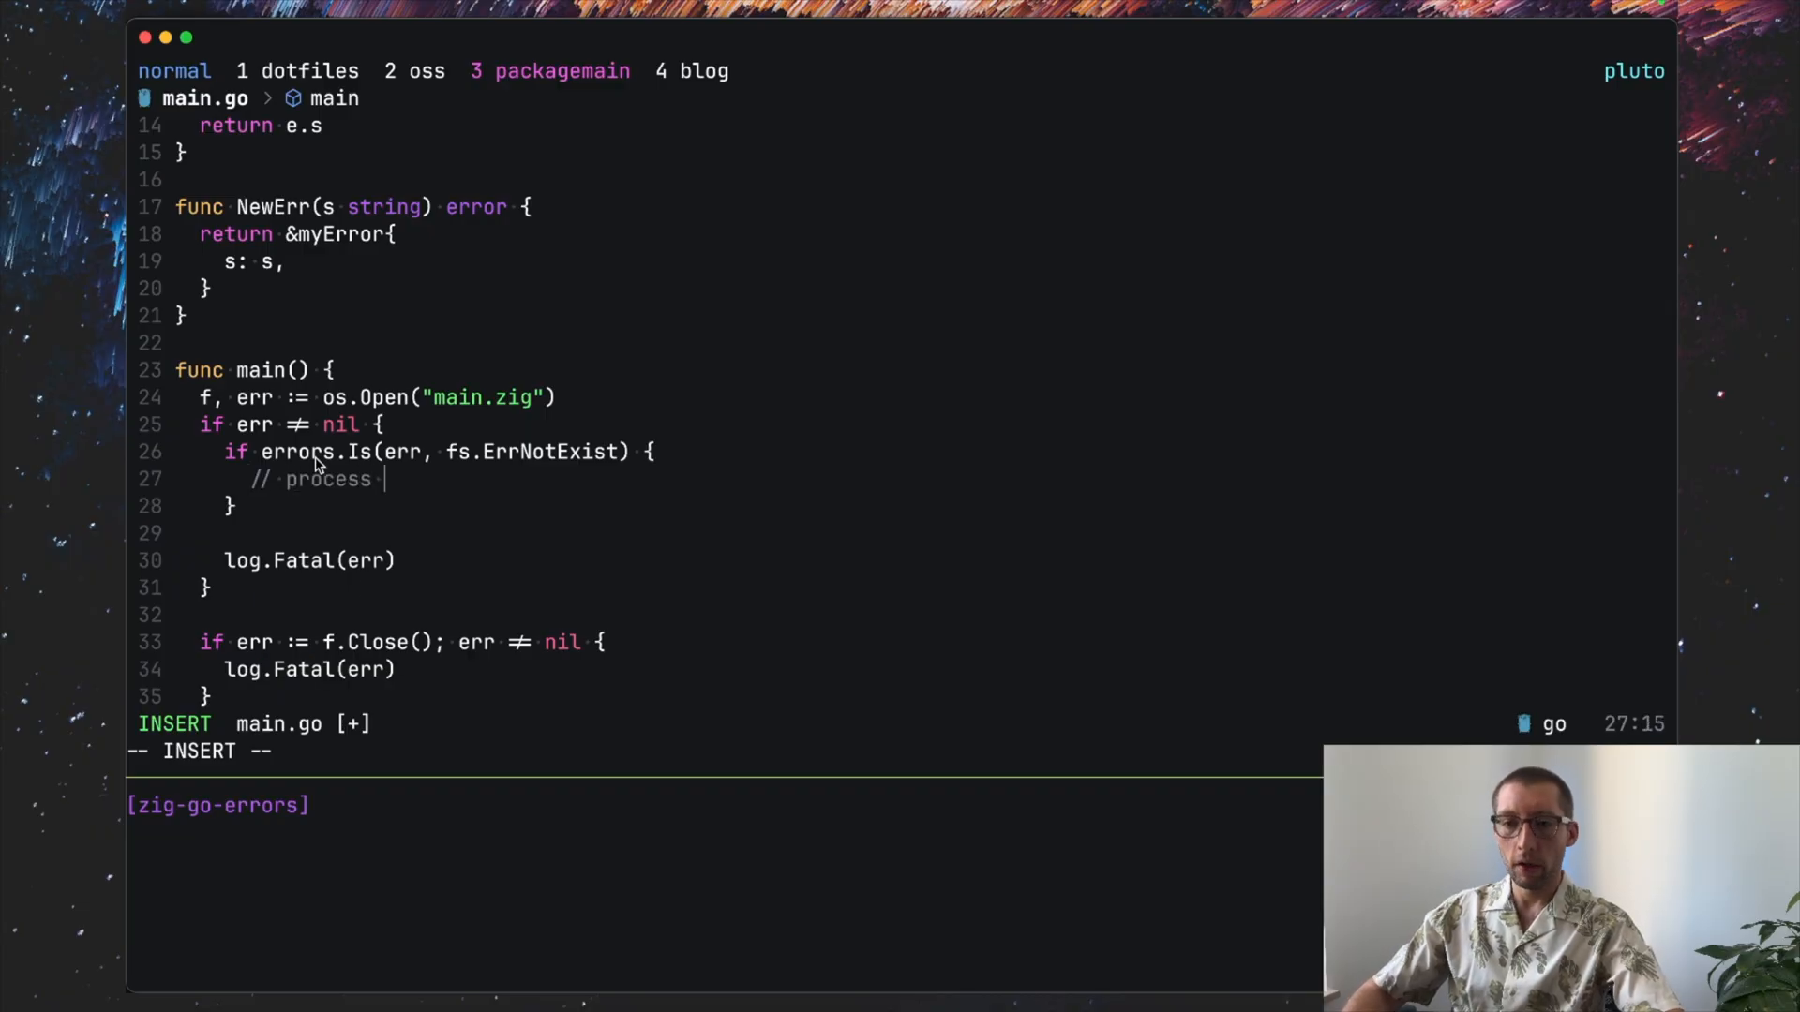
text(error)
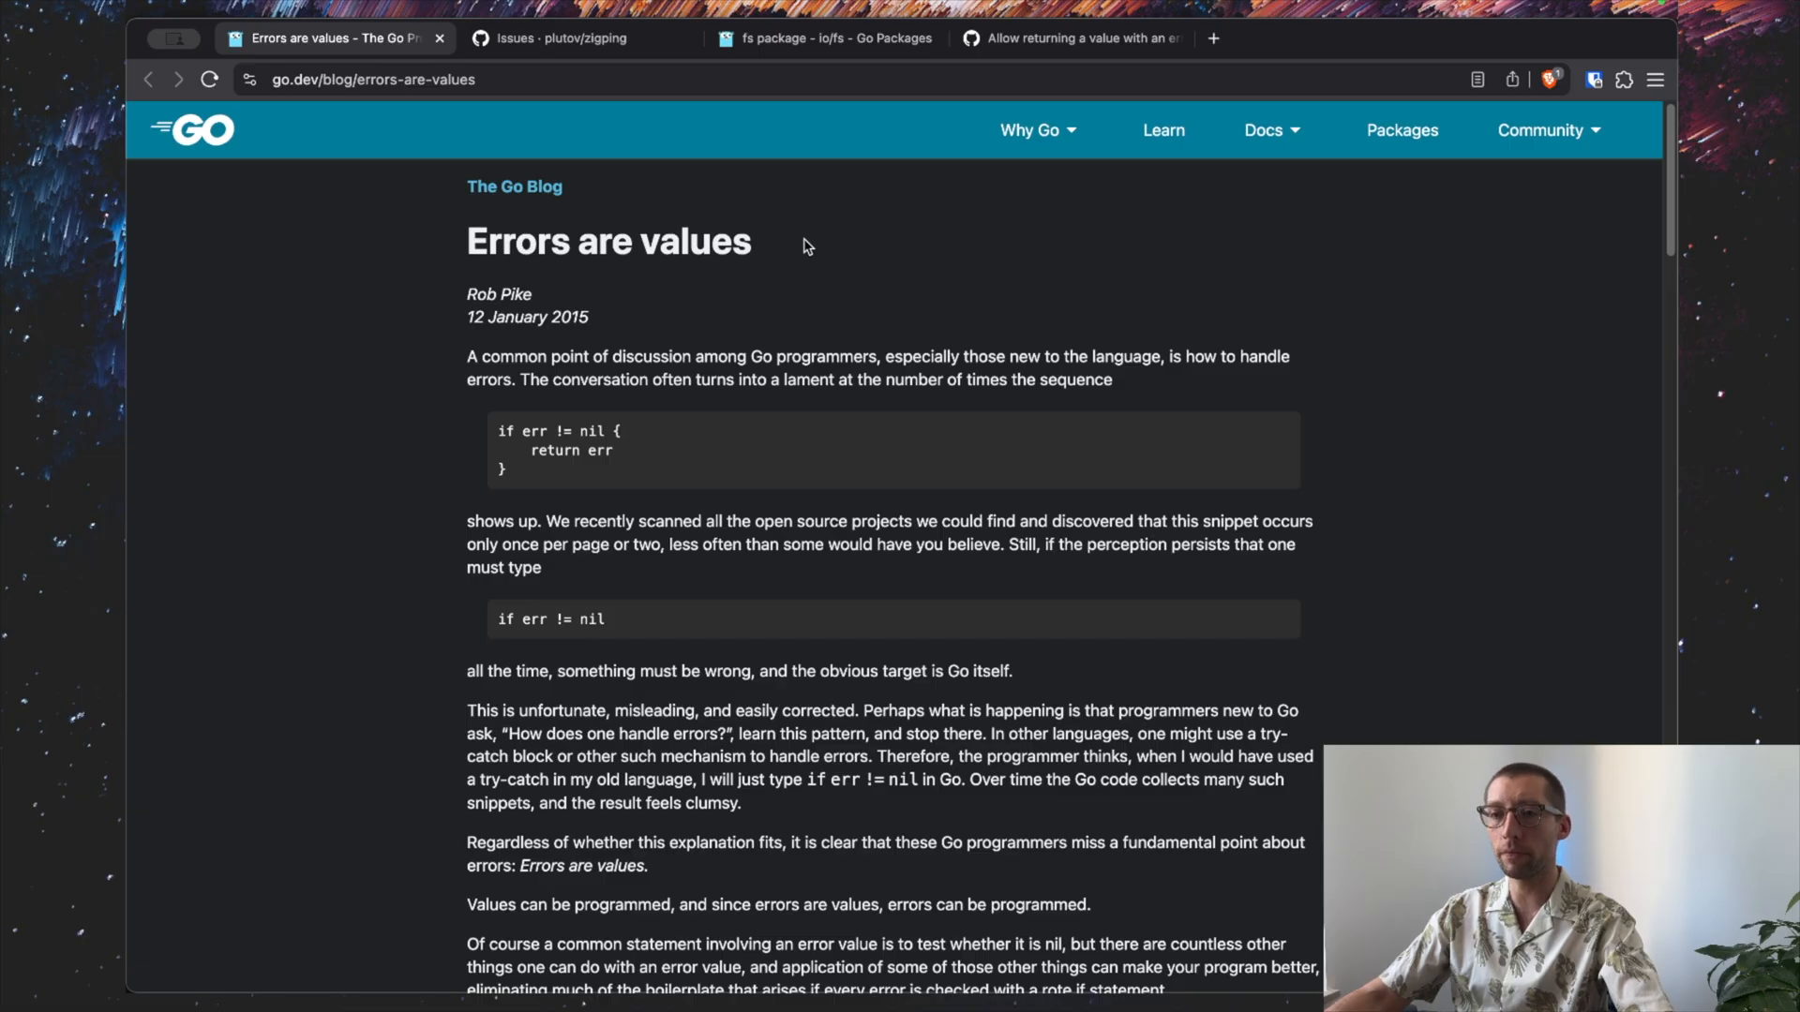
Step: Highlight the title 'Errors are values' on go.dev/blog, then clear the selection
double_click(608, 242)
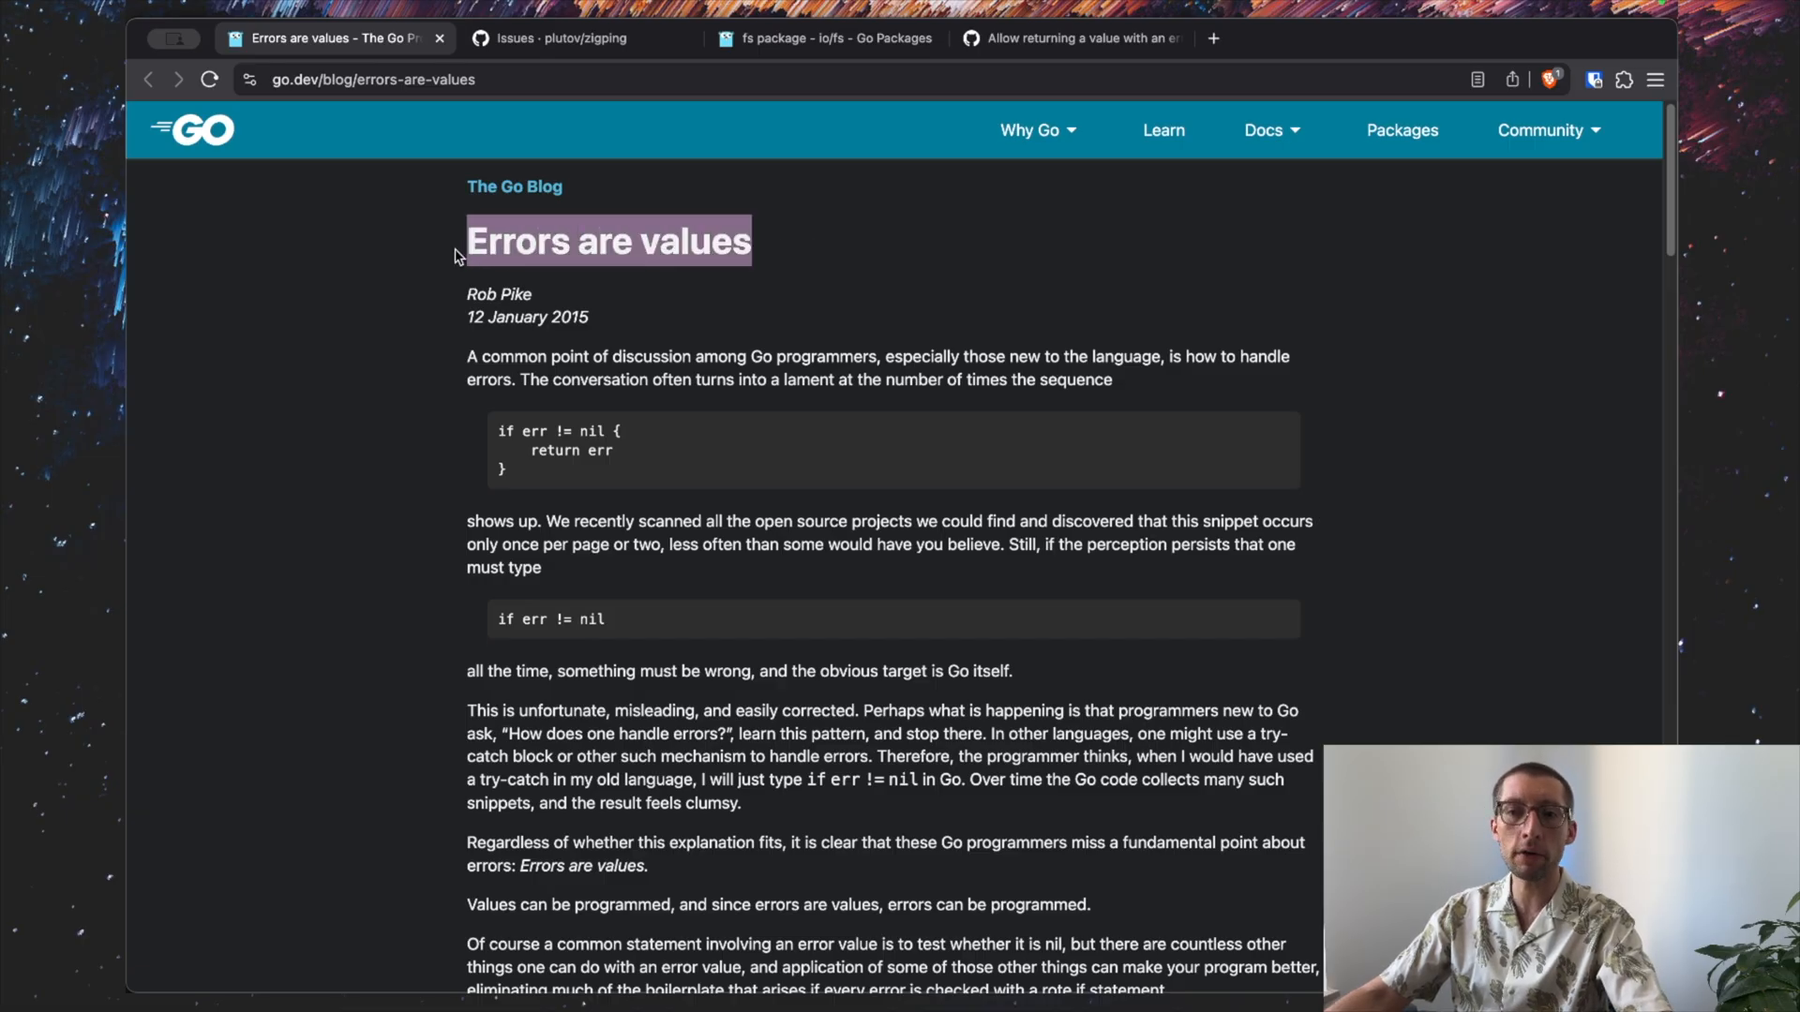
click(437, 264)
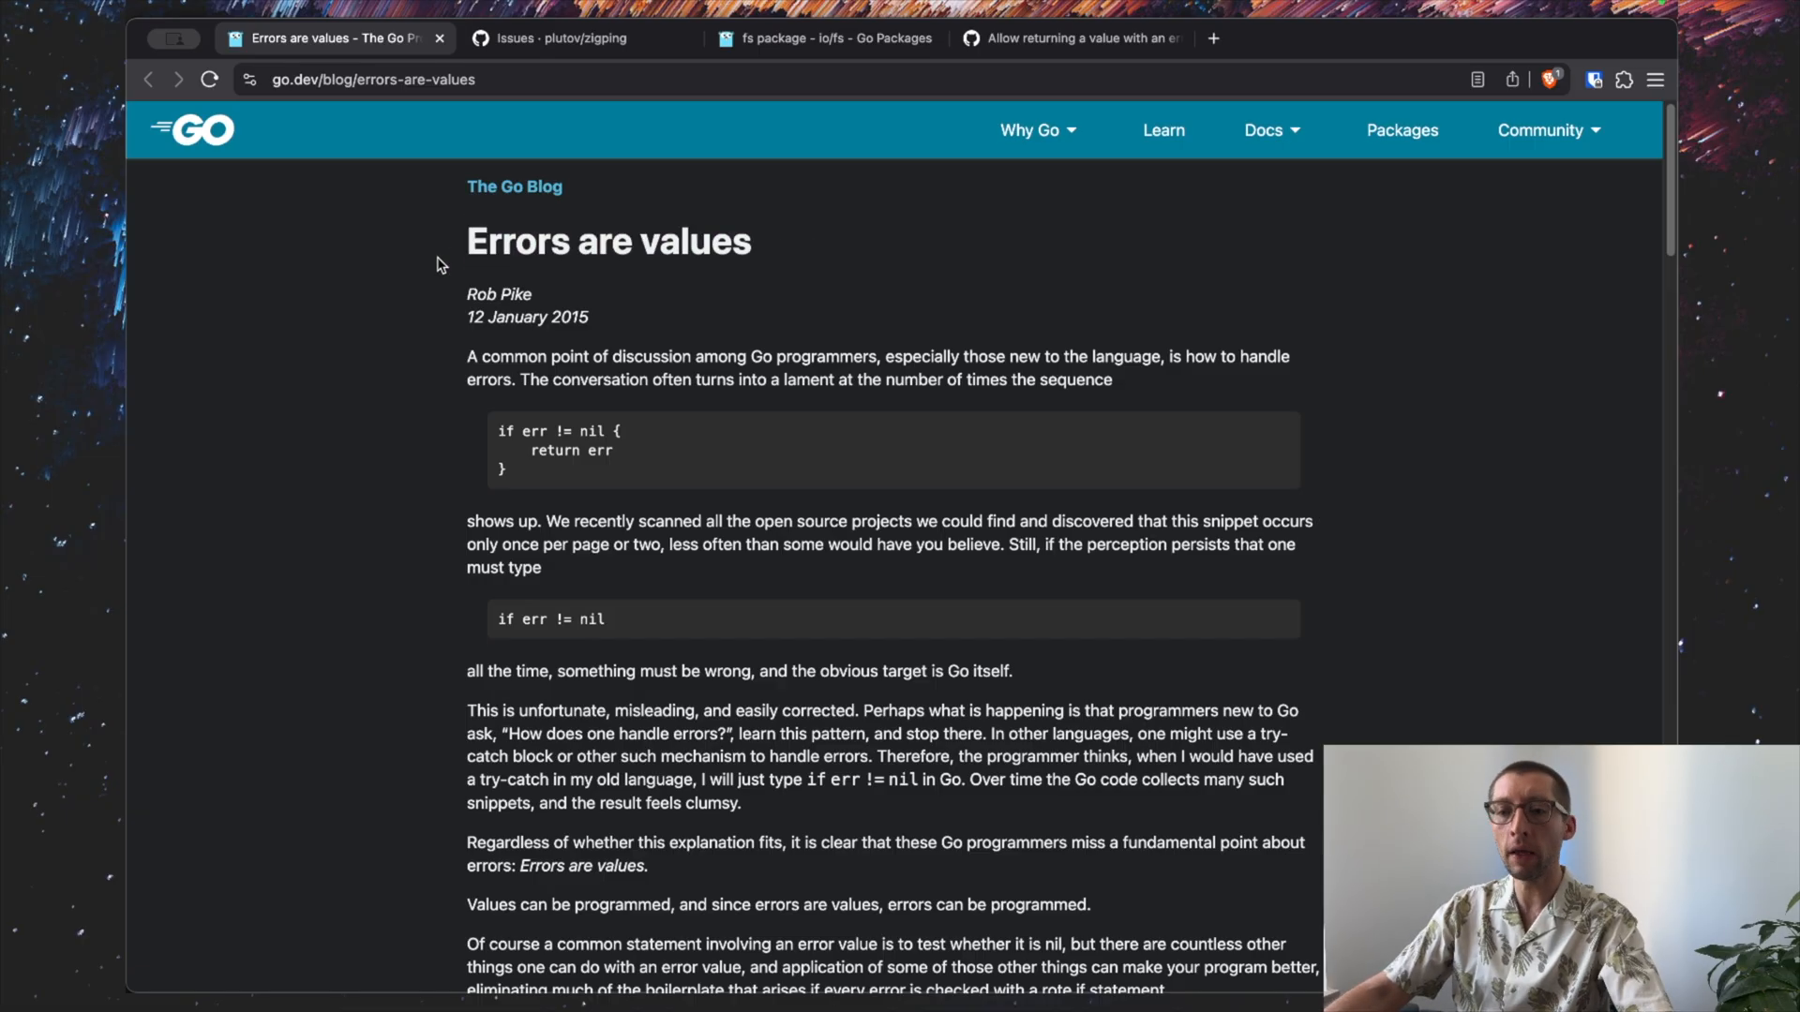